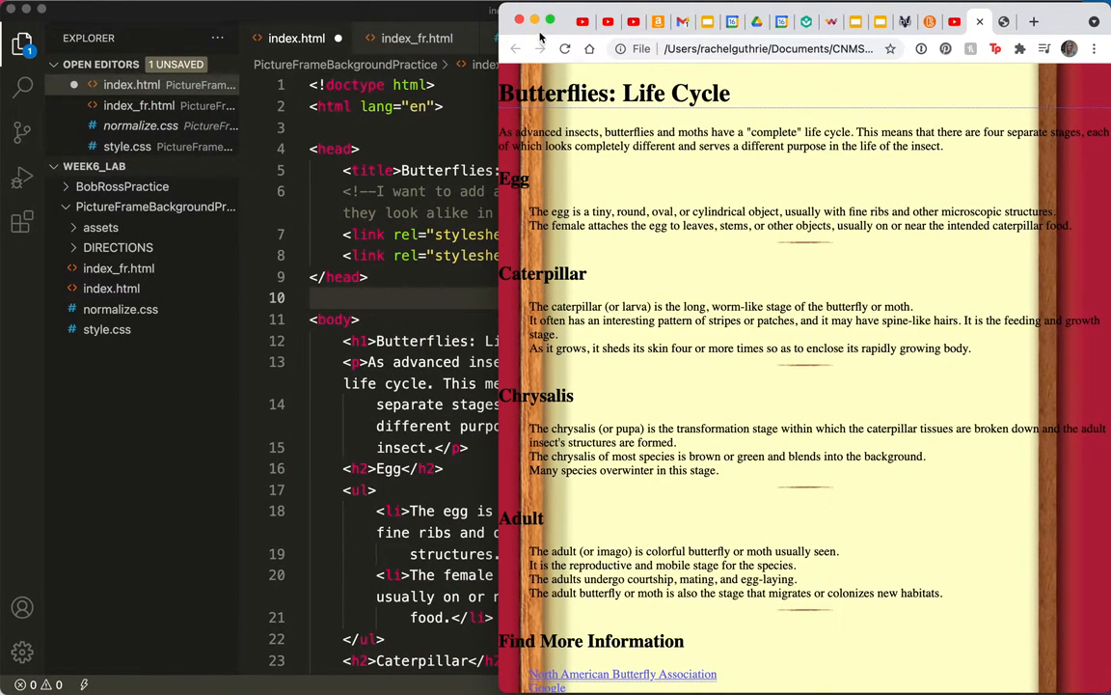
{"action": "mouse_move", "coordinate": [514, 185]}
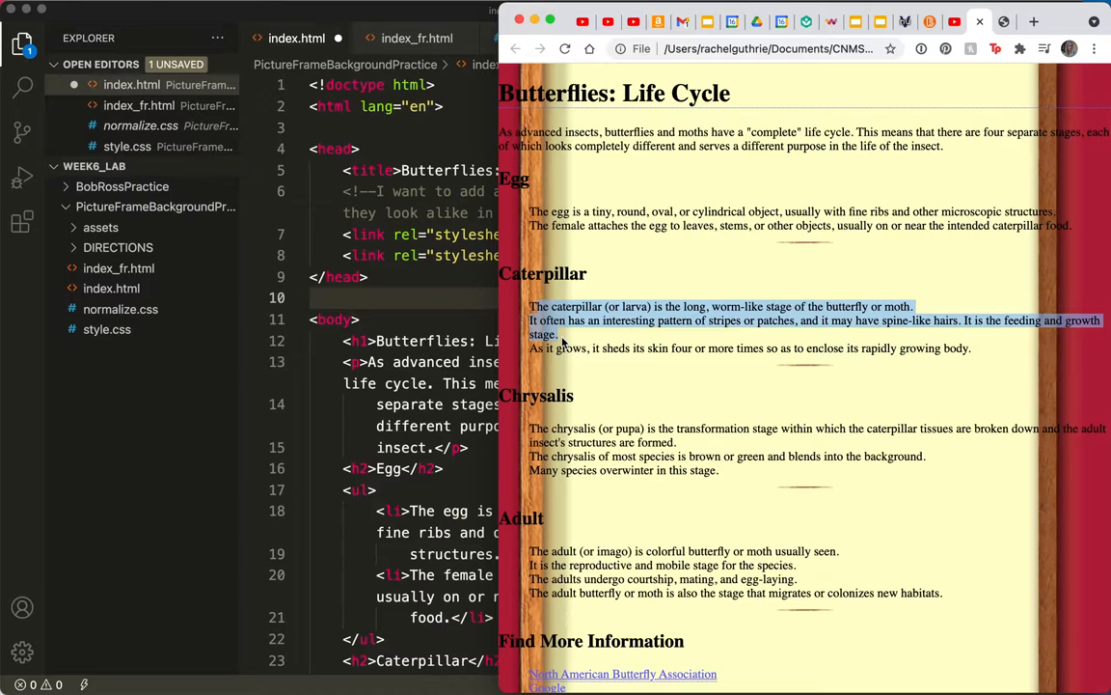
{"action": "mouse_move", "coordinate": [533, 425]}
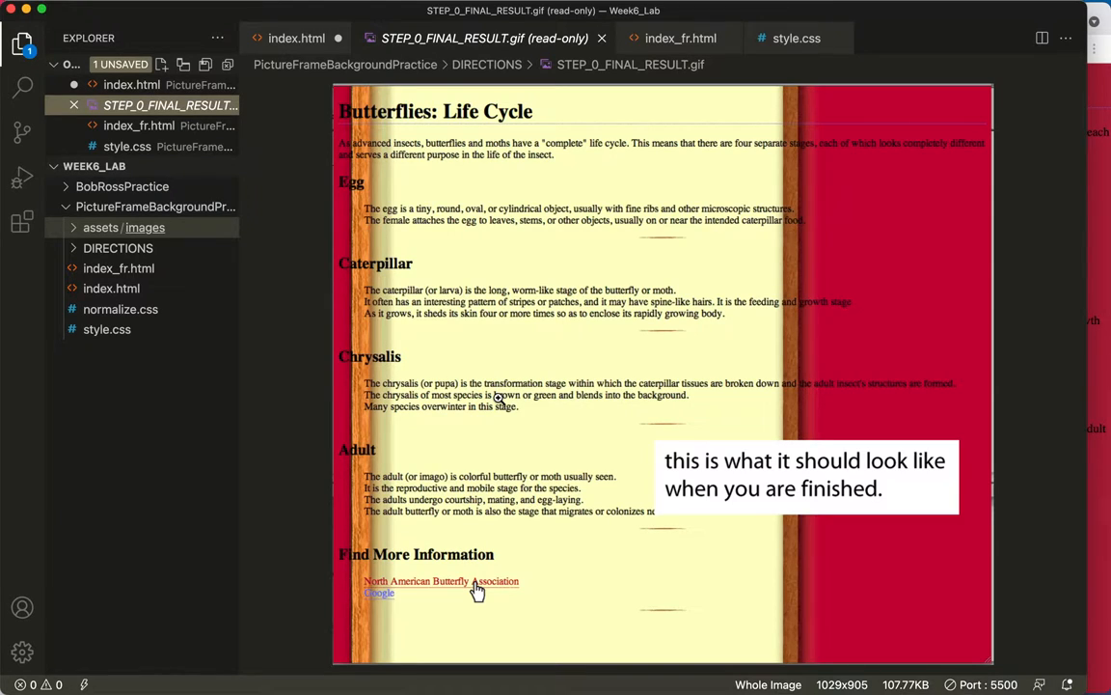
{"action": "mouse_move", "coordinate": [374, 271]}
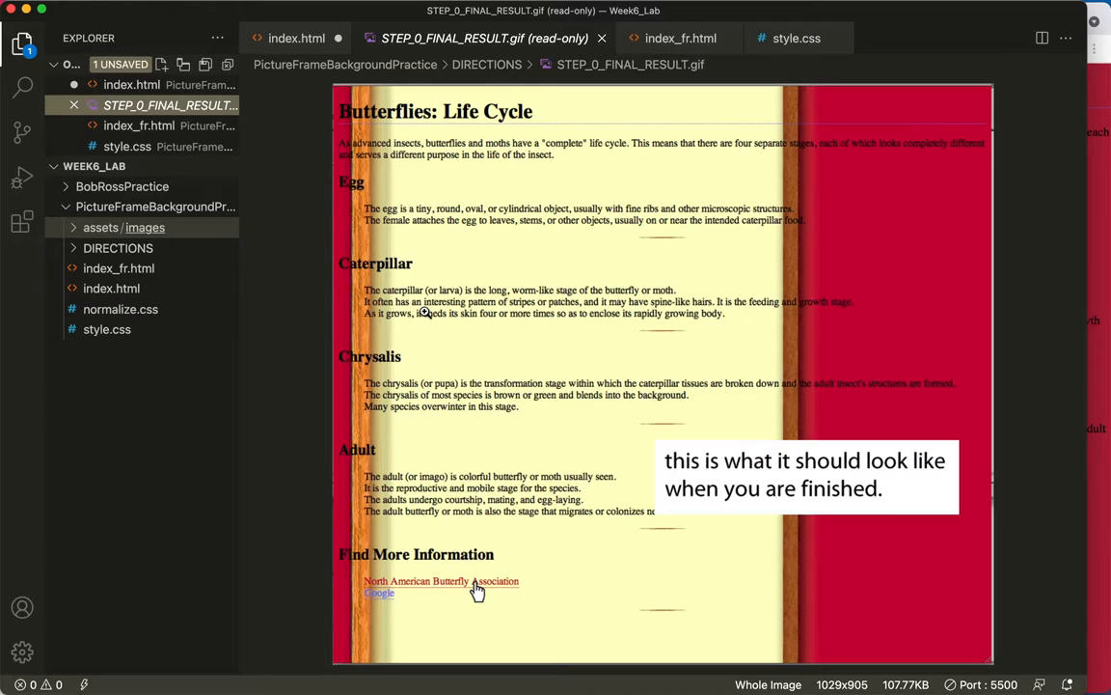
{"action": "mouse_move", "coordinate": [654, 240]}
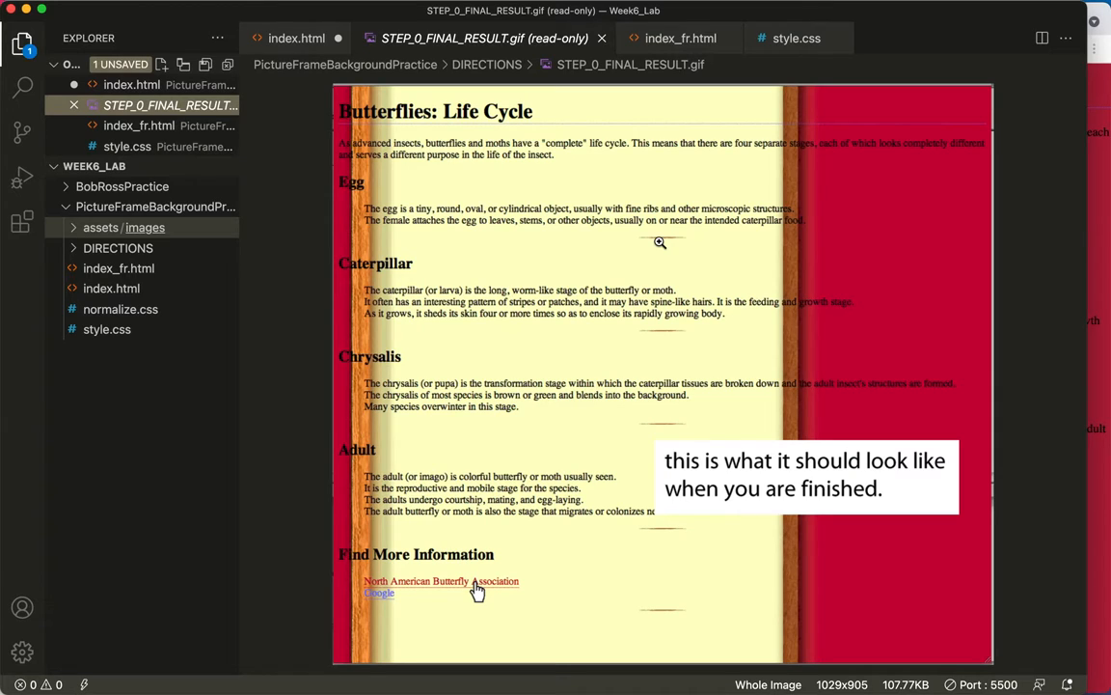
{"action": "mouse_move", "coordinate": [364, 185]}
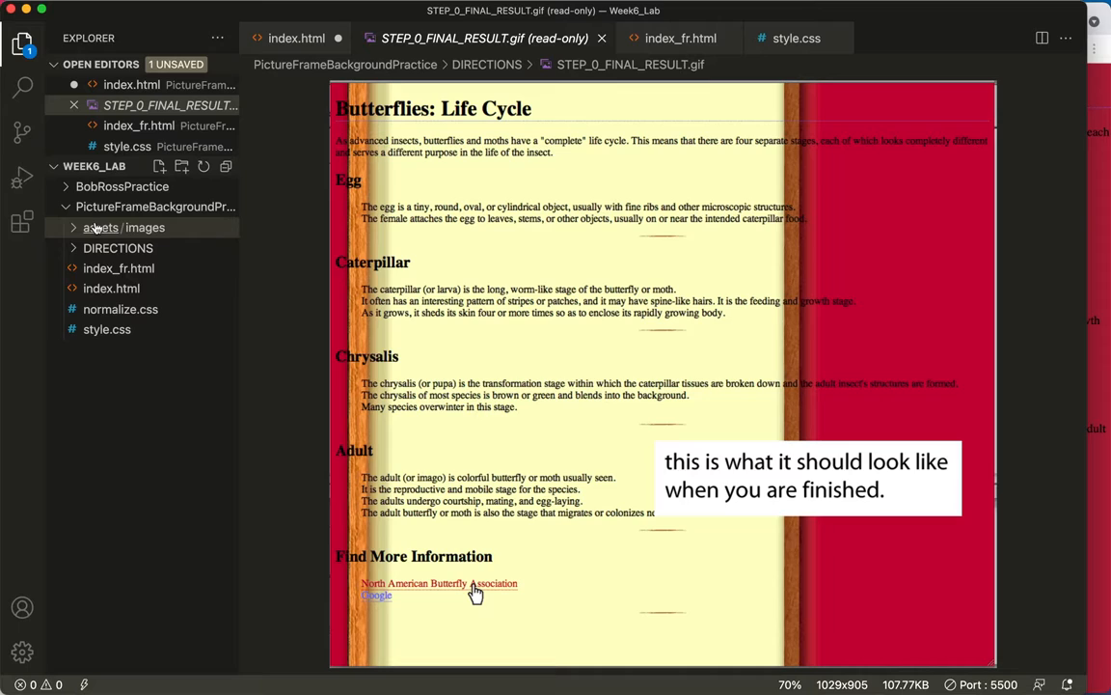
Step: Wrap the Egg section in a div, opening before its h2 and closing after its ul
{"action": "left_click", "coordinate": [297, 38]}
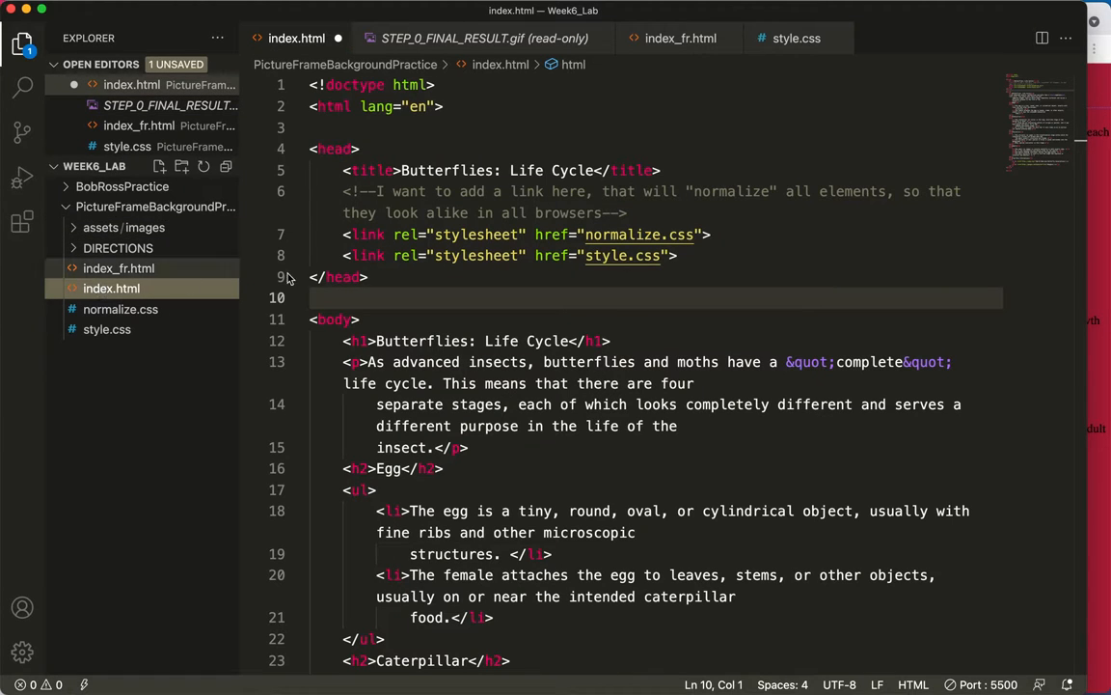
{"action": "mouse_move", "coordinate": [400, 332]}
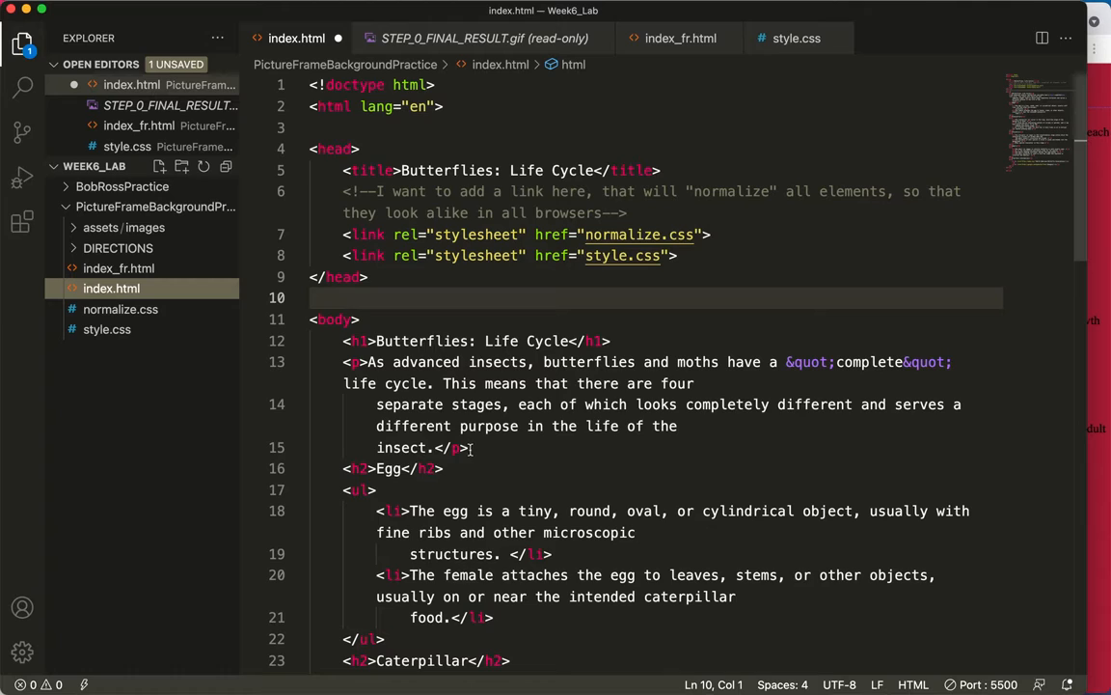
{"action": "key", "text": "enter"}
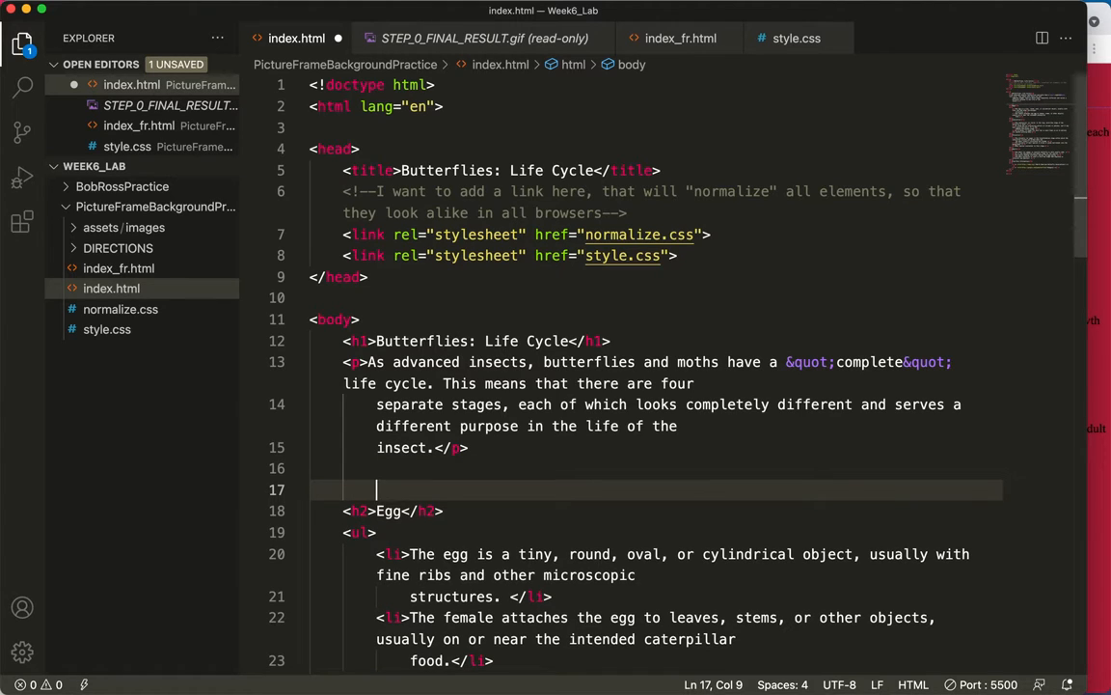
{"action": "type", "text": "<div>"}
{"action": "type", "text": "</div>"}
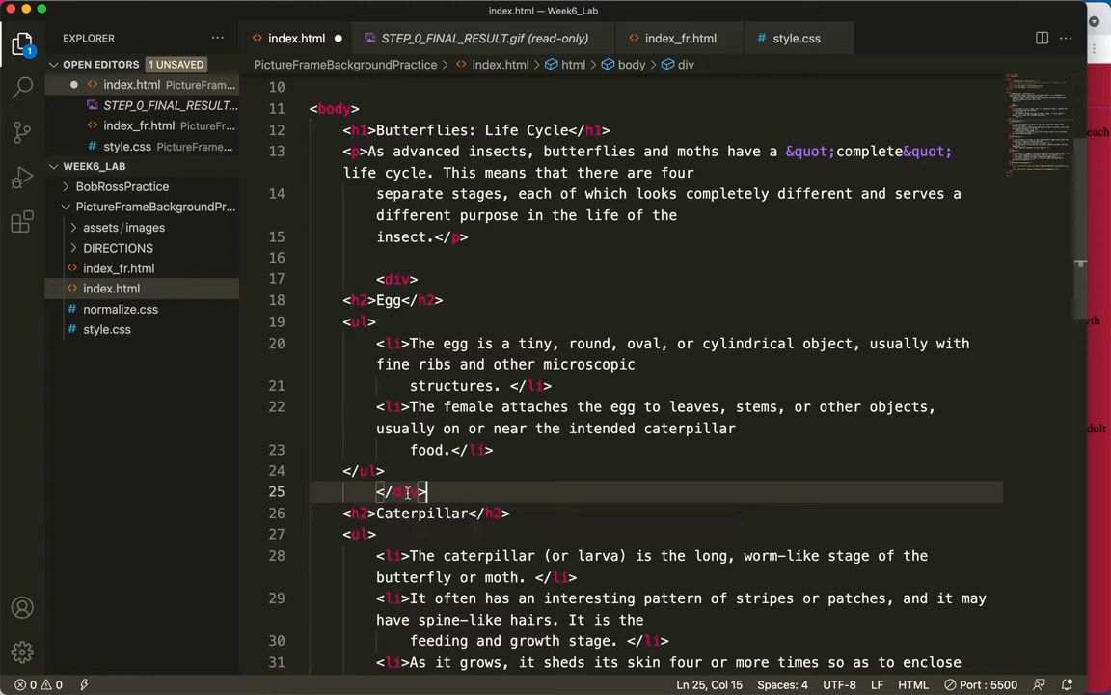
{"action": "key", "text": "Enter"}
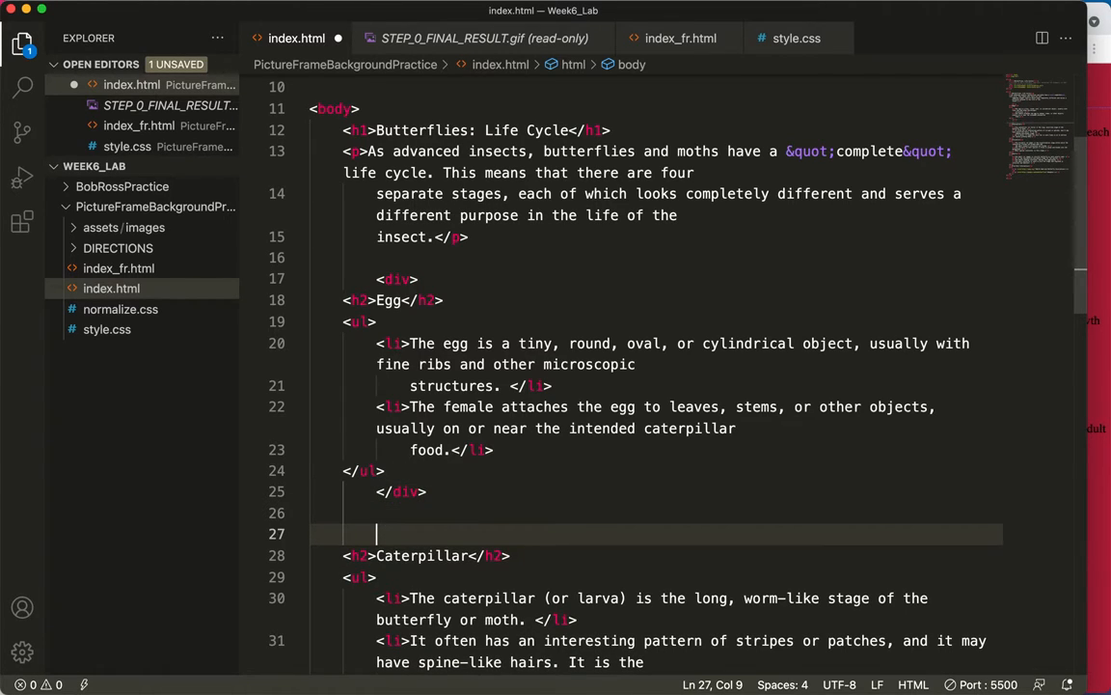
{"action": "type", "text": "<div>"}
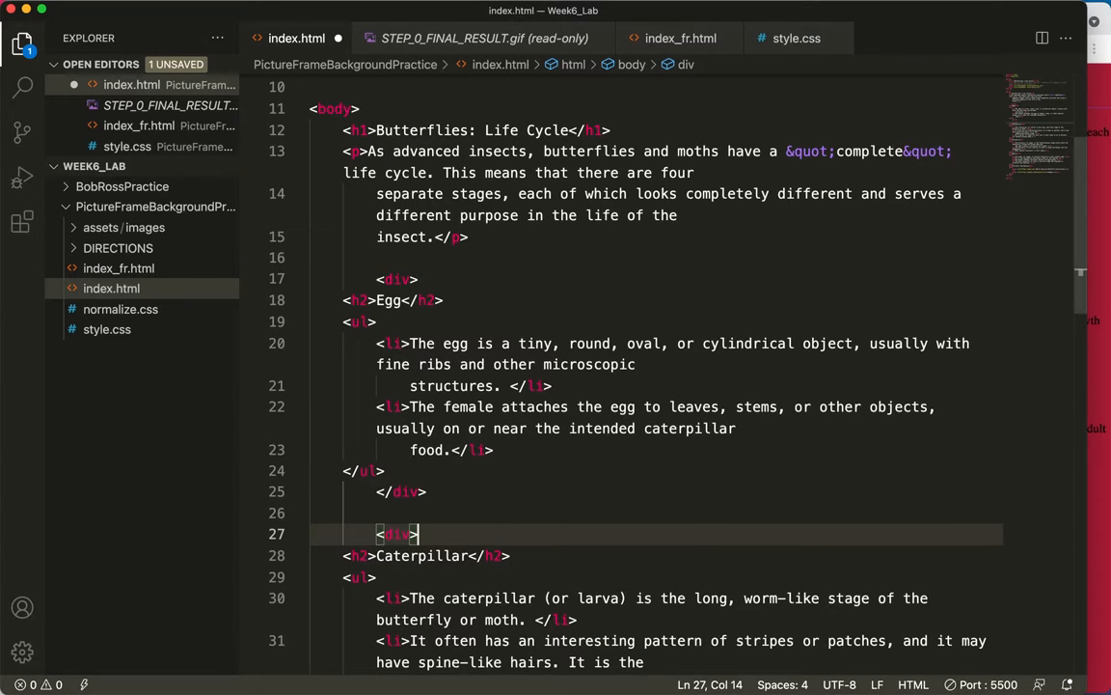
Step: Wrap the Caterpillar section in its own div the same way
{"action": "scroll", "scroll_direction": "down", "scroll_amount": 3}
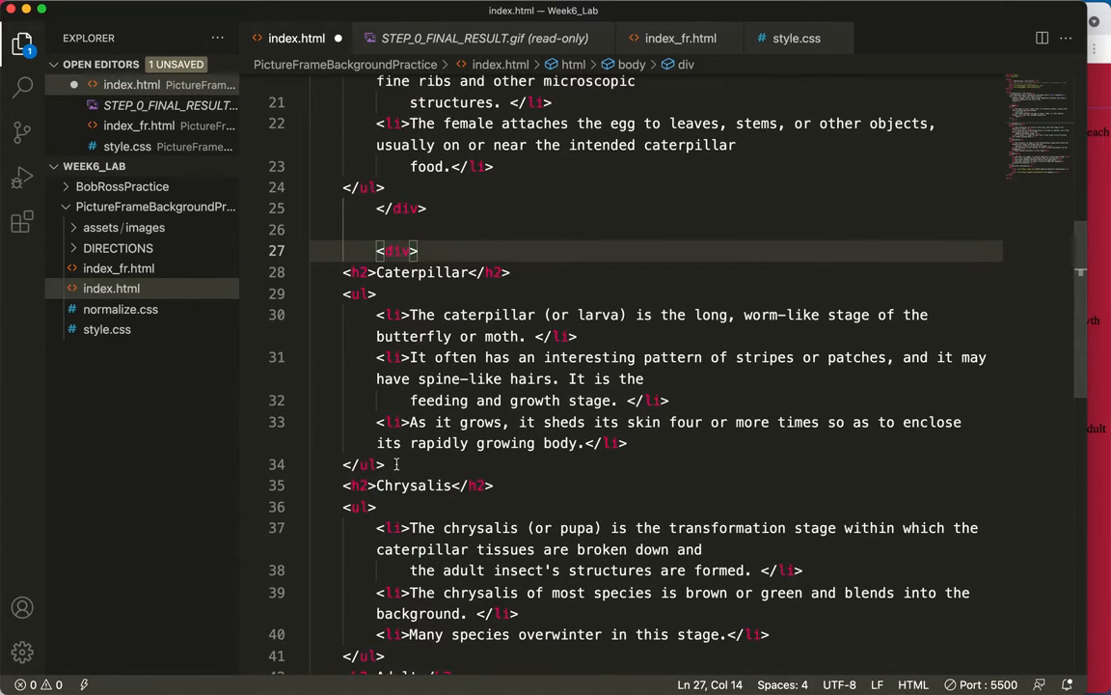
{"action": "type", "text": "</div>"}
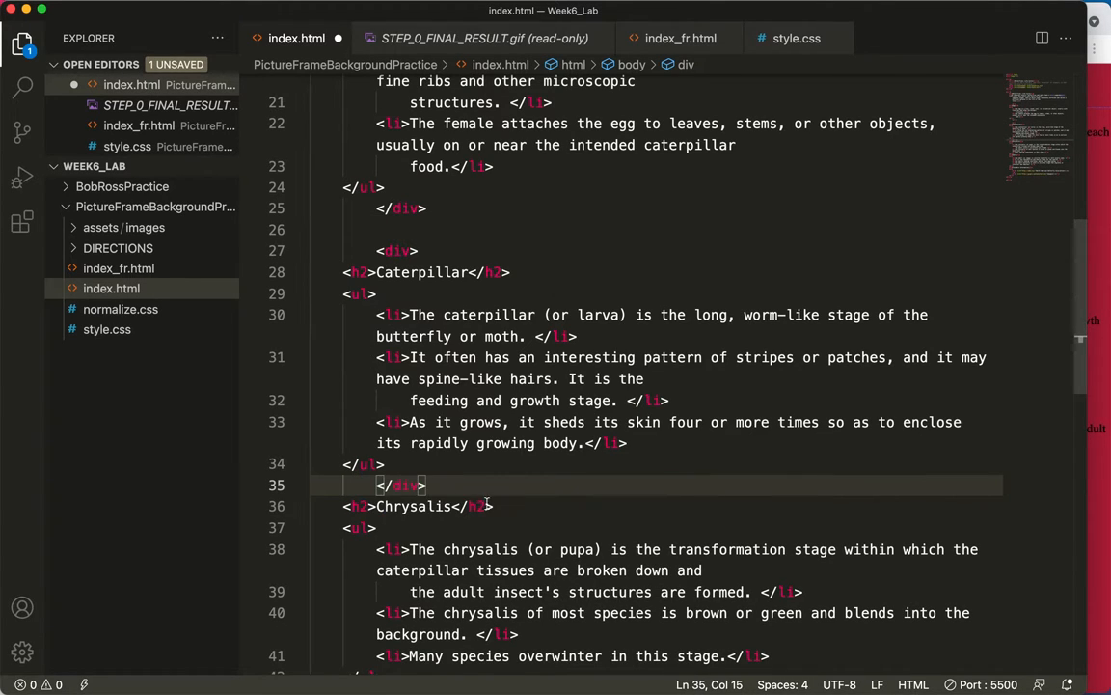
{"action": "key", "text": "Enter"}
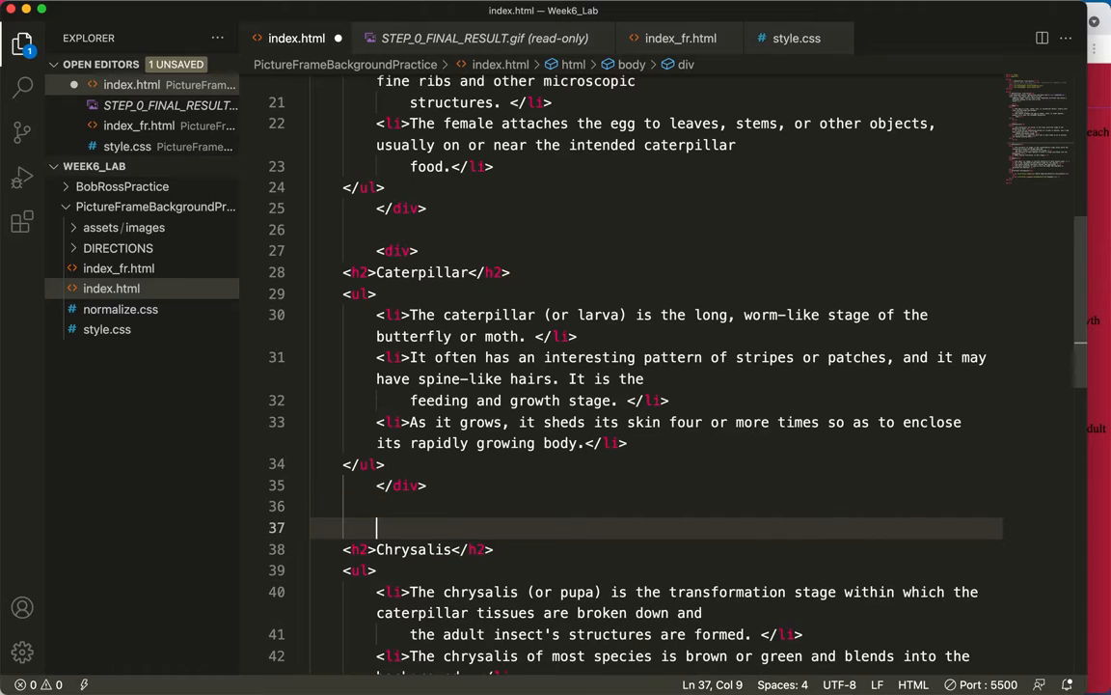
{"action": "type", "text": "<div>"}
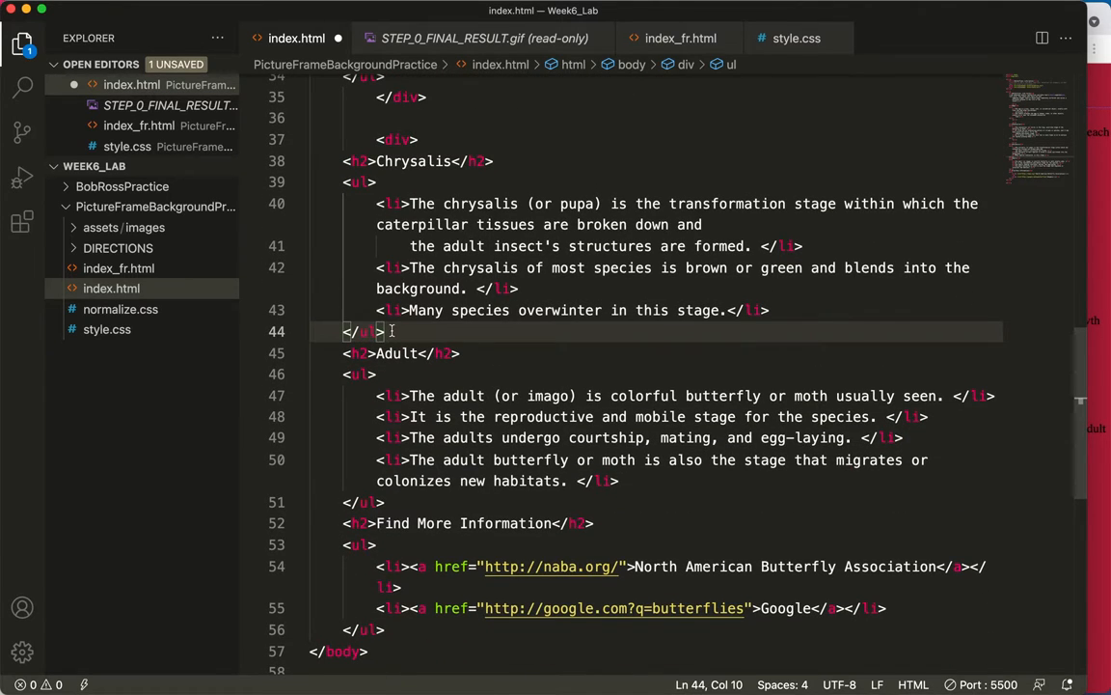
Step: Wrap the Chrysalis and Adult sections each in their own div
{"action": "type", "text": "</div>"}
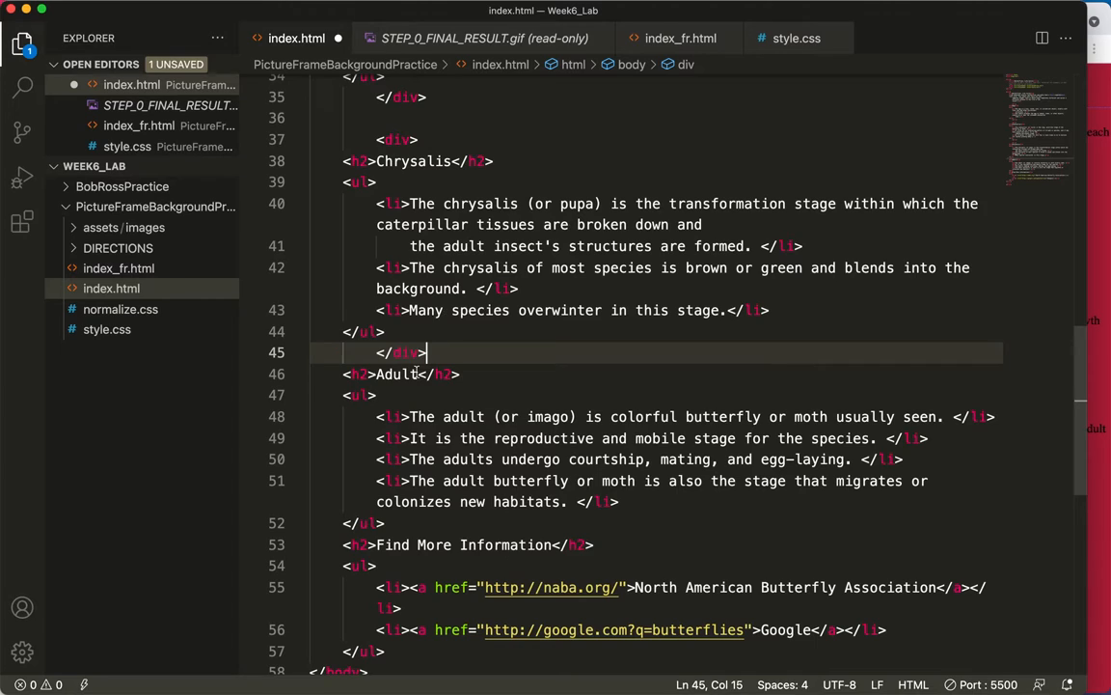
{"action": "key", "text": "enter"}
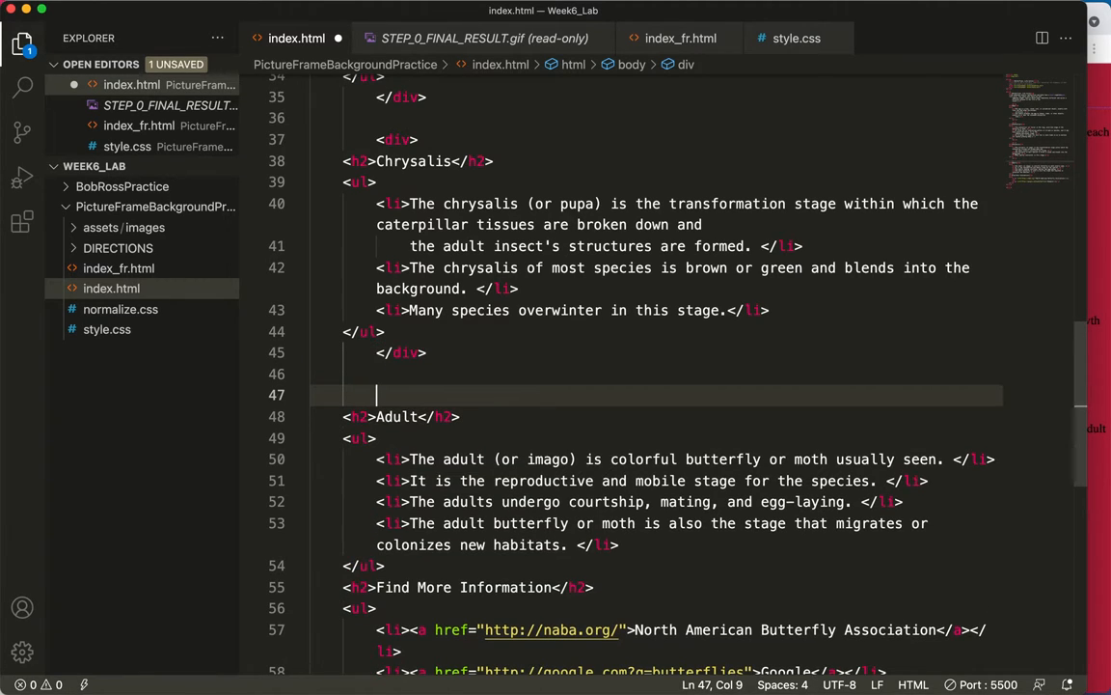
{"action": "type", "text": "<div>"}
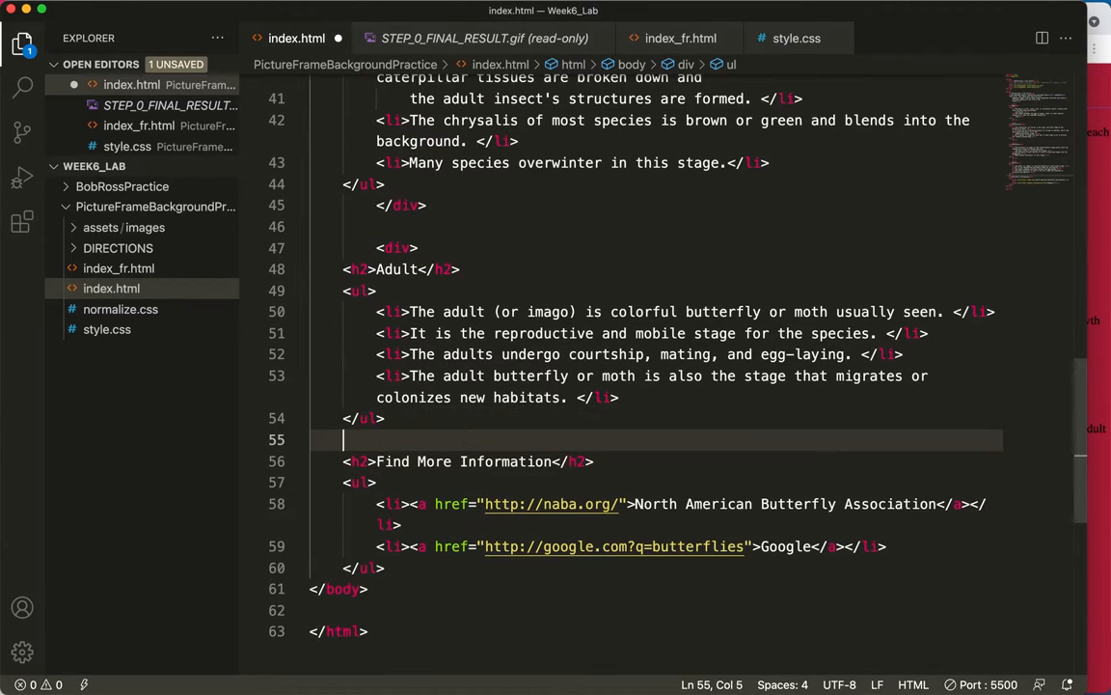
{"action": "type", "text": "</div>"}
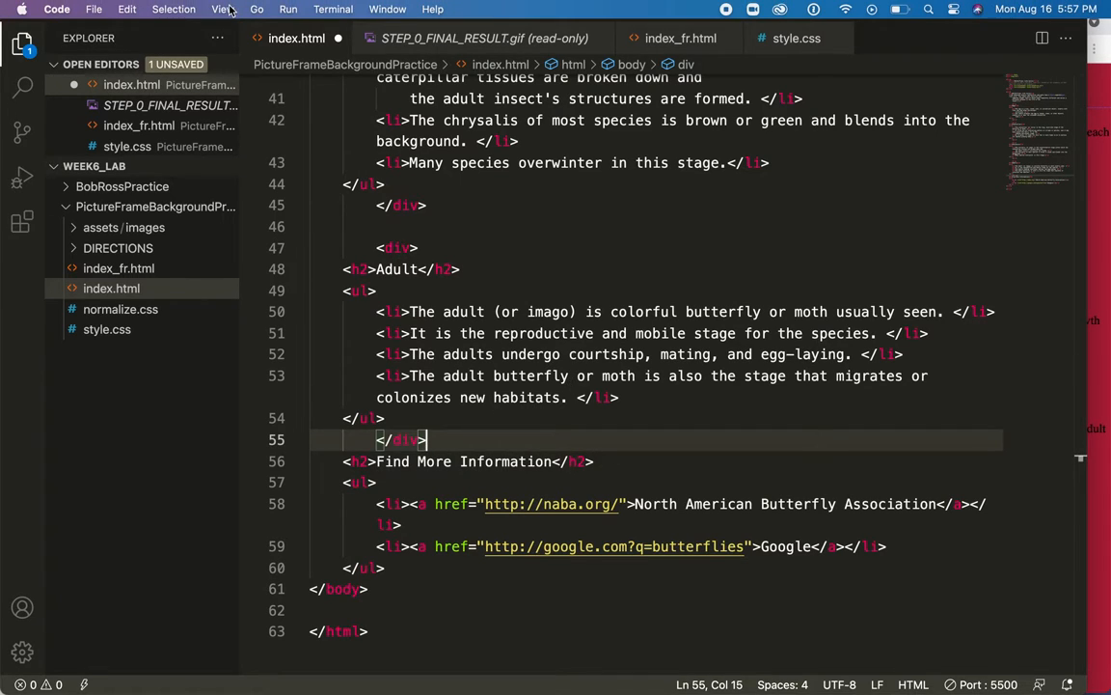
{"action": "mouse_move", "coordinate": [193, 13]}
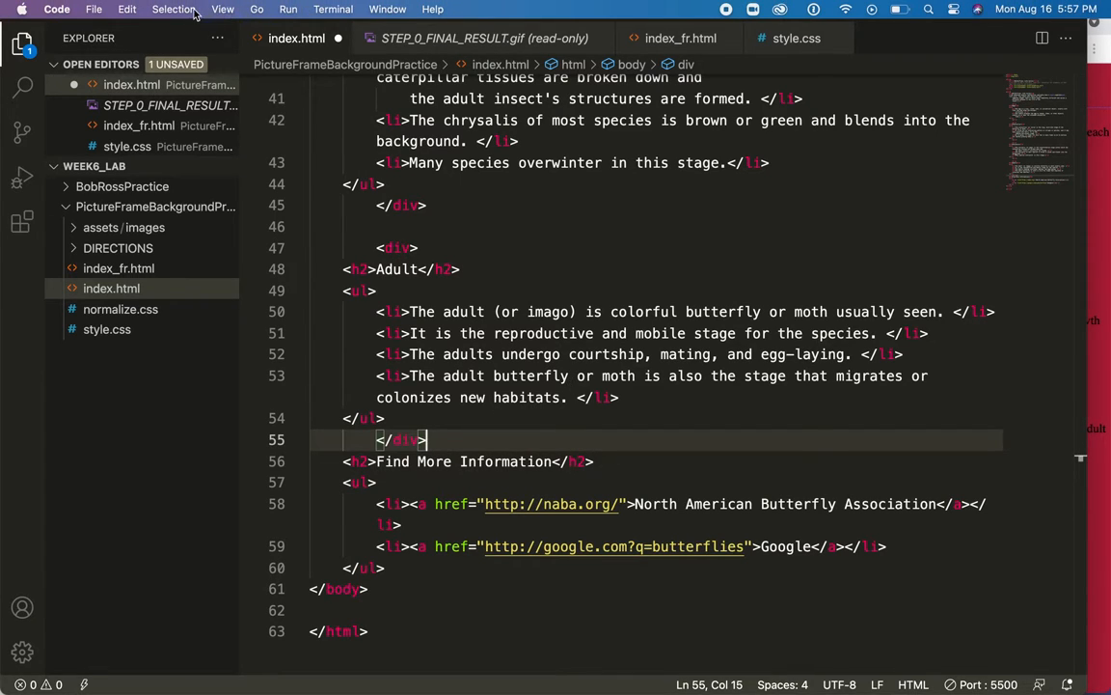
Step: Run Format Document from the View menu to re-indent the sections inside their divs
{"action": "left_click", "coordinate": [223, 9]}
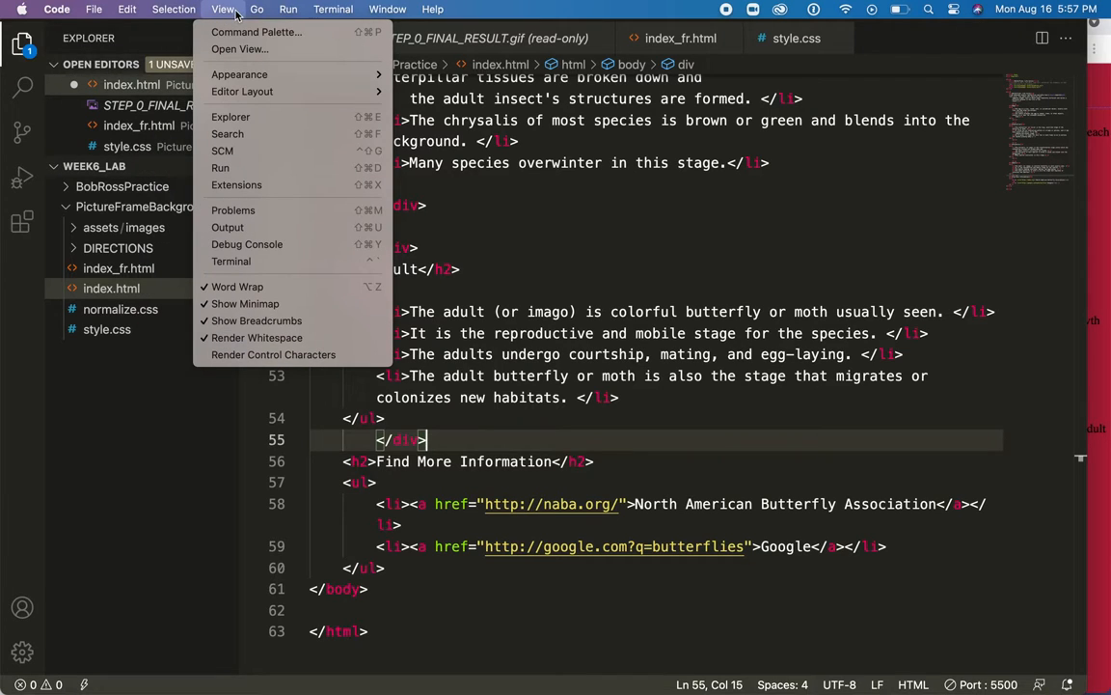
{"action": "left_click", "coordinate": [257, 31]}
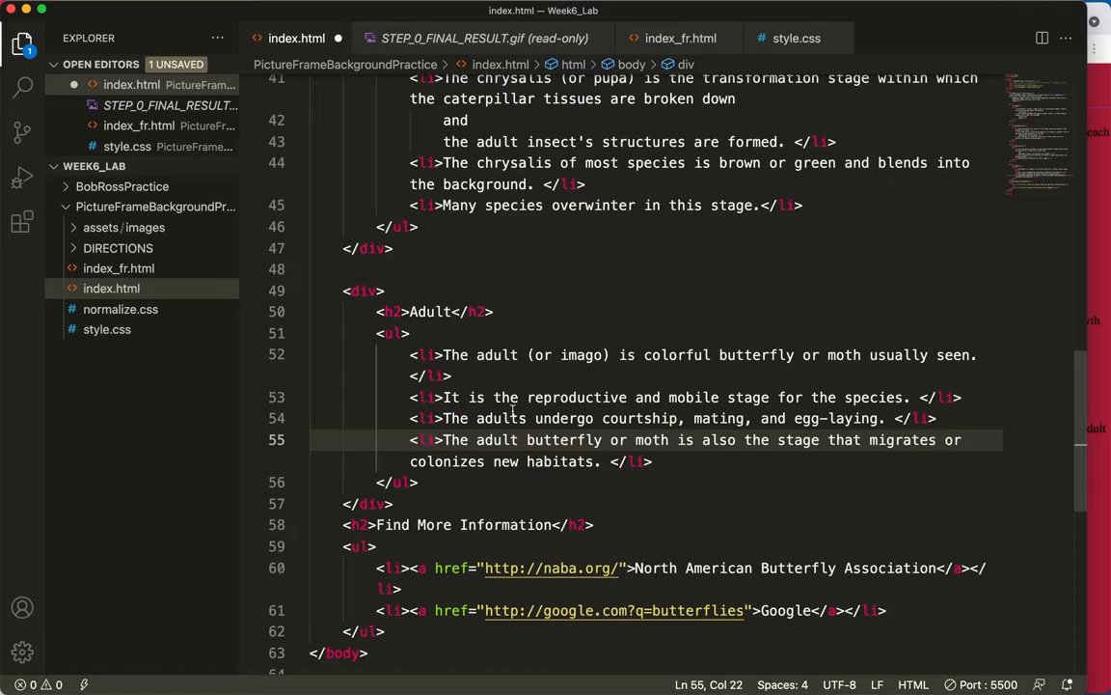
{"action": "scroll", "scroll_direction": "up", "scroll_amount": 3}
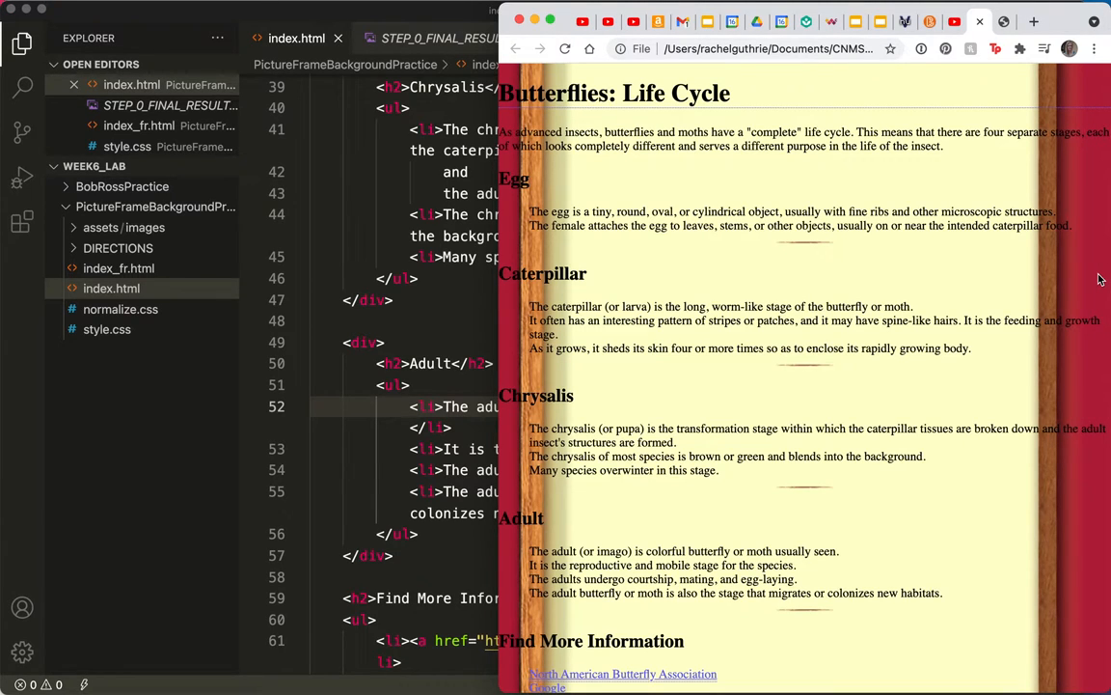
{"action": "mouse_move", "coordinate": [598, 201]}
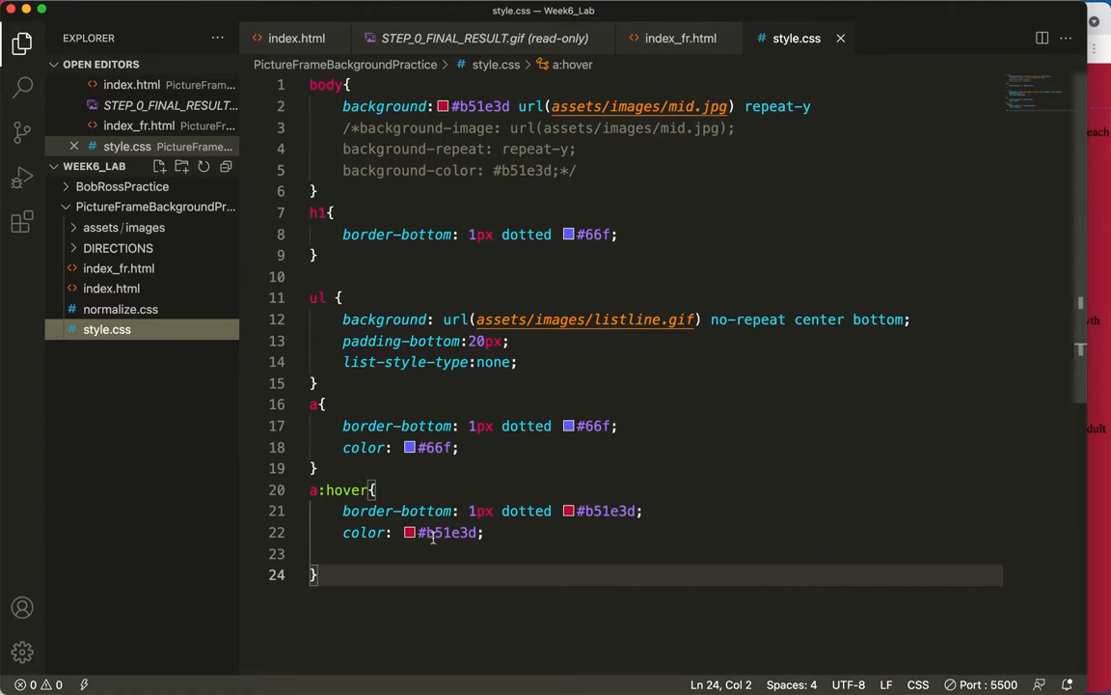
Step: Add a div rule with border-bottom: black solid at the end of style.css and save
{"action": "left_click", "coordinate": [328, 553]}
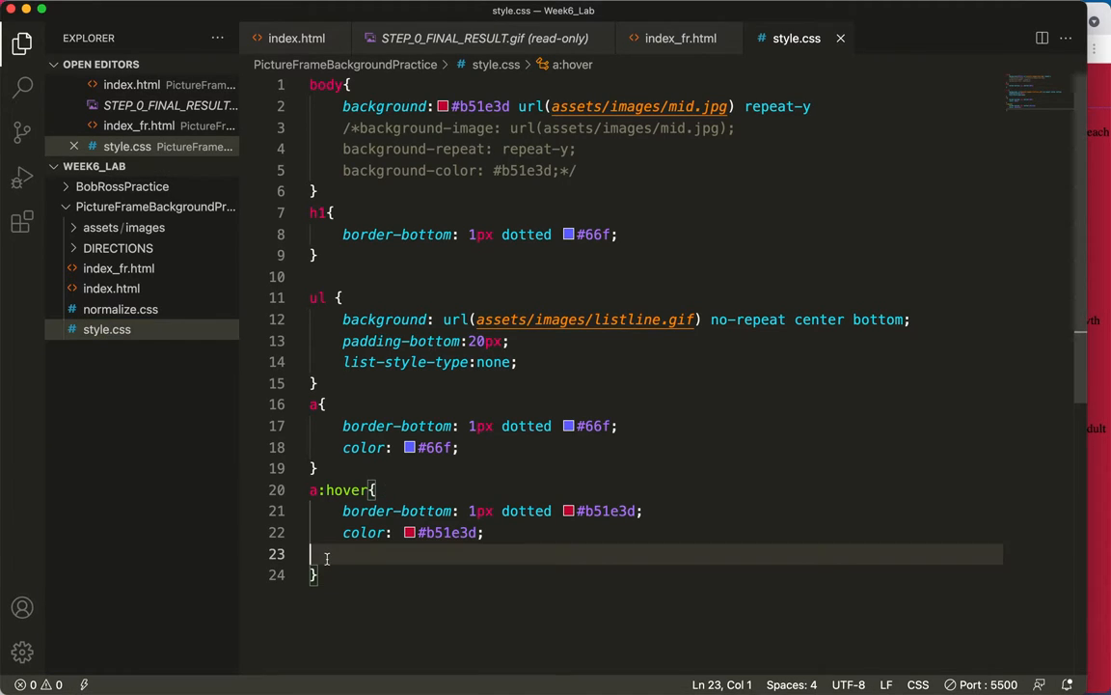
{"action": "key", "text": "Backspace"}
{"action": "type", "text": "div{"}
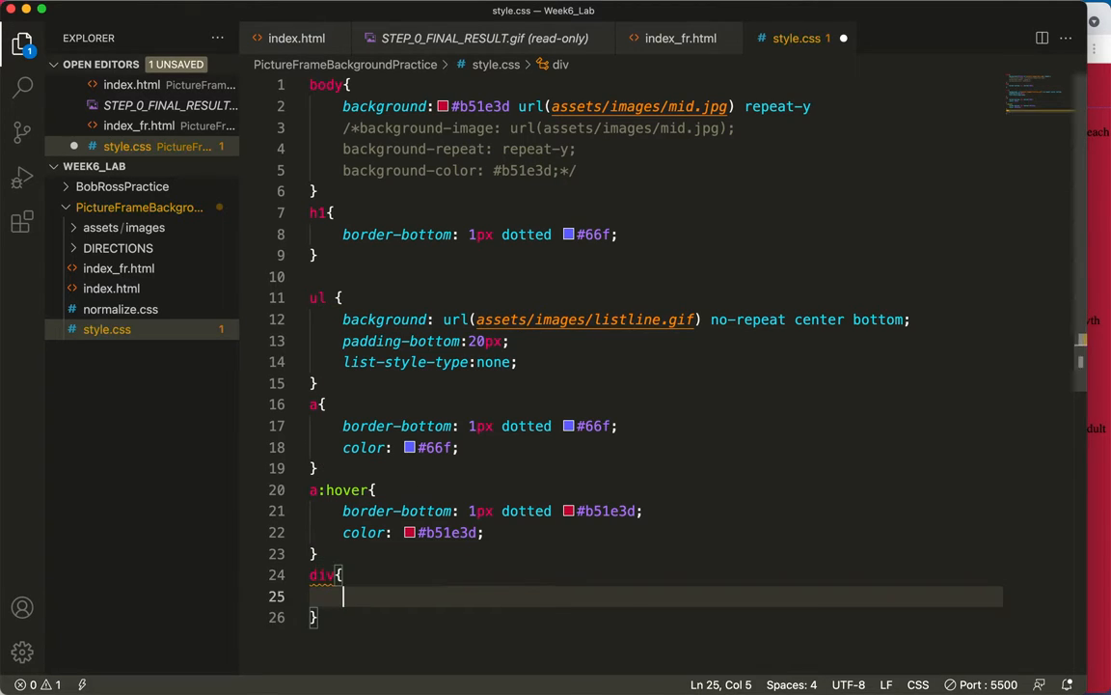
{"action": "type", "text": "B"}
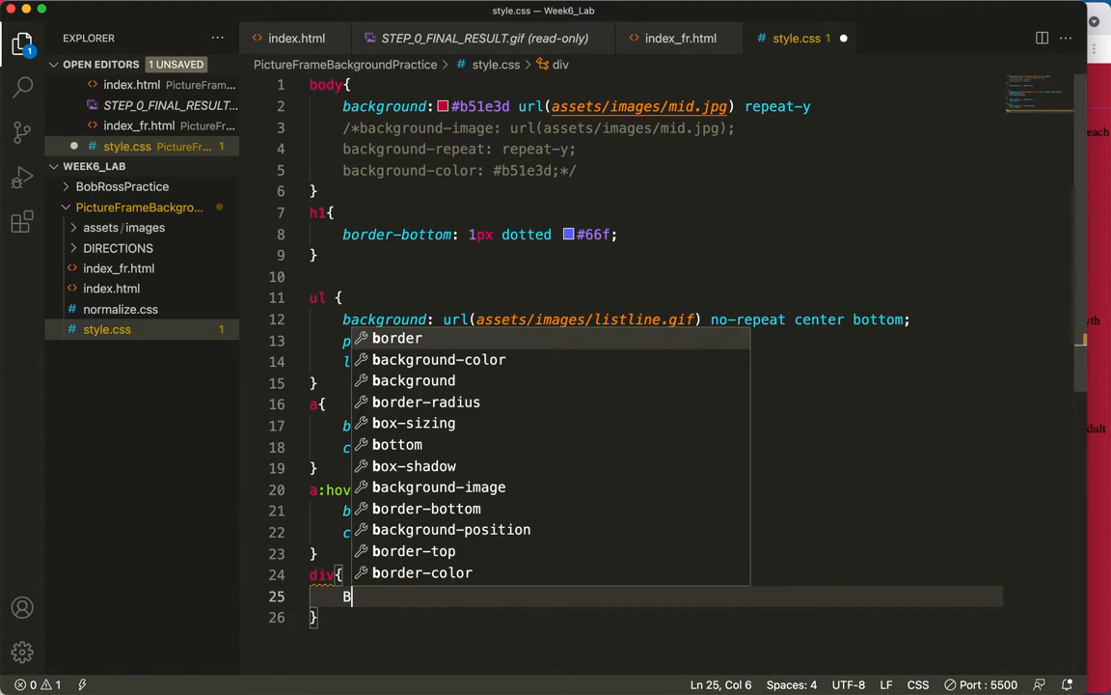
{"action": "type", "text": "order"}
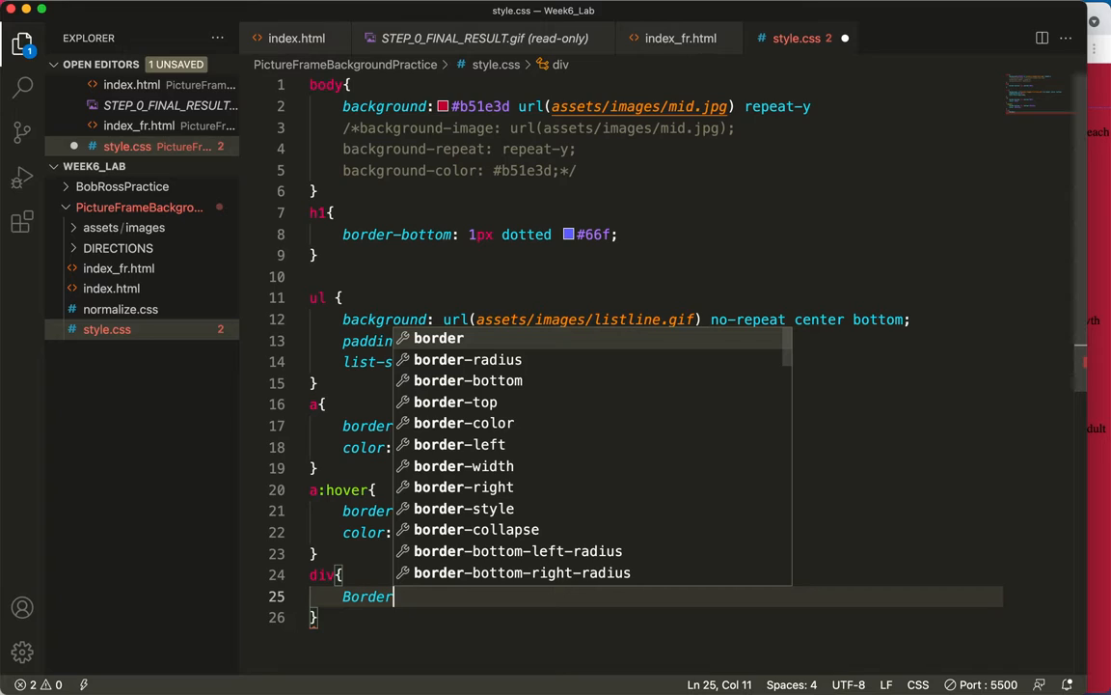
{"action": "mouse_move", "coordinate": [459, 444]}
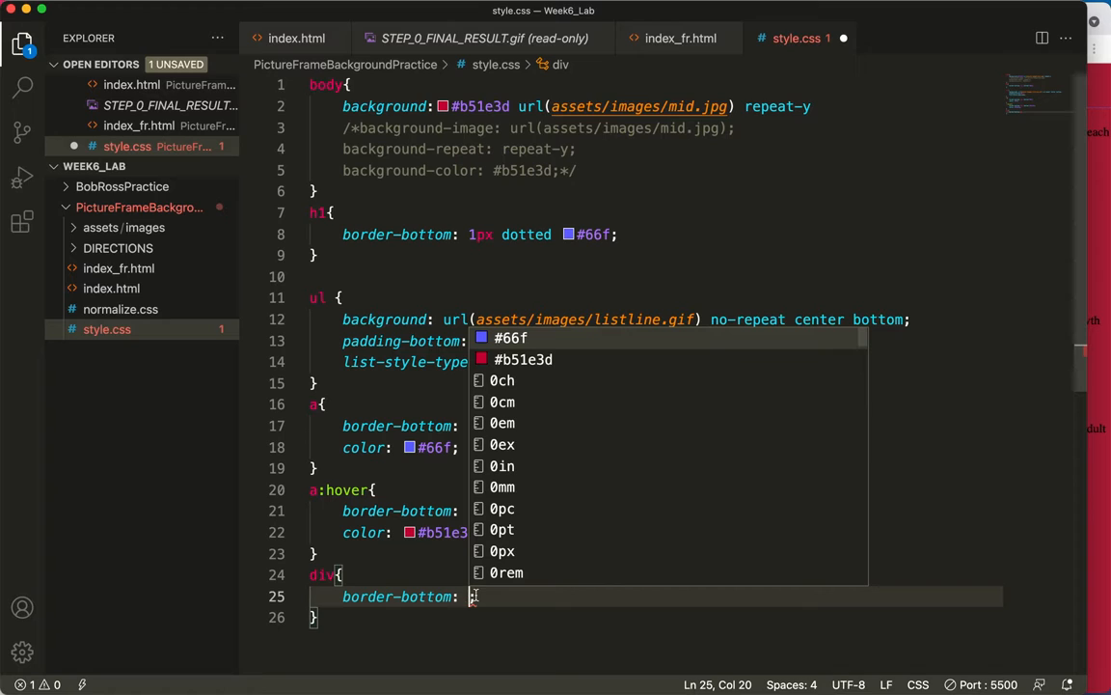
{"action": "type", "text": "black solid;"}
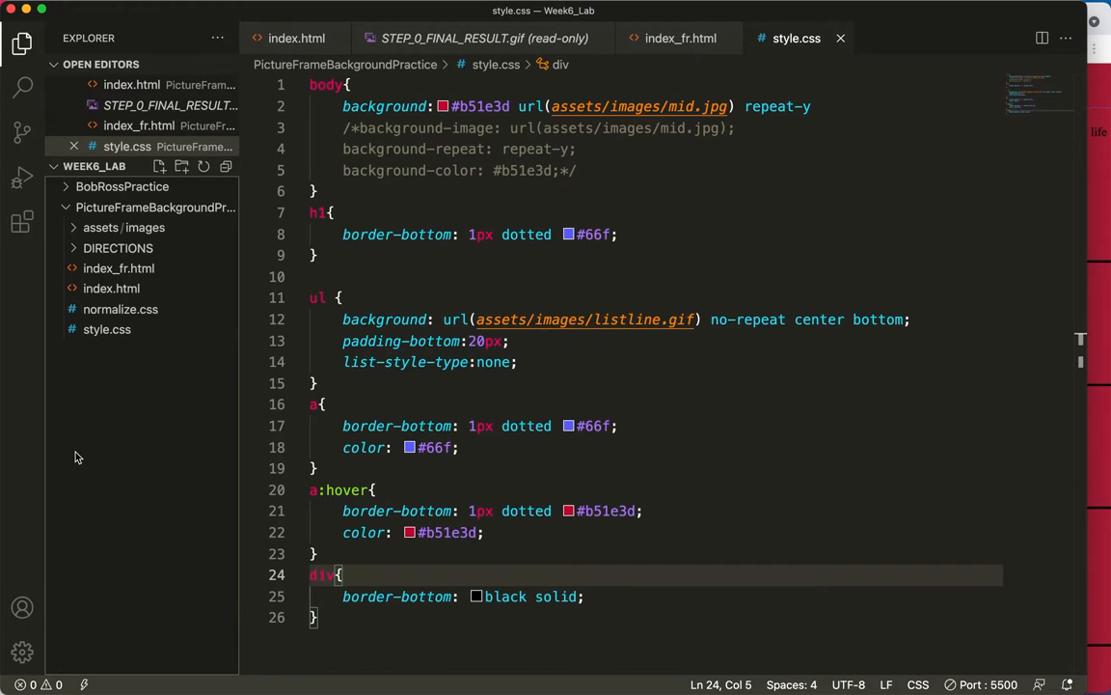
{"action": "scroll", "scroll_direction": "down", "scroll_amount": 3}
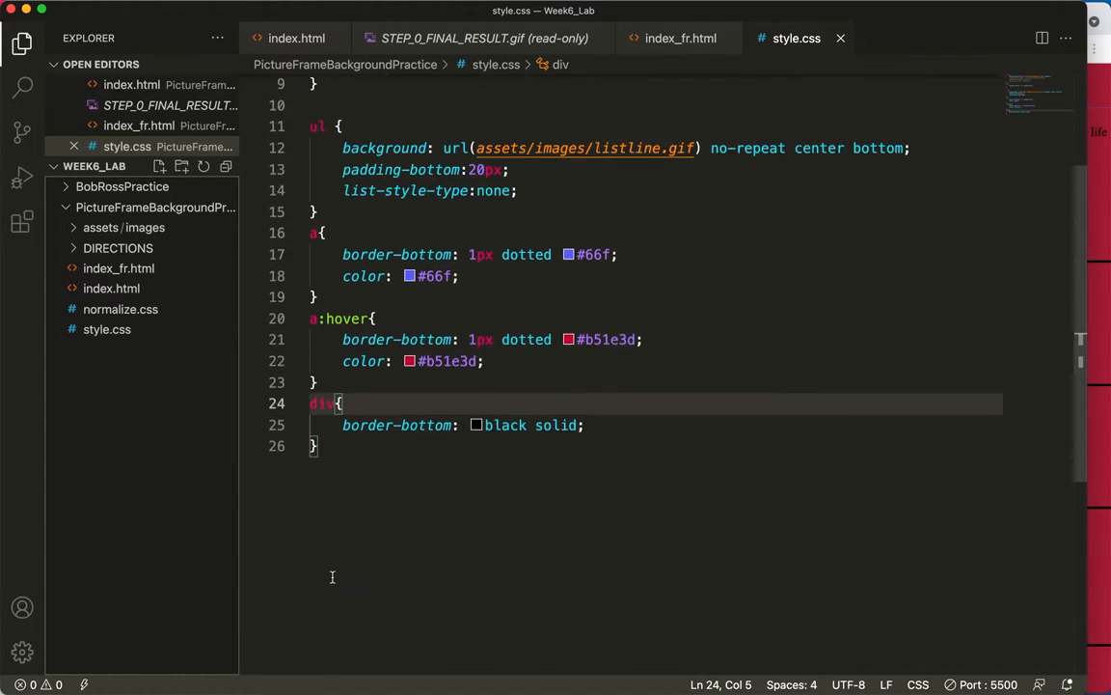
{"action": "left_click", "coordinate": [112, 288]}
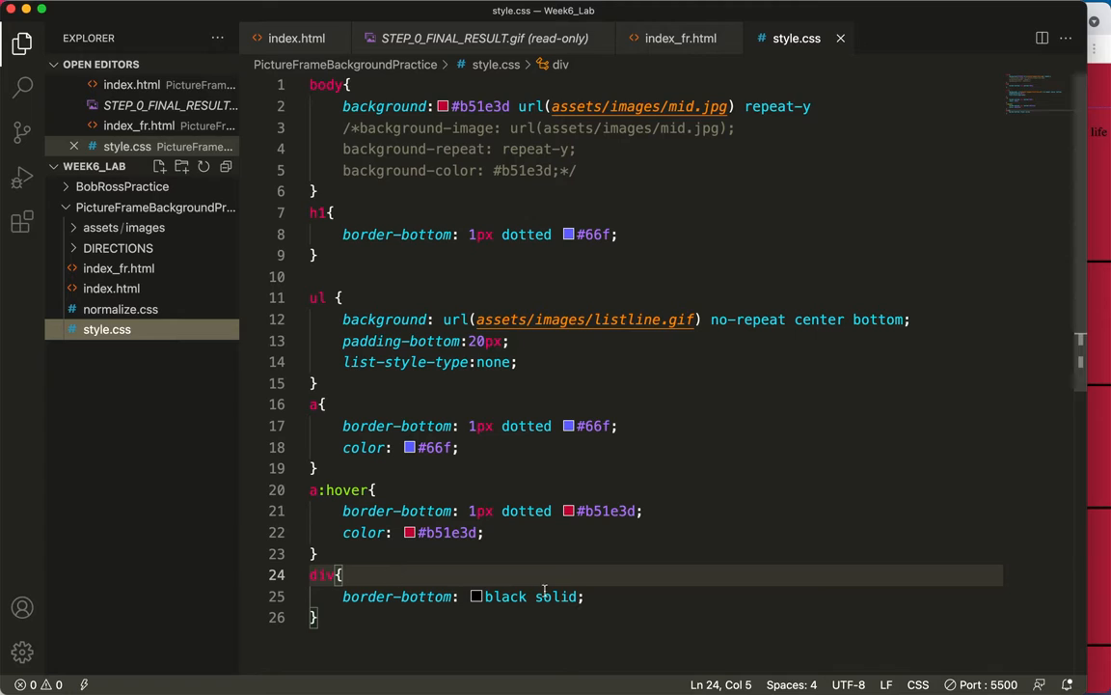
Step: Add background-image: url(assets/images/butter1.jpg) to the div rule via path autocomplete
{"action": "left_click", "coordinate": [596, 596]}
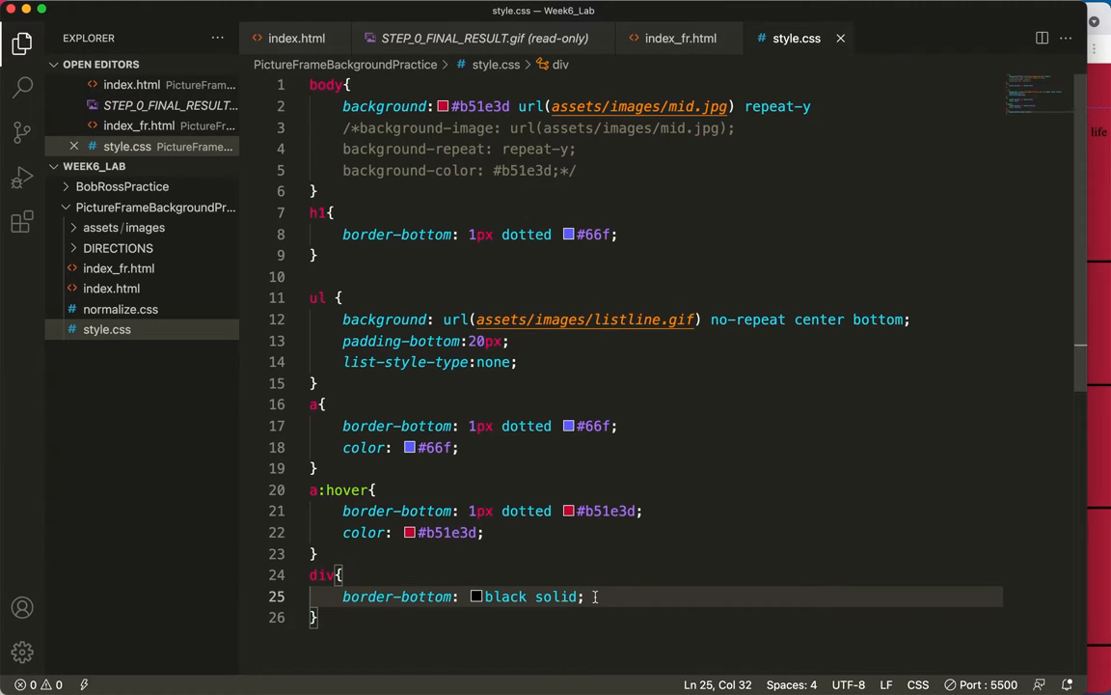
{"action": "type", "text": "background-image: ;"}
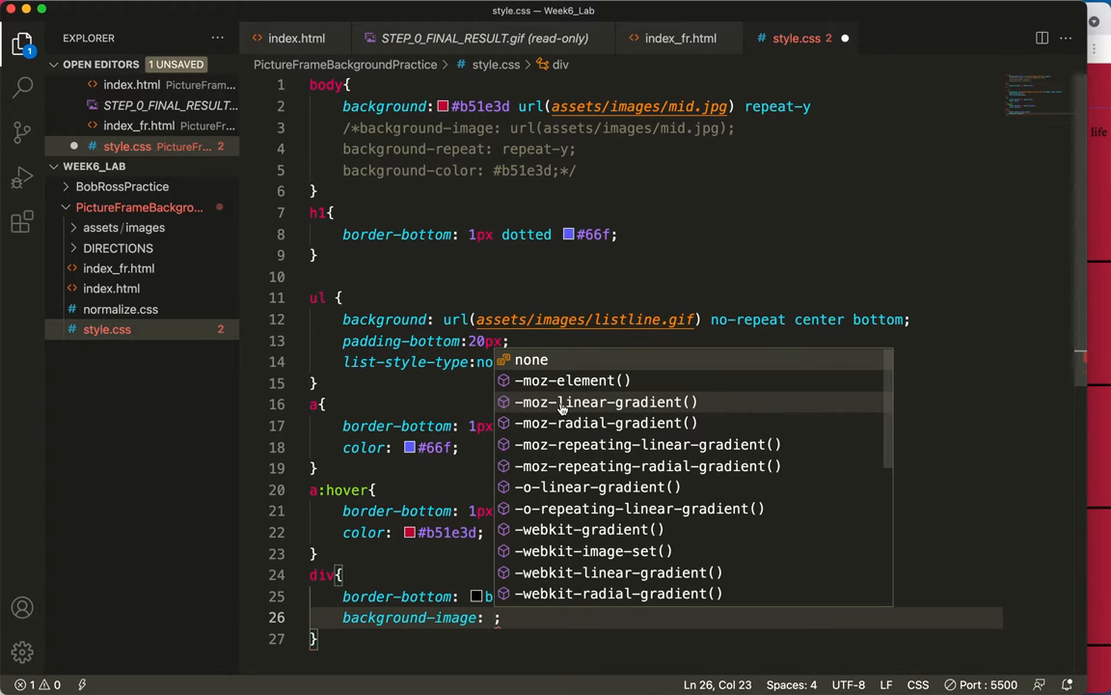
{"action": "type", "text": "url("}
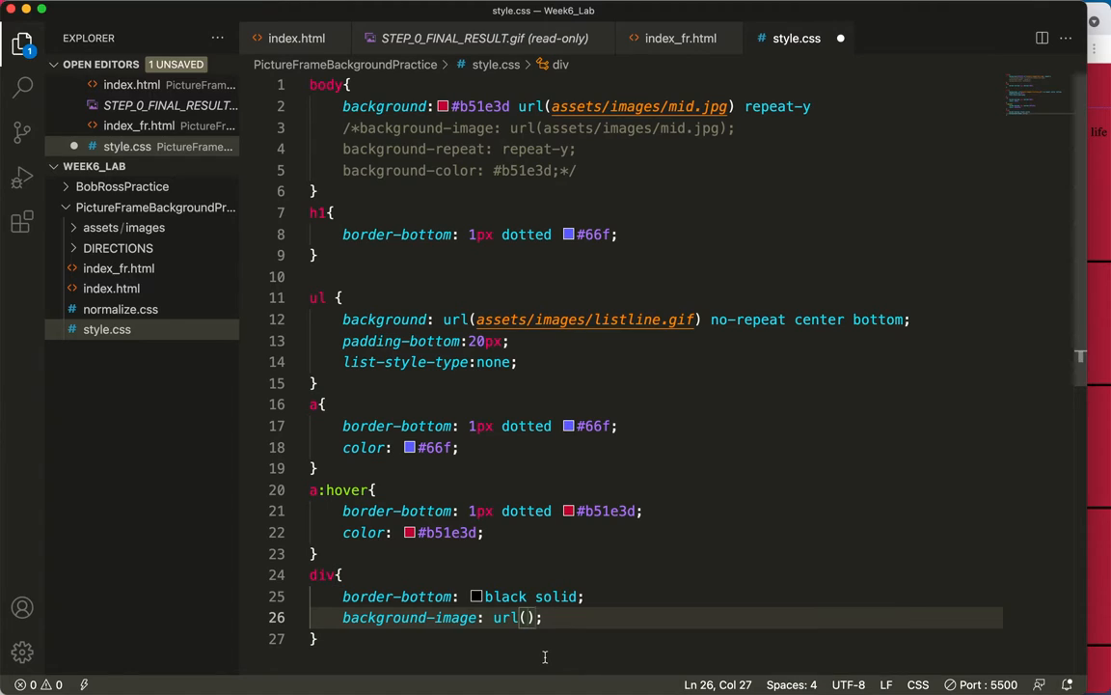
{"action": "type", "text": "a"}
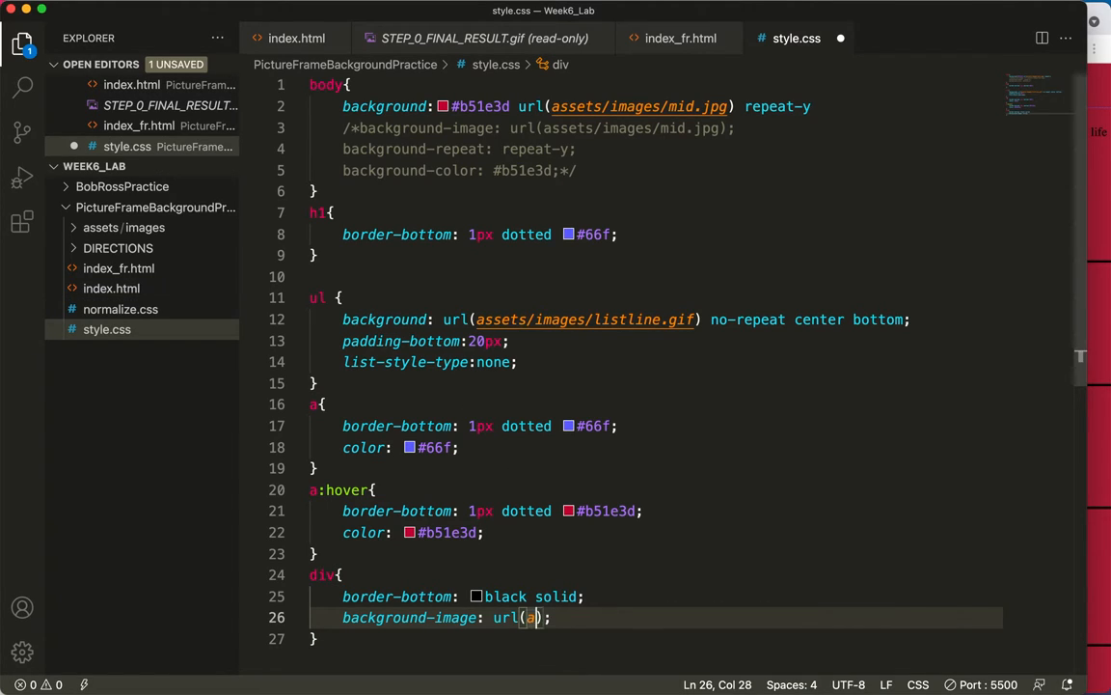
{"action": "type", "text": "ssets/"}
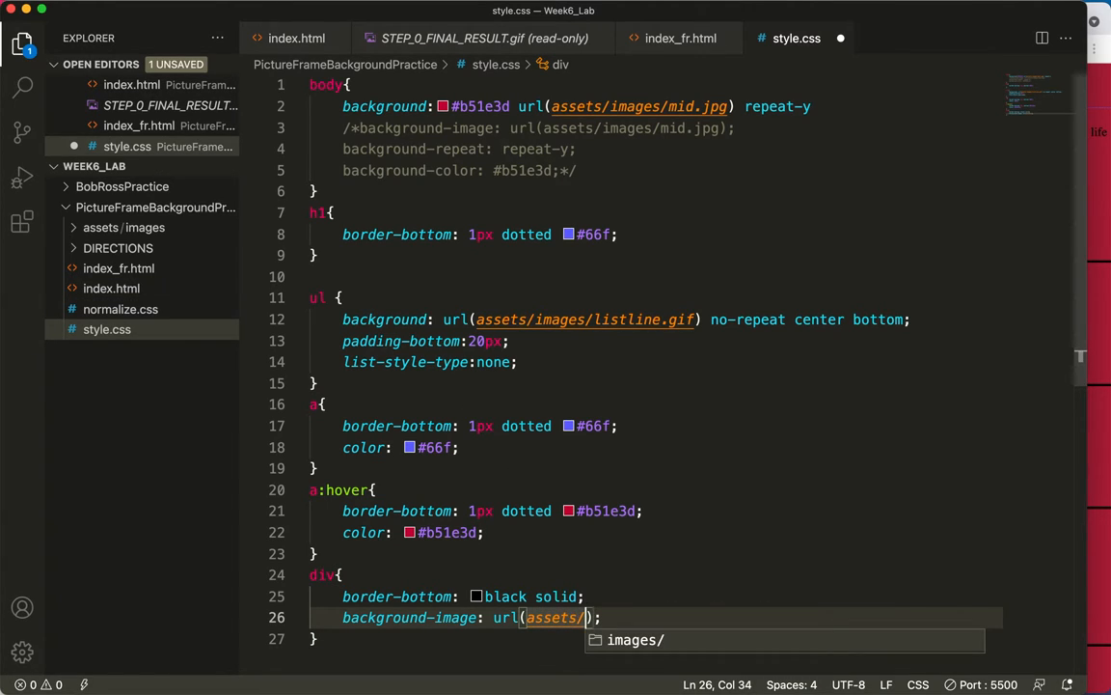
{"action": "type", "text": "images/"}
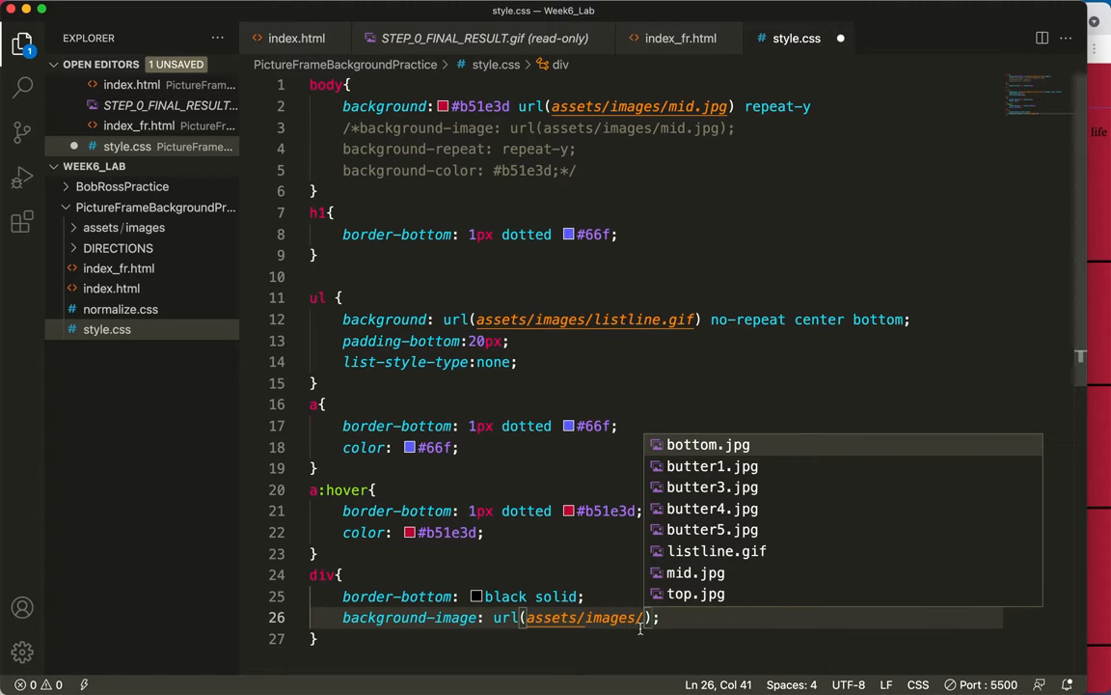
{"action": "mouse_move", "coordinate": [712, 466]}
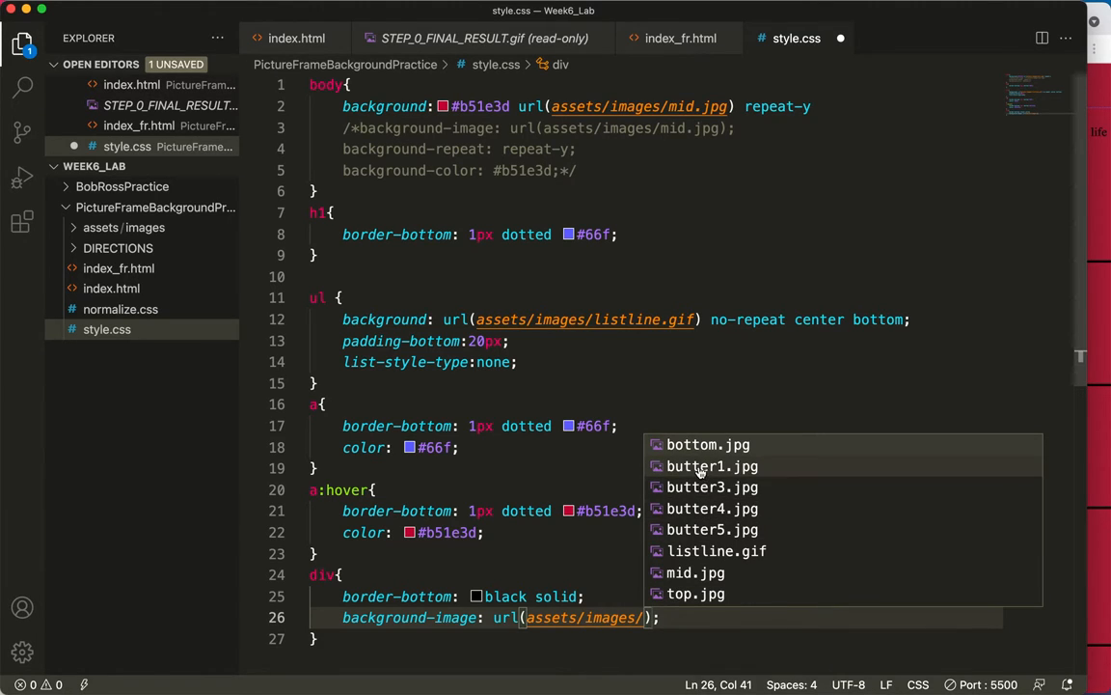
{"action": "left_click", "coordinate": [712, 466]}
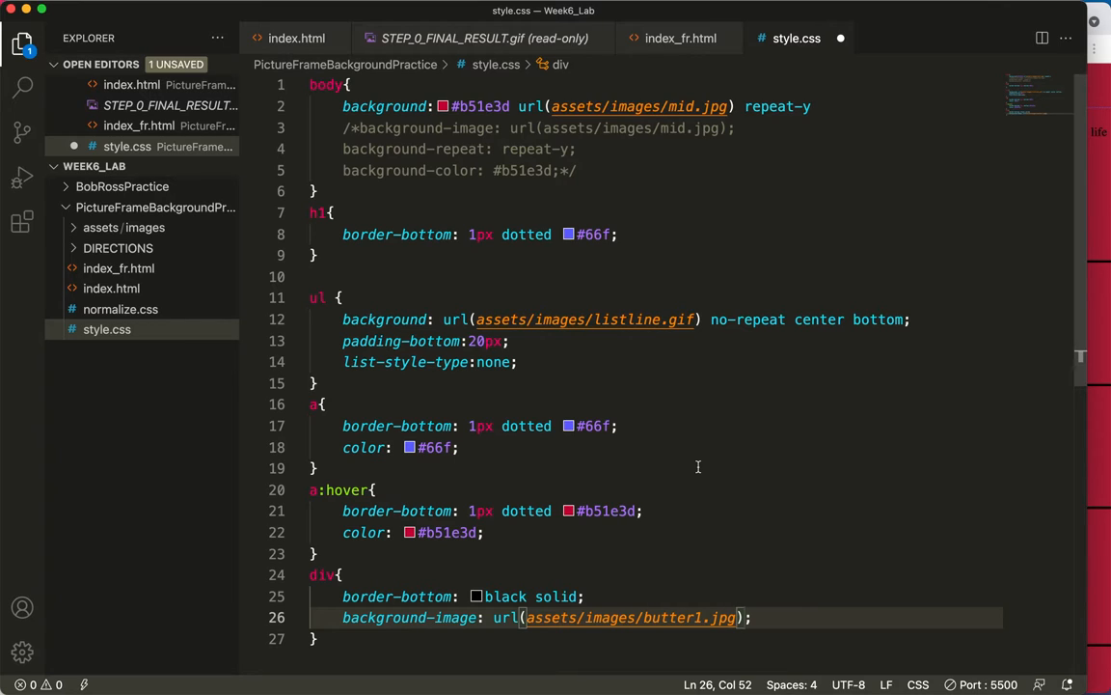
{"action": "mouse_move", "coordinate": [802, 474]}
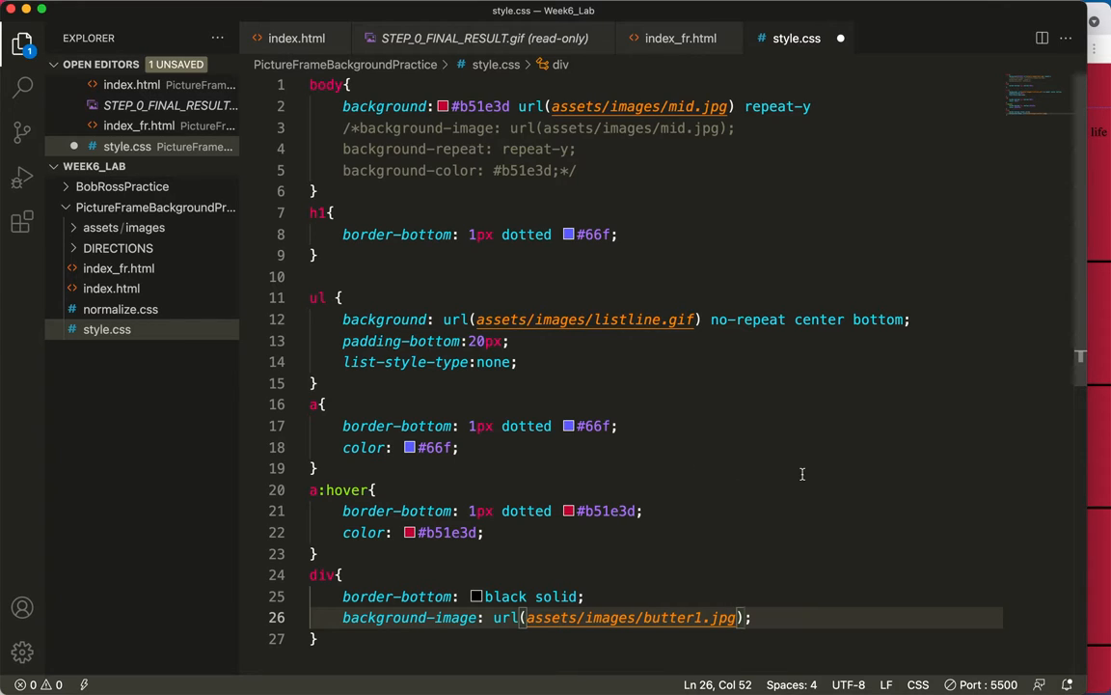
Step: Mark the butterfly background as no-repeat
{"action": "type", "text": "no-rep"}
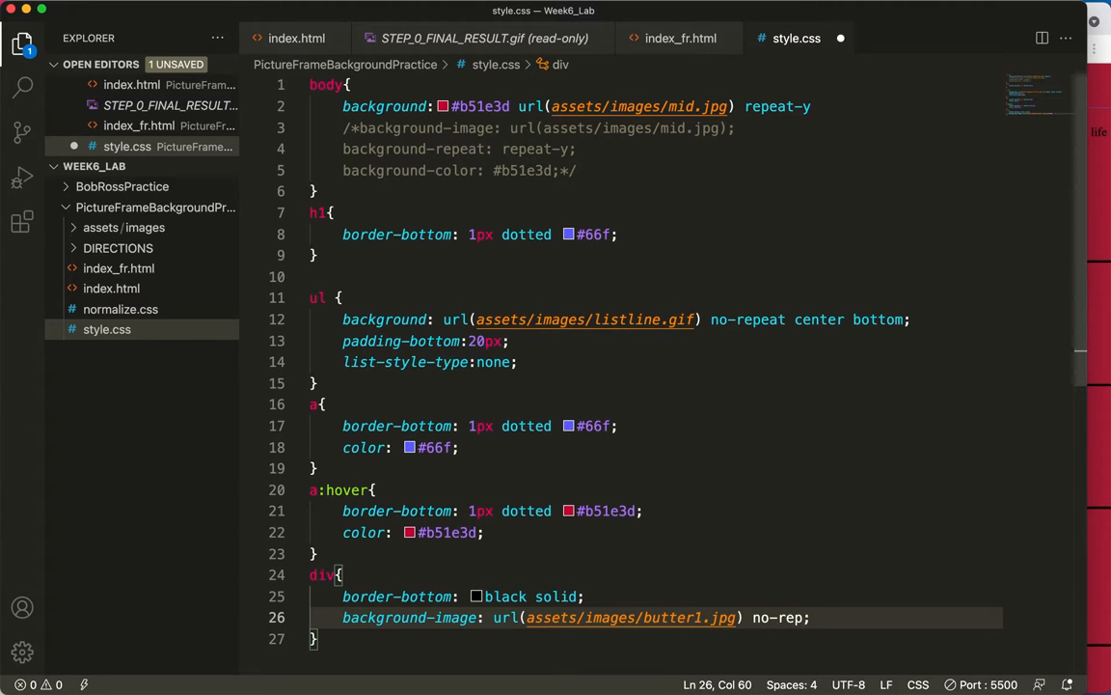
{"action": "type", "text": "at"}
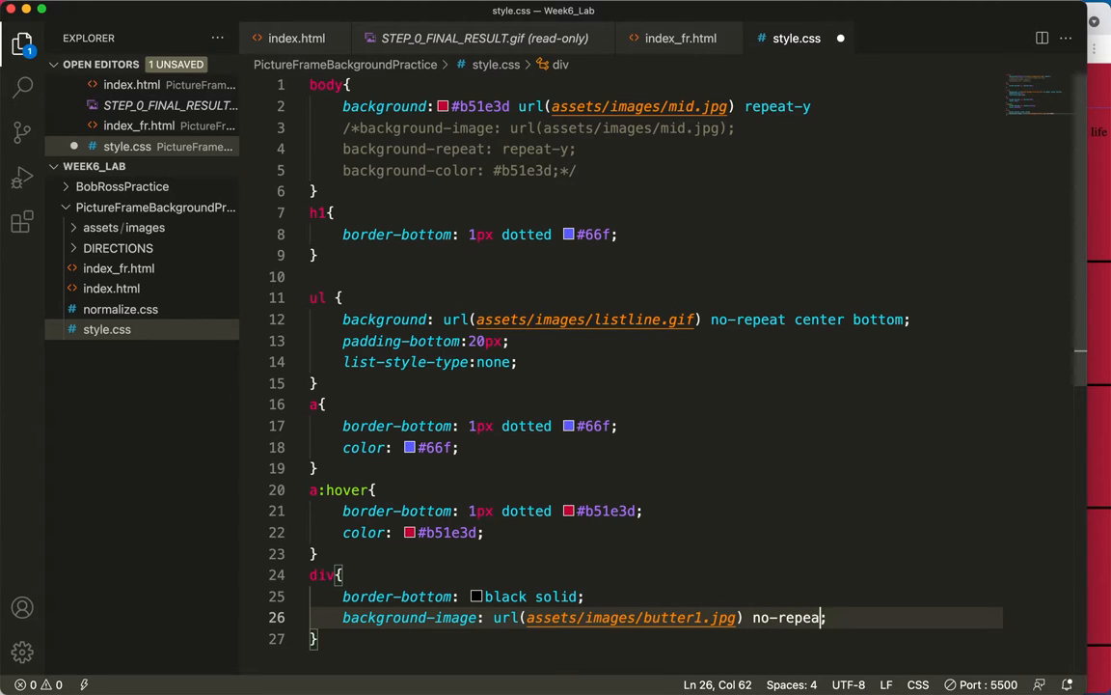
{"action": "type", "text": "t"}
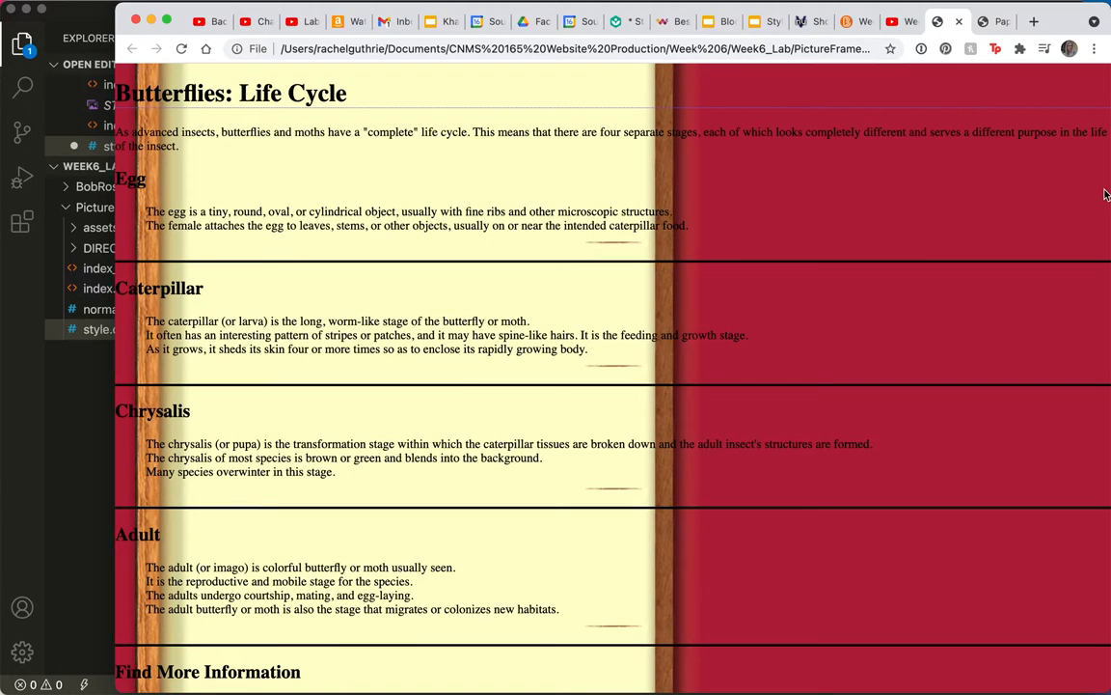
{"action": "mouse_move", "coordinate": [579, 153]}
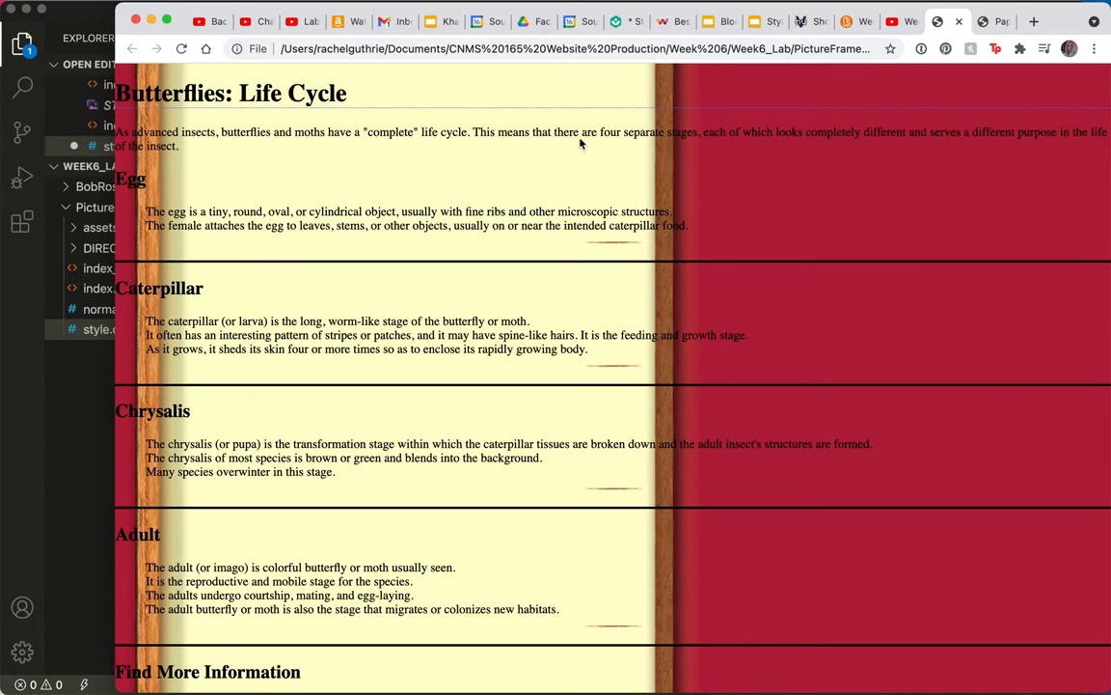
{"action": "mouse_move", "coordinate": [593, 316]}
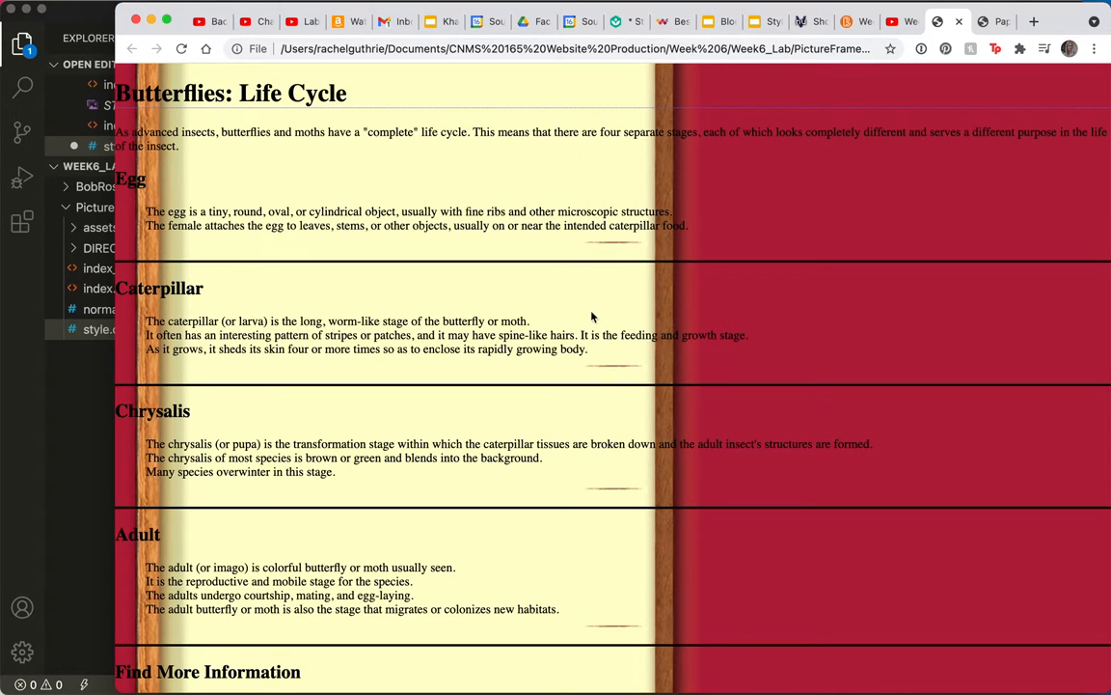
{"action": "mouse_move", "coordinate": [80, 390]}
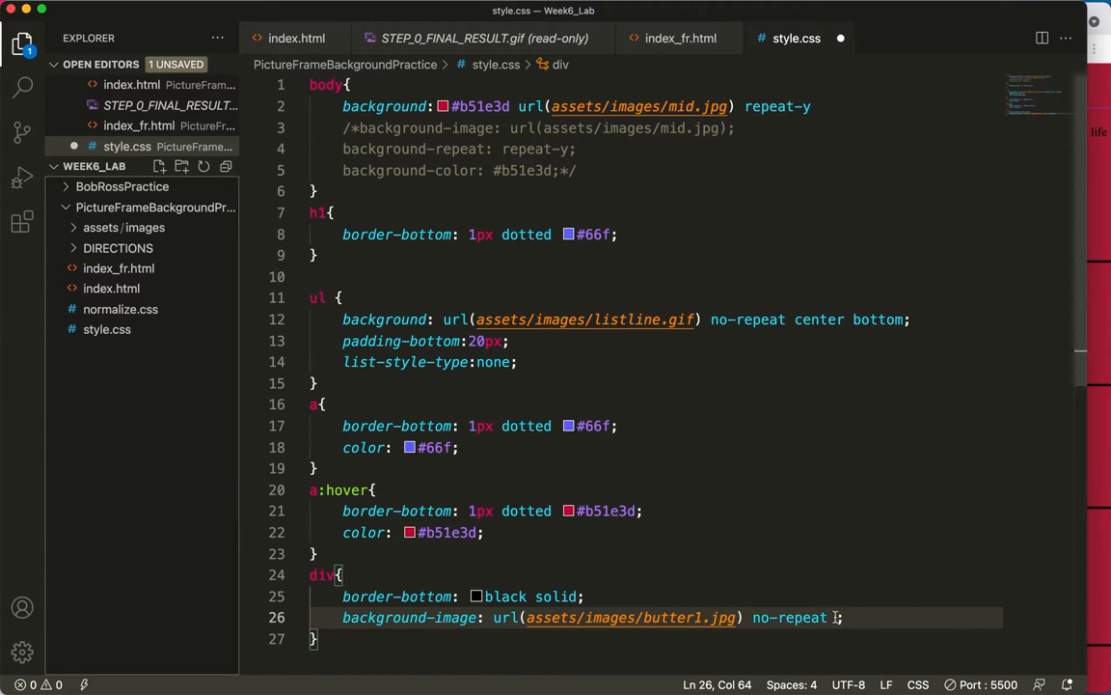
Step: Position the div background at right center in the background shorthand
{"action": "type", "text": "right"}
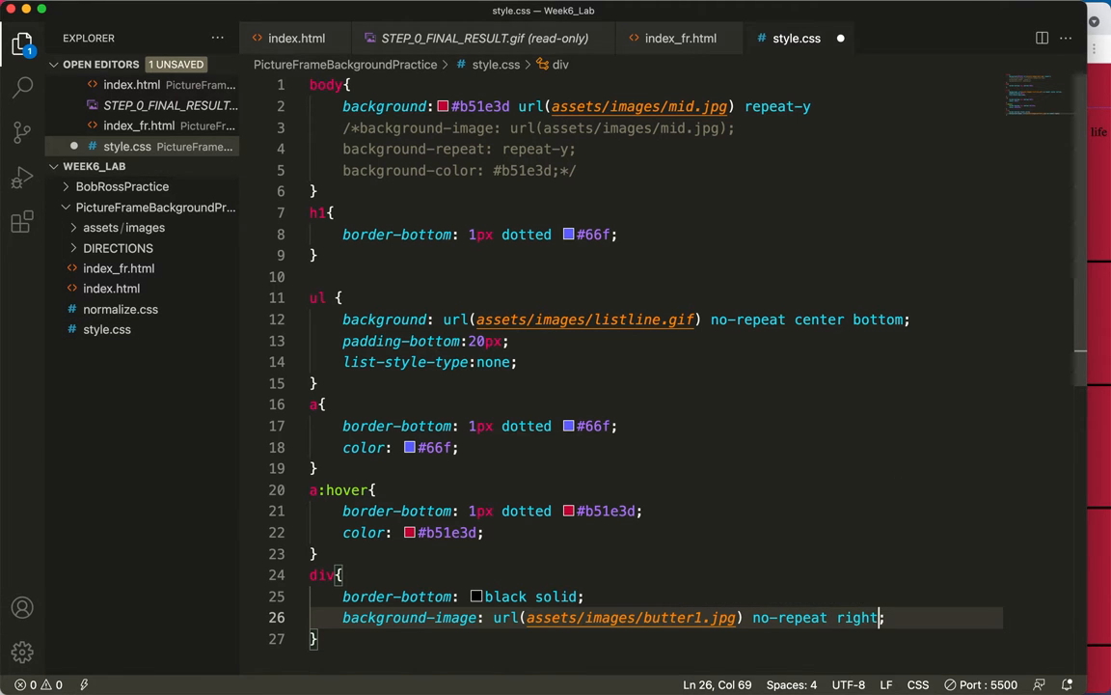
{"action": "type", "text": "center"}
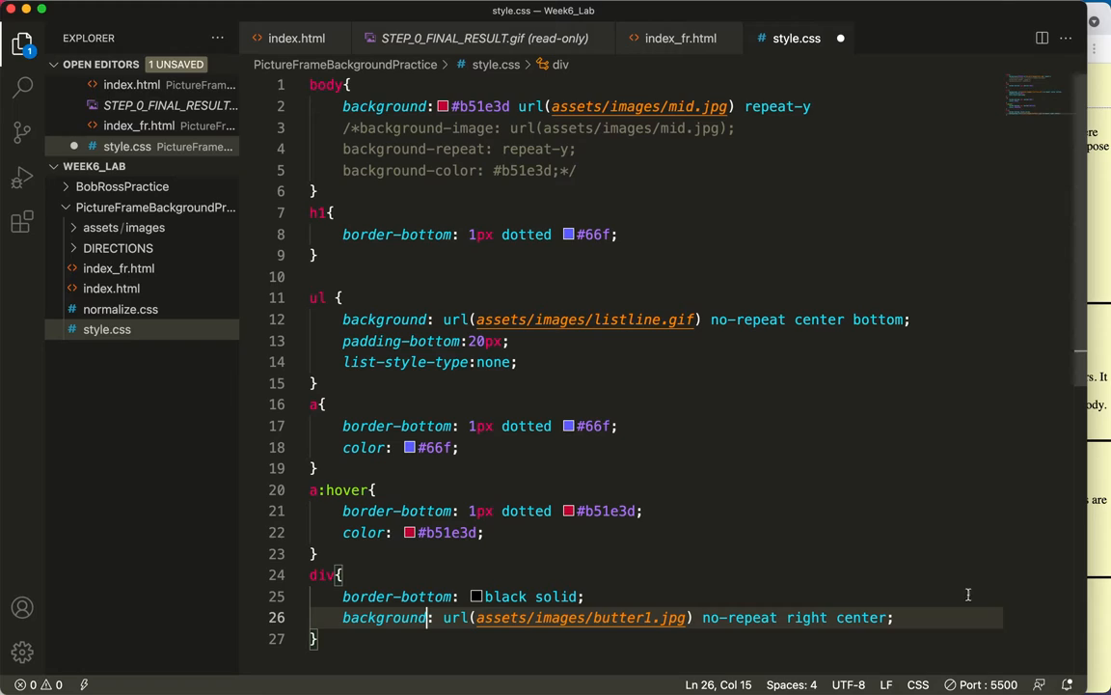
{"action": "mouse_move", "coordinate": [1005, 600]}
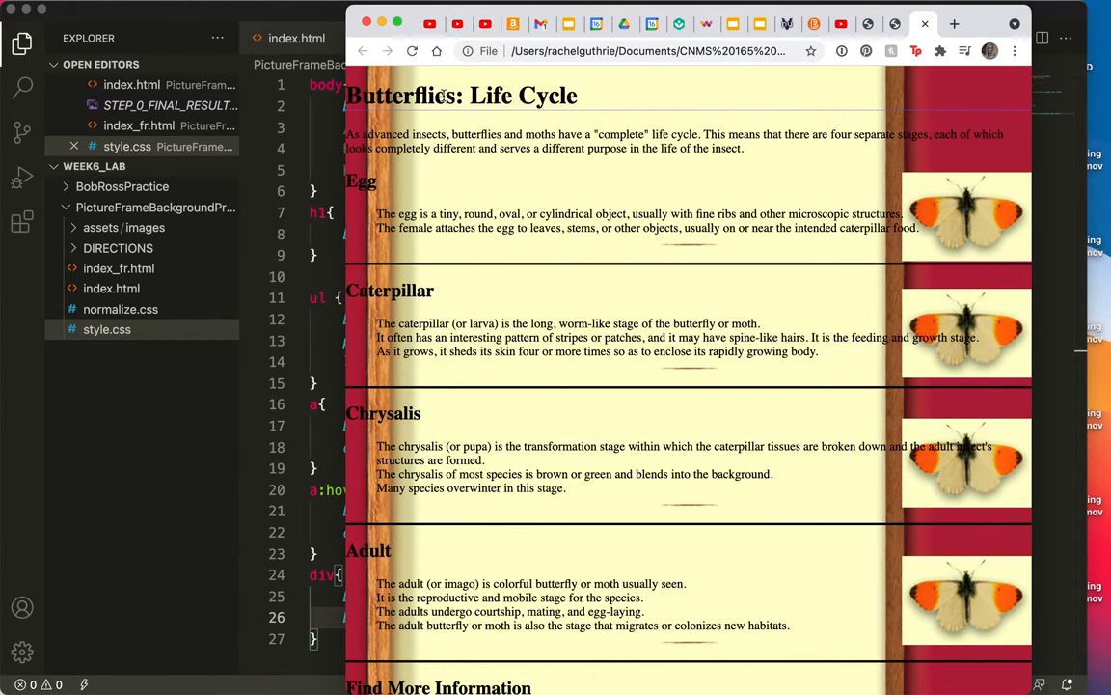
{"action": "mouse_move", "coordinate": [347, 157]}
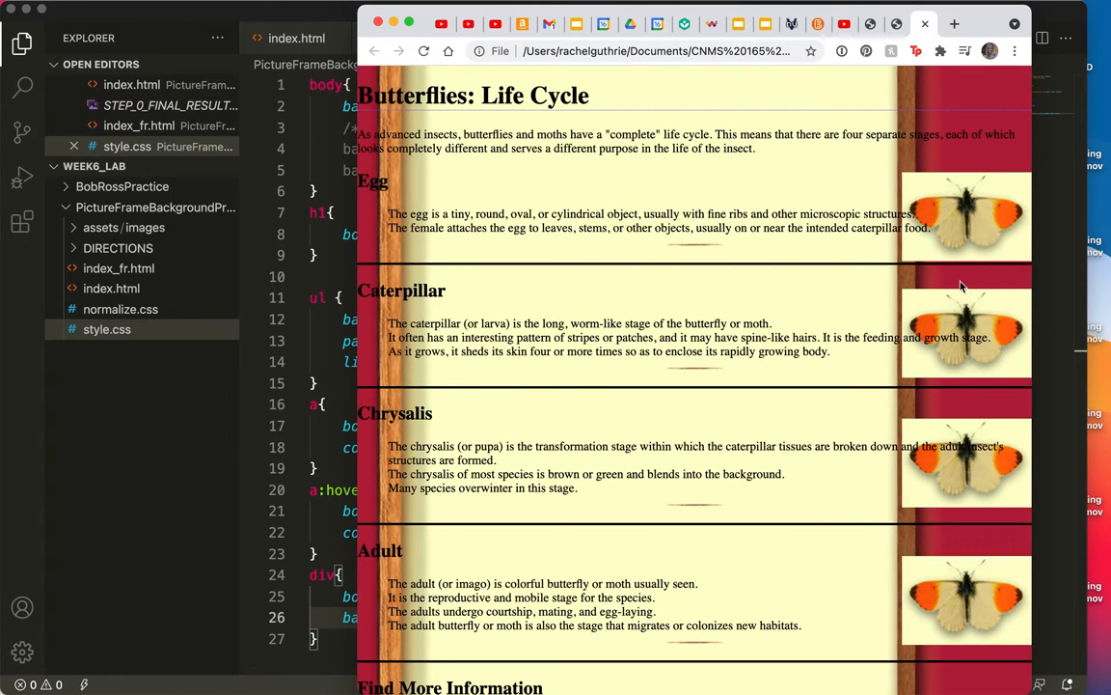
{"action": "mouse_move", "coordinate": [961, 329]}
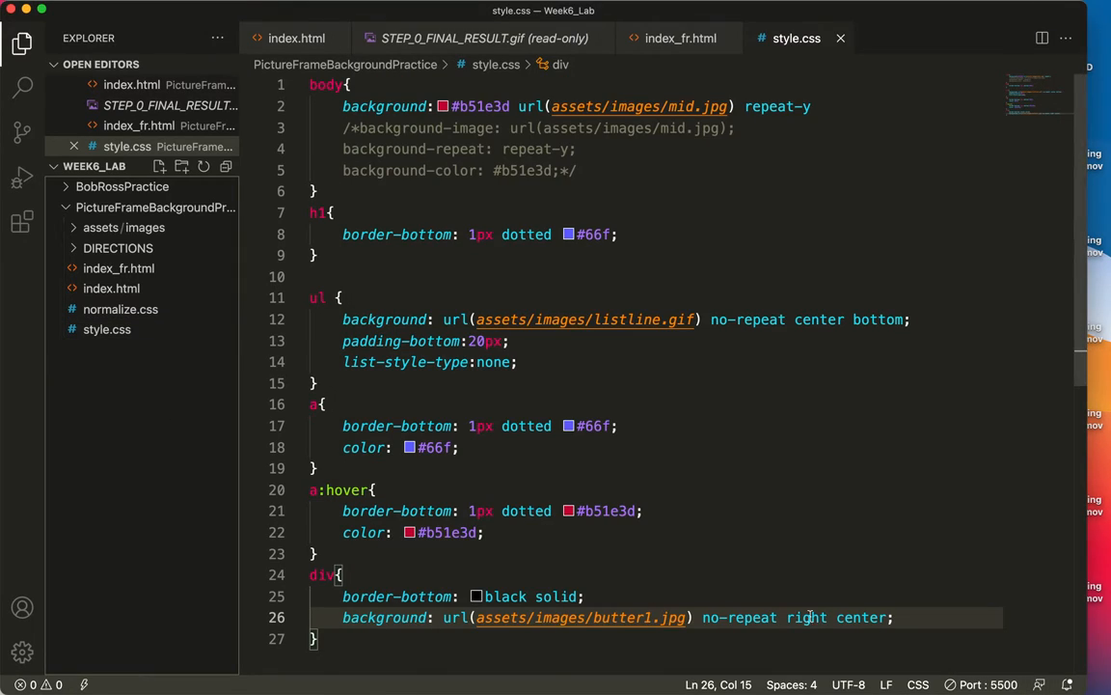
Step: Cut the background declaration out of the div rule and make room below h1
{"action": "left_click_drag", "start_coordinate": [807, 617], "coordinate": [612, 618]}
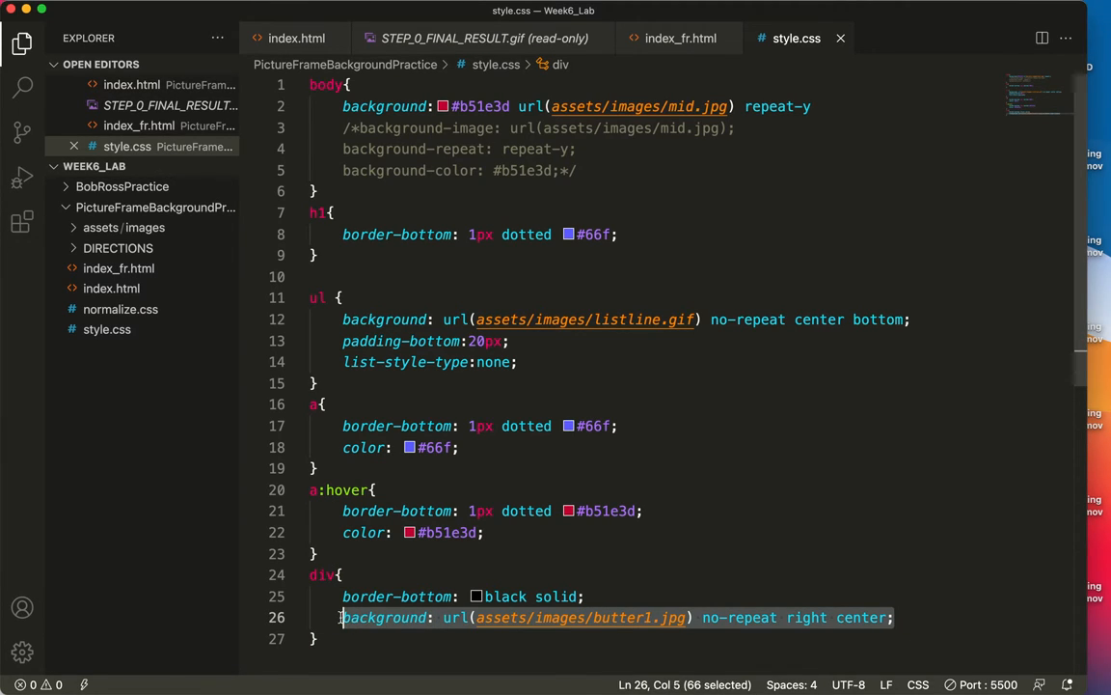
{"action": "key", "text": "Delete"}
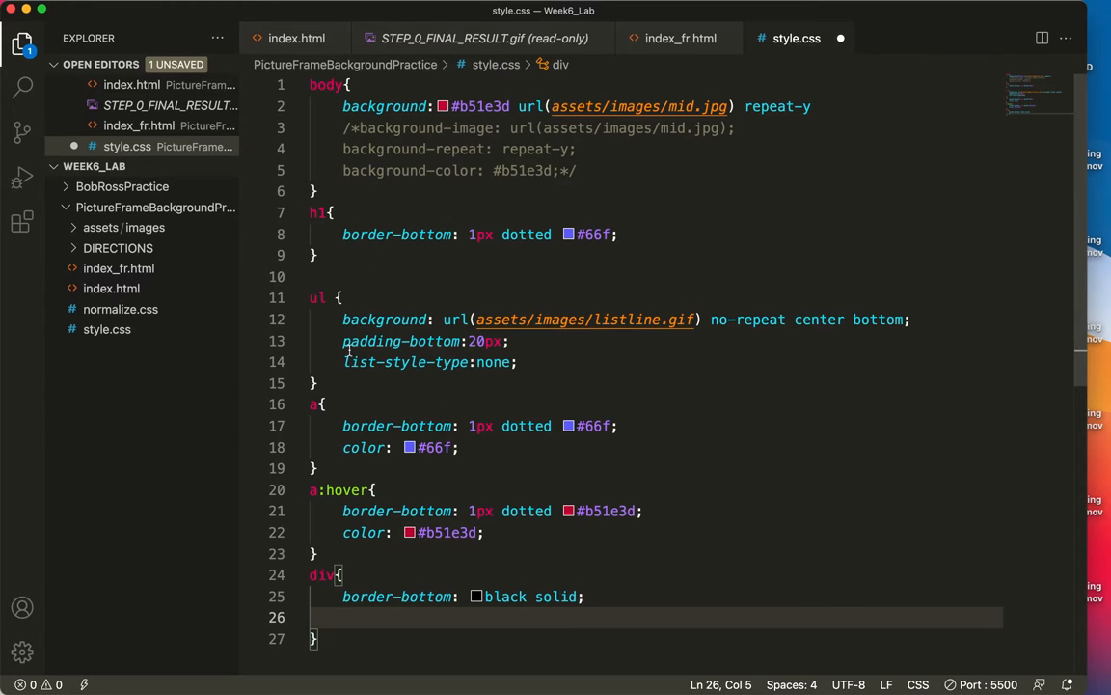
{"action": "left_click", "coordinate": [321, 254]}
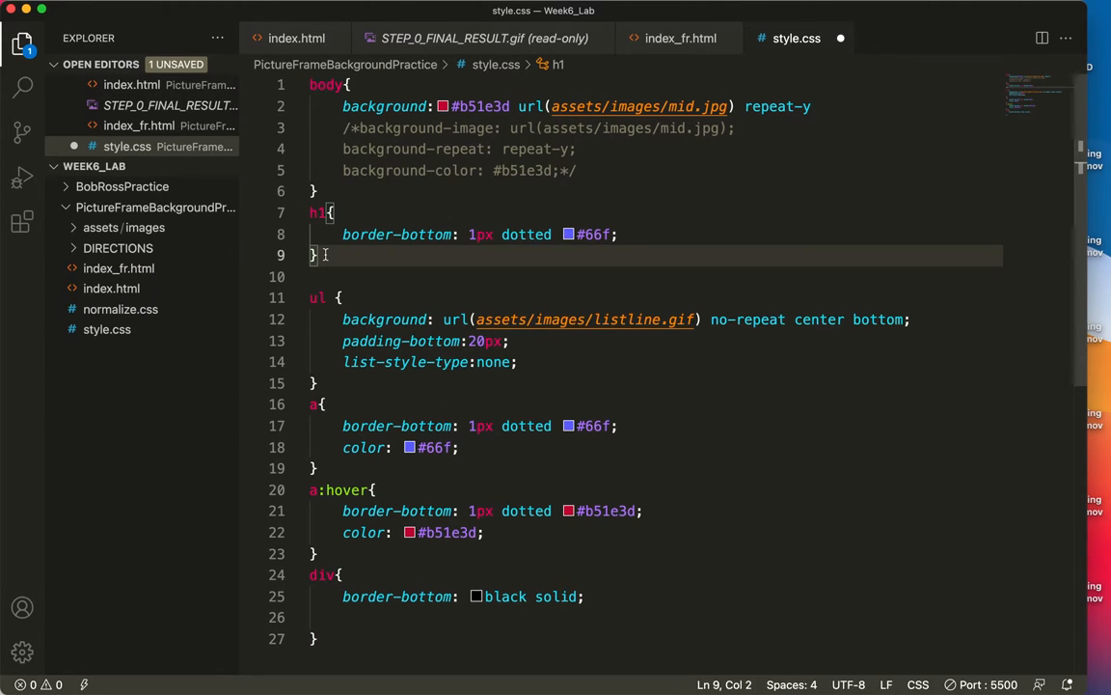
{"action": "key", "text": "Enter"}
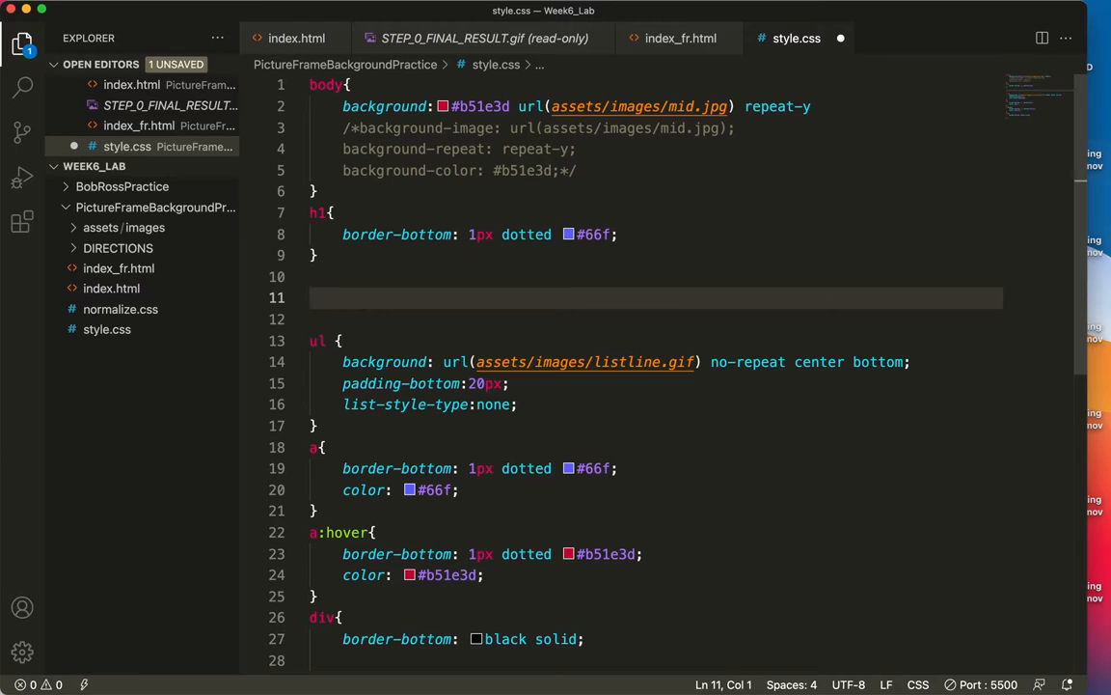
Step: Add an h2 rule holding the butter1.jpg no-repeat right center background and save
{"action": "type", "text": "h2{"}
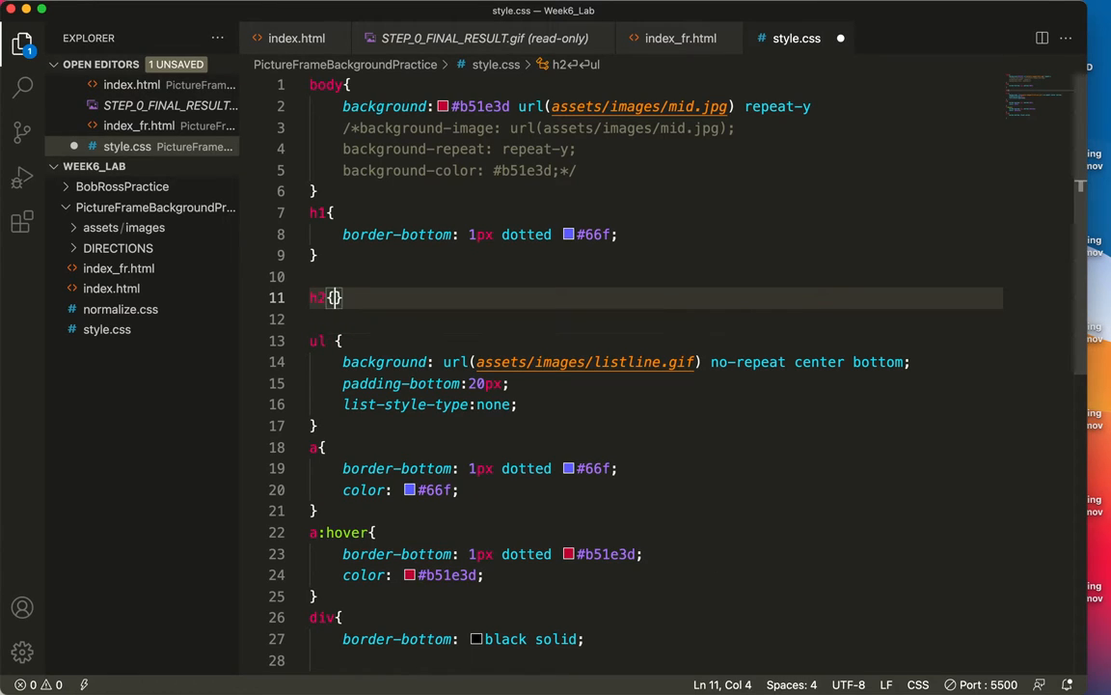
{"action": "key", "text": "Enter"}
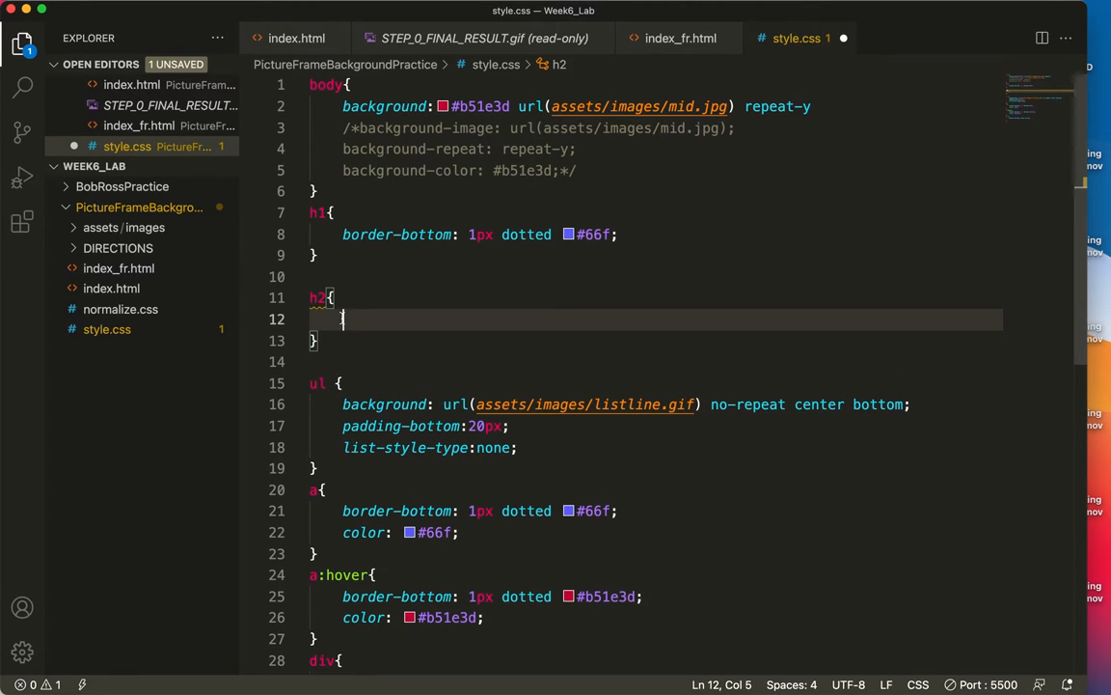
{"action": "type", "text": "background: url(assets/images/butter1.jpg) no-repeat right center;"}
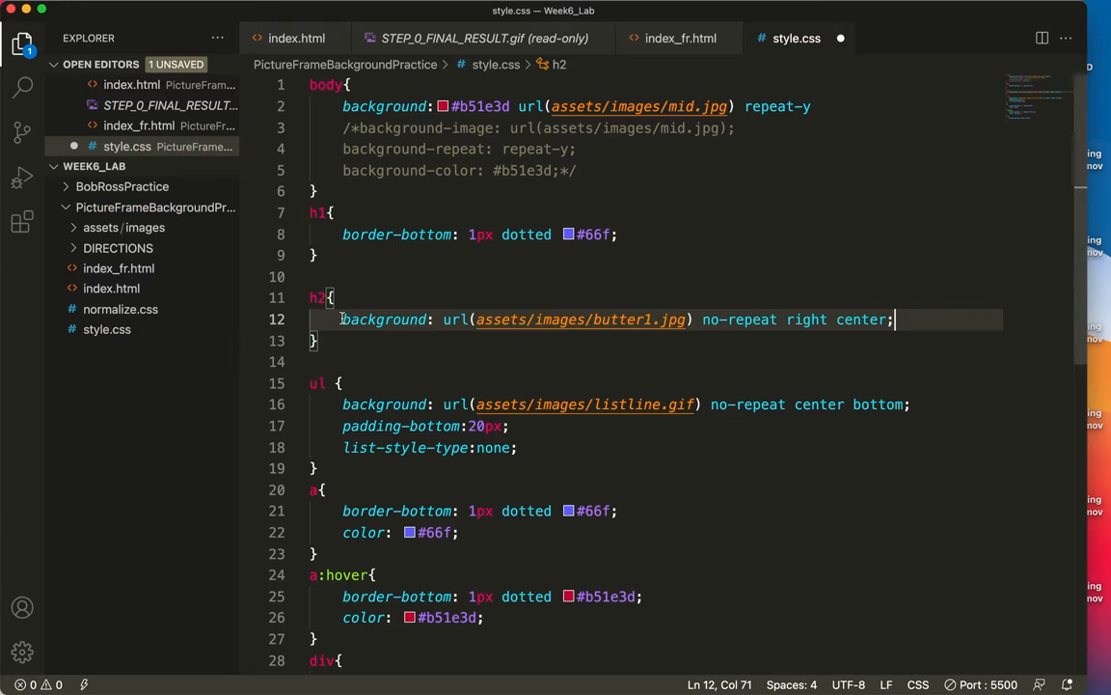
{"action": "key", "text": "ctrl+s"}
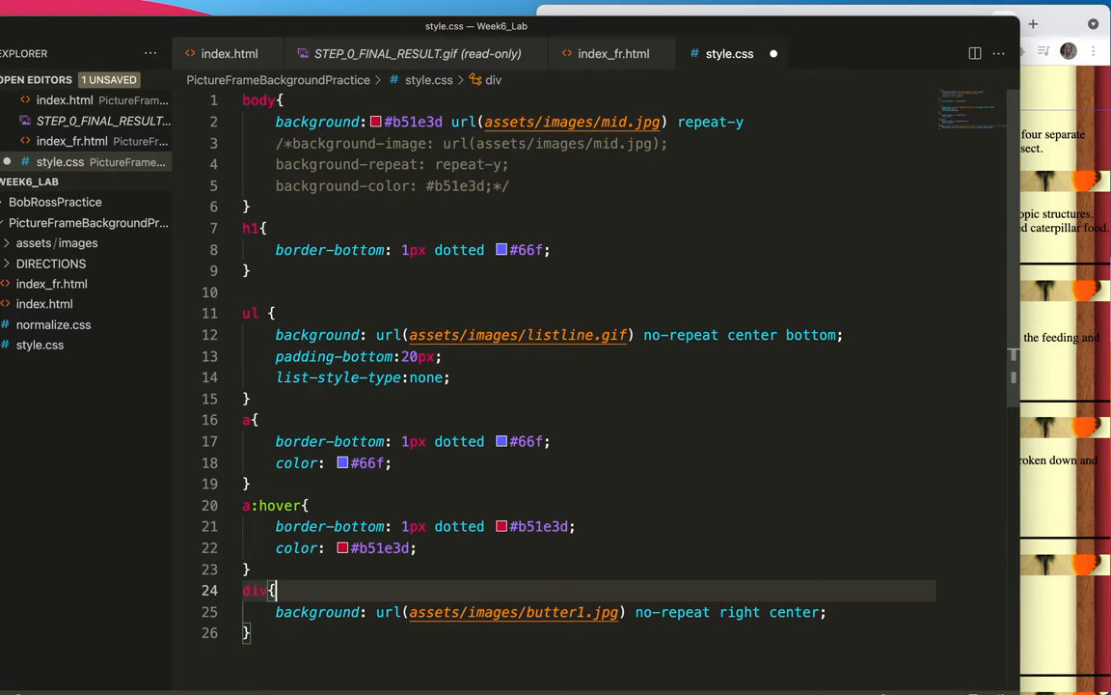
Step: Save the stylesheet so Chrome shows a butterfly beside each stage
{"action": "key", "text": "ctrl+s"}
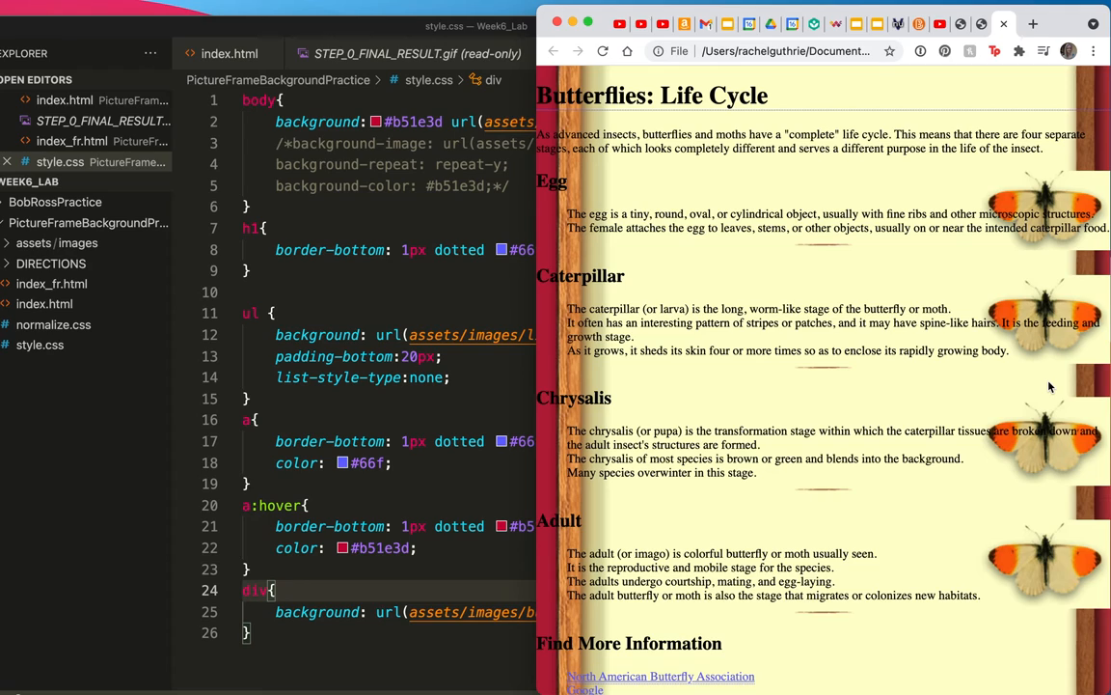
{"action": "mouse_move", "coordinate": [779, 182]}
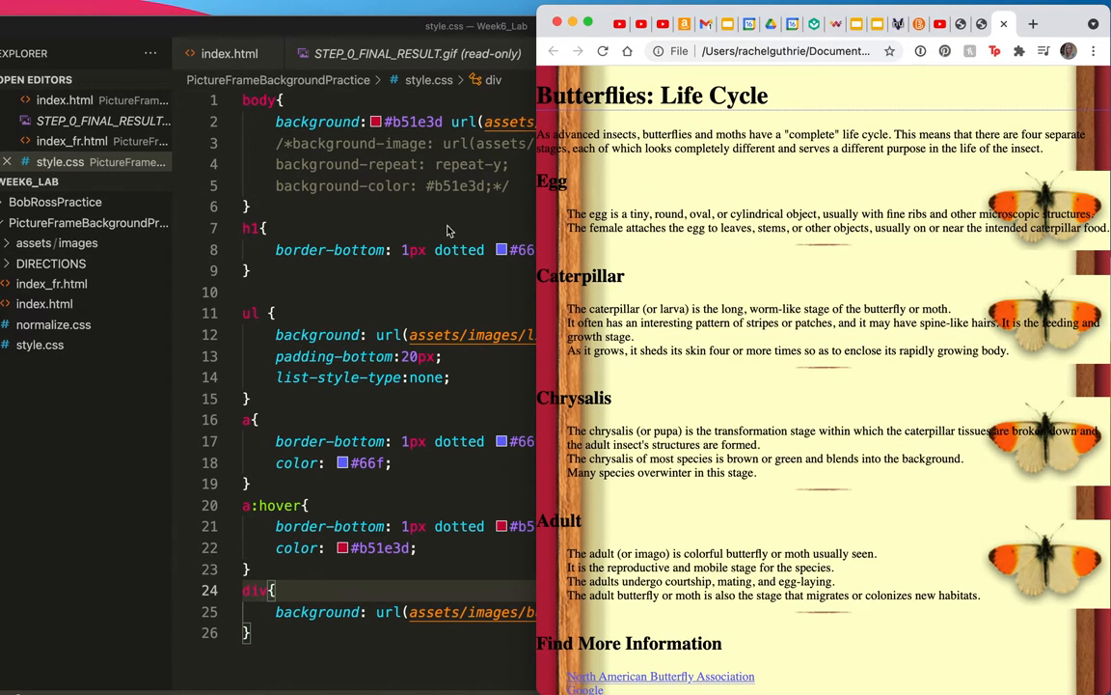
{"action": "mouse_move", "coordinate": [336, 306]}
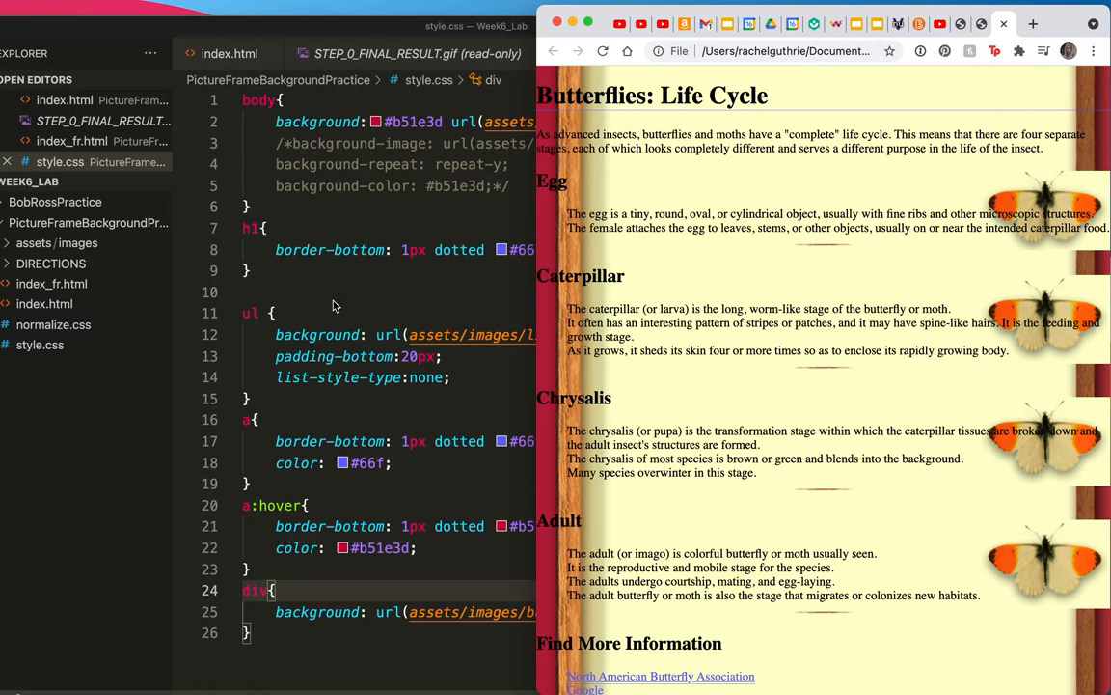
{"action": "mouse_move", "coordinate": [45, 311]}
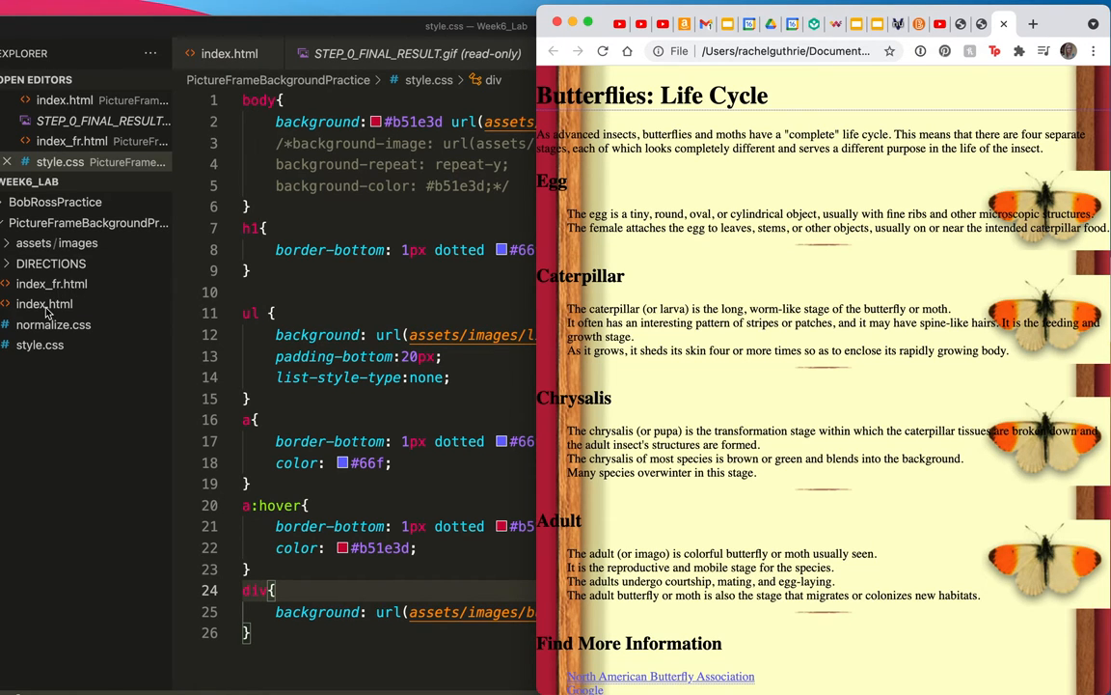
Step: Review index.html from the body tag down through the stage divs to the links list
{"action": "left_click", "coordinate": [45, 304]}
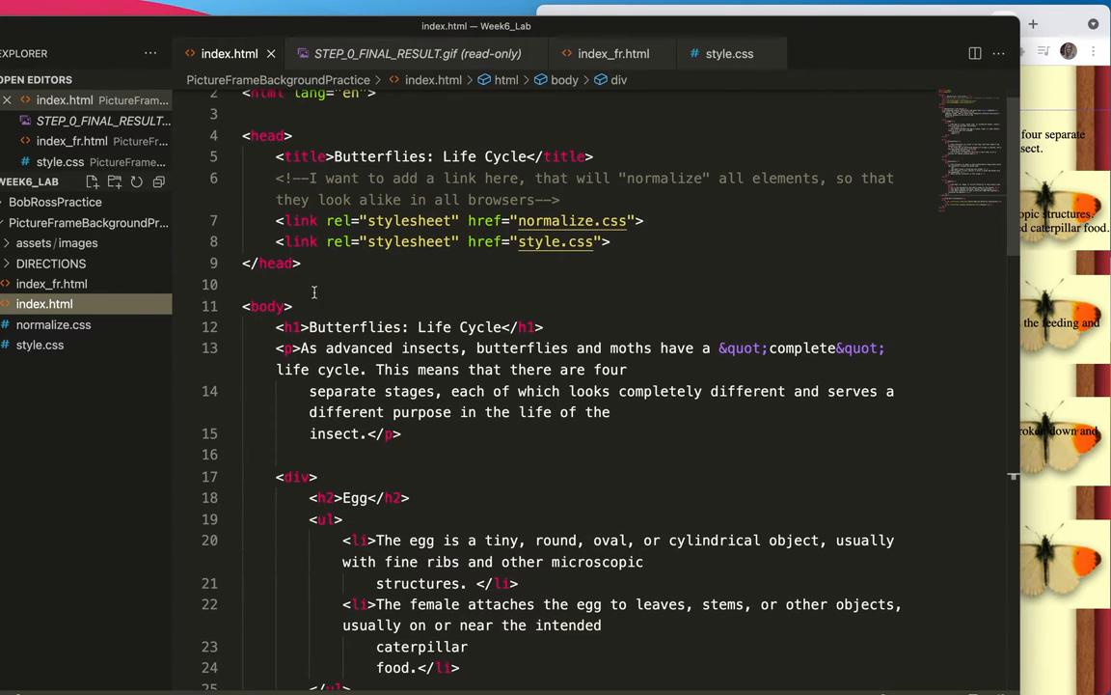
{"action": "double_click", "coordinate": [267, 306]}
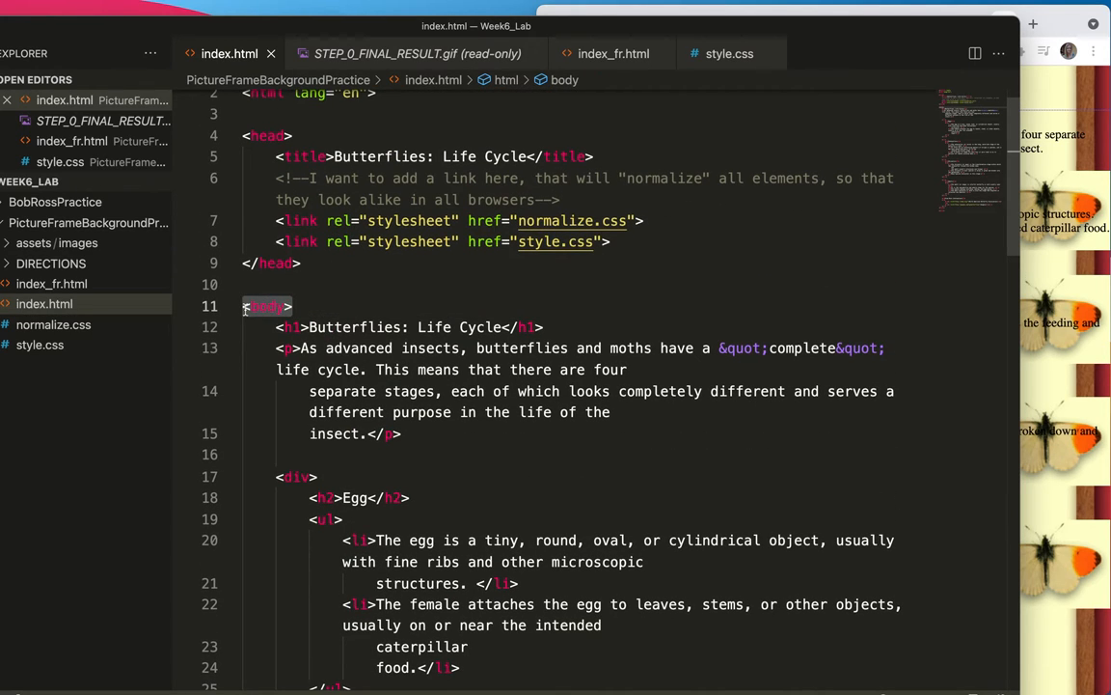
{"action": "scroll", "scroll_direction": "down", "scroll_amount": 3}
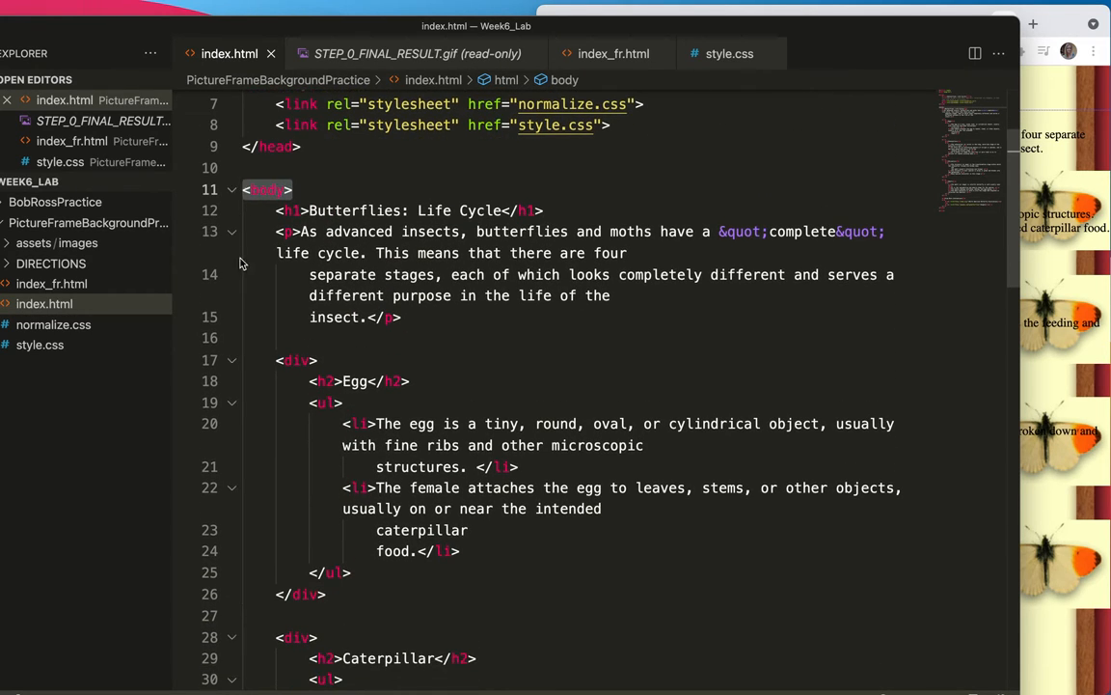
{"action": "scroll", "scroll_direction": "down", "scroll_amount": 3}
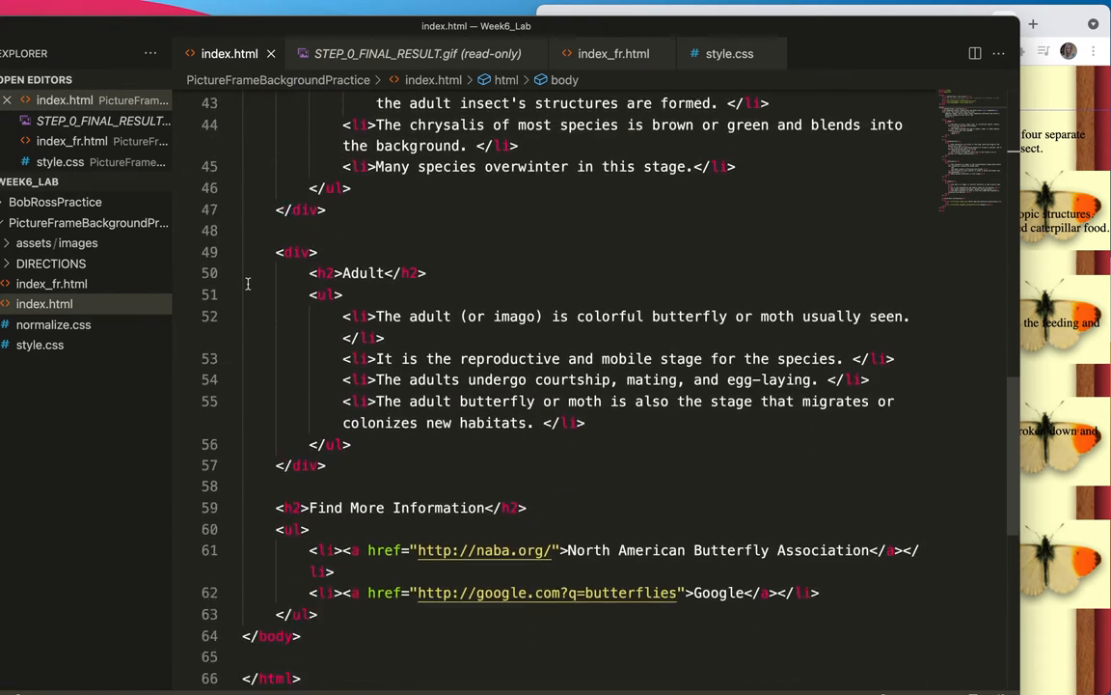
{"action": "scroll", "scroll_direction": "down", "scroll_amount": 3}
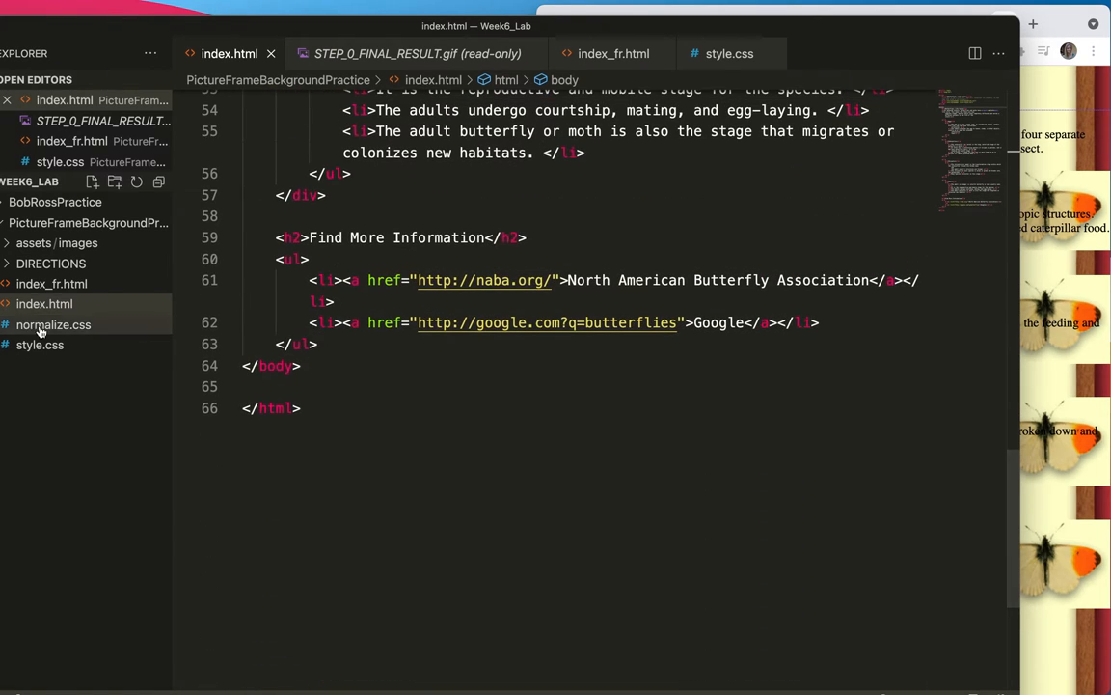
Step: Switch to style.css to compare its rules against the markup
{"action": "left_click", "coordinate": [39, 344]}
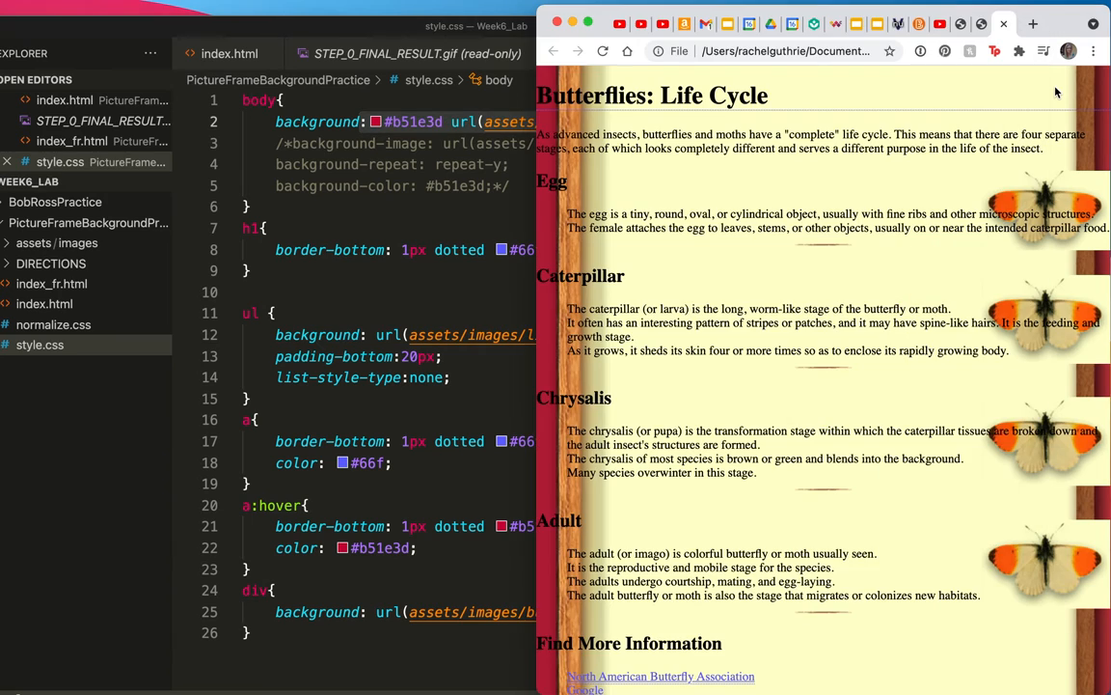
{"action": "mouse_move", "coordinate": [1093, 103]}
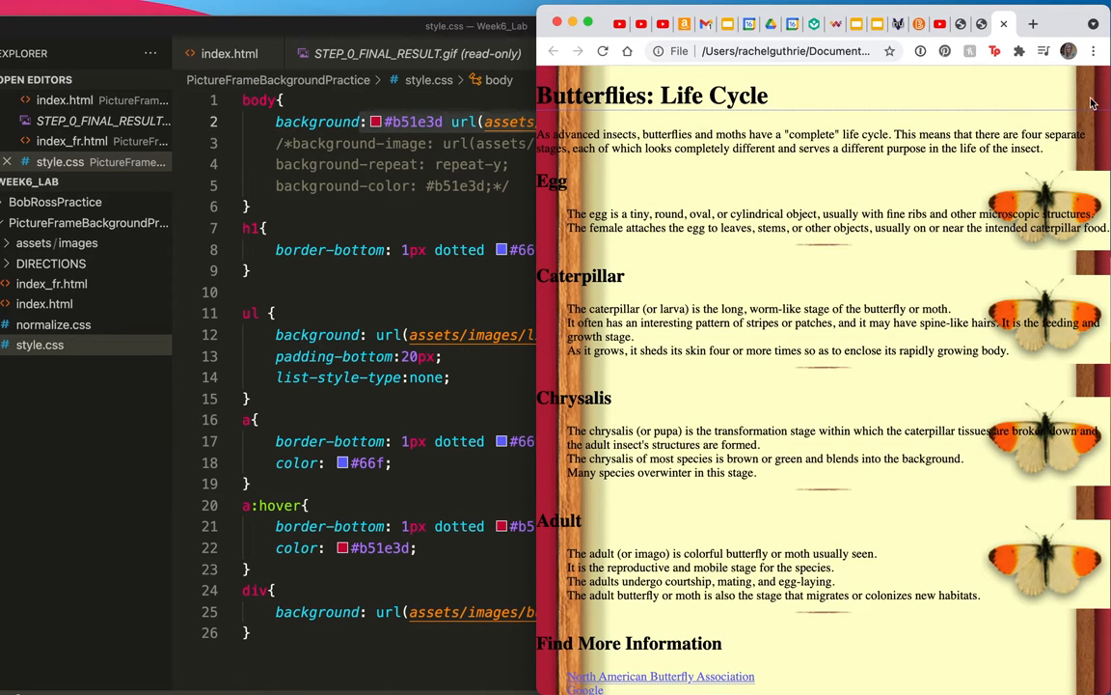
{"action": "mouse_move", "coordinate": [1093, 135]}
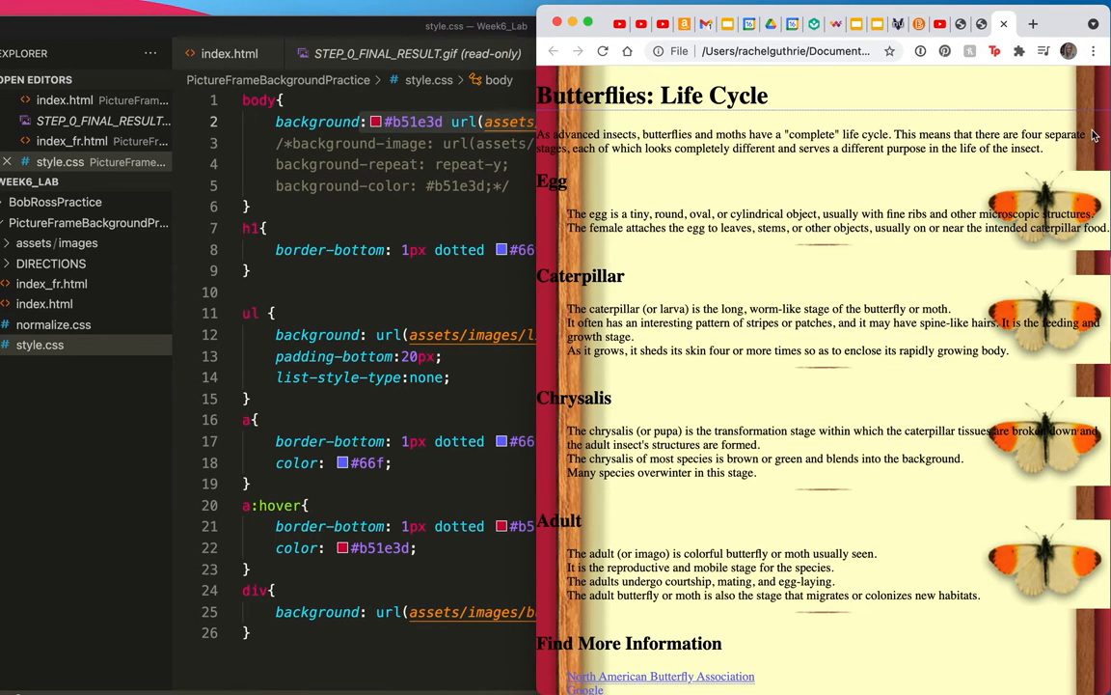
{"action": "mouse_move", "coordinate": [832, 154]}
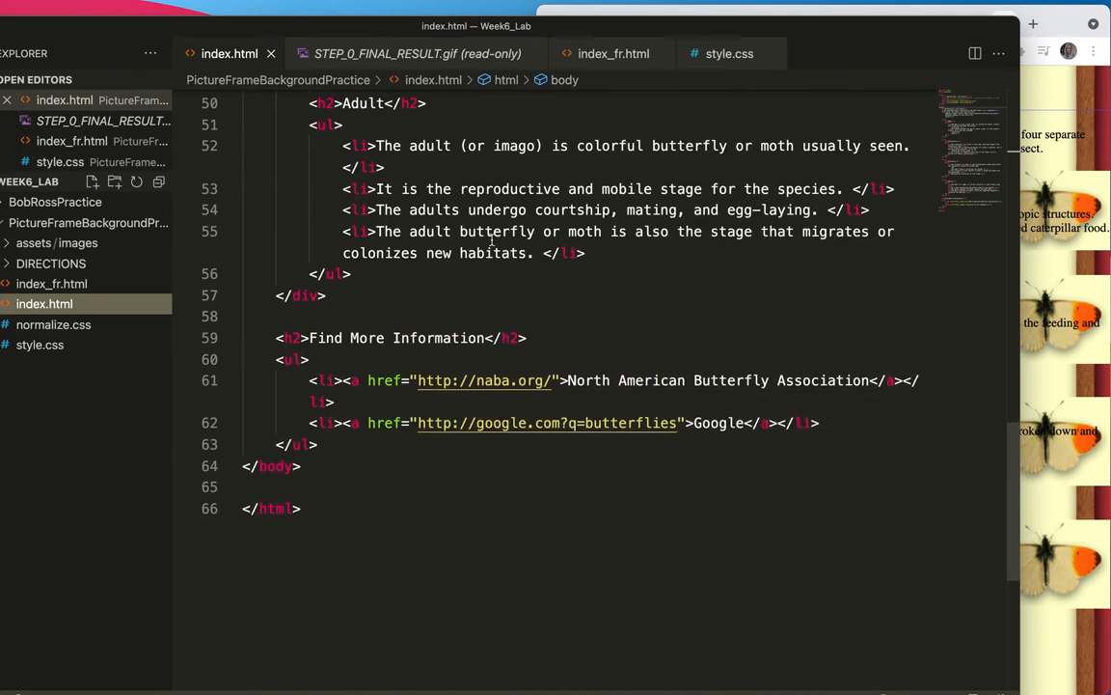
{"action": "scroll", "scroll_direction": "up", "scroll_amount": 3}
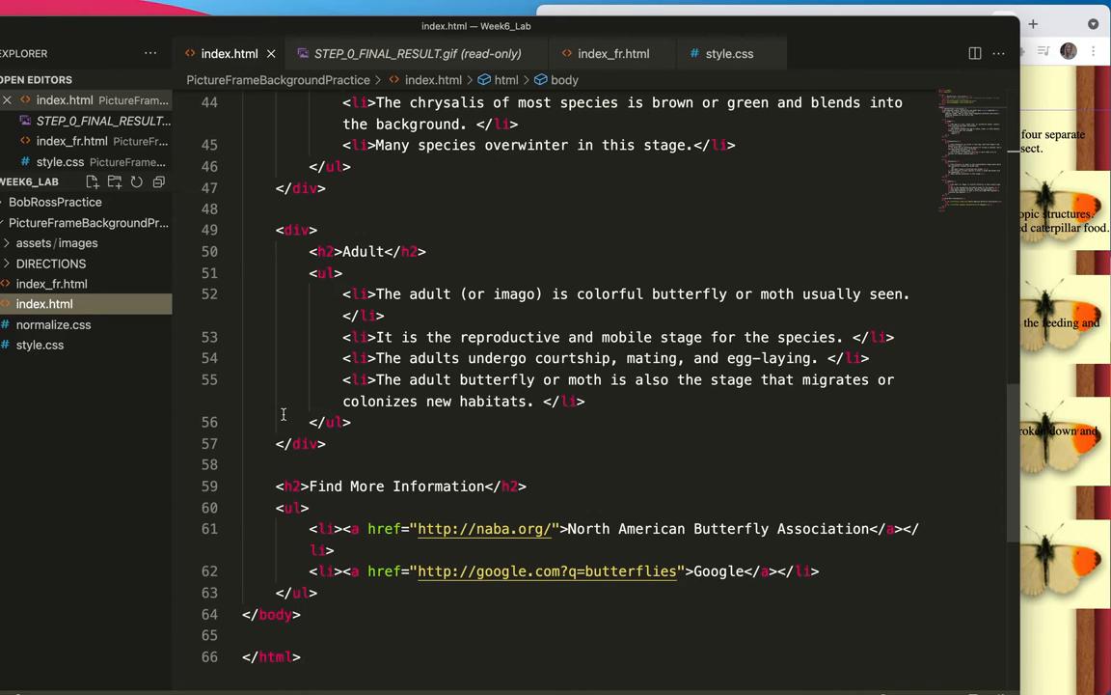
{"action": "mouse_move", "coordinate": [334, 361]}
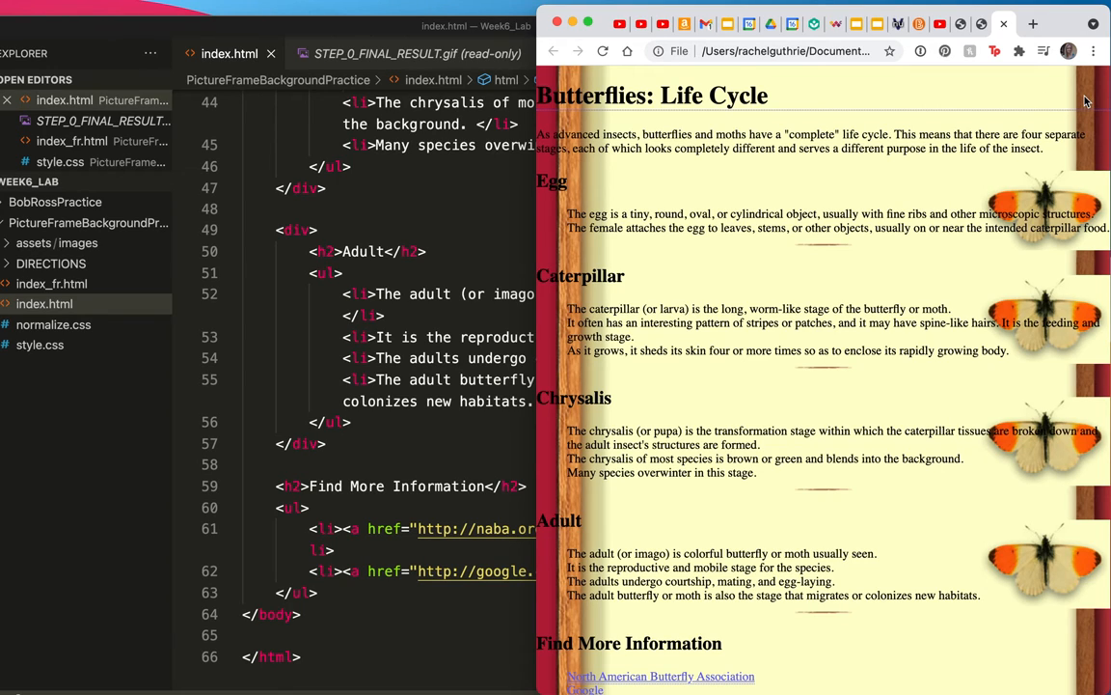
{"action": "mouse_move", "coordinate": [1093, 157]}
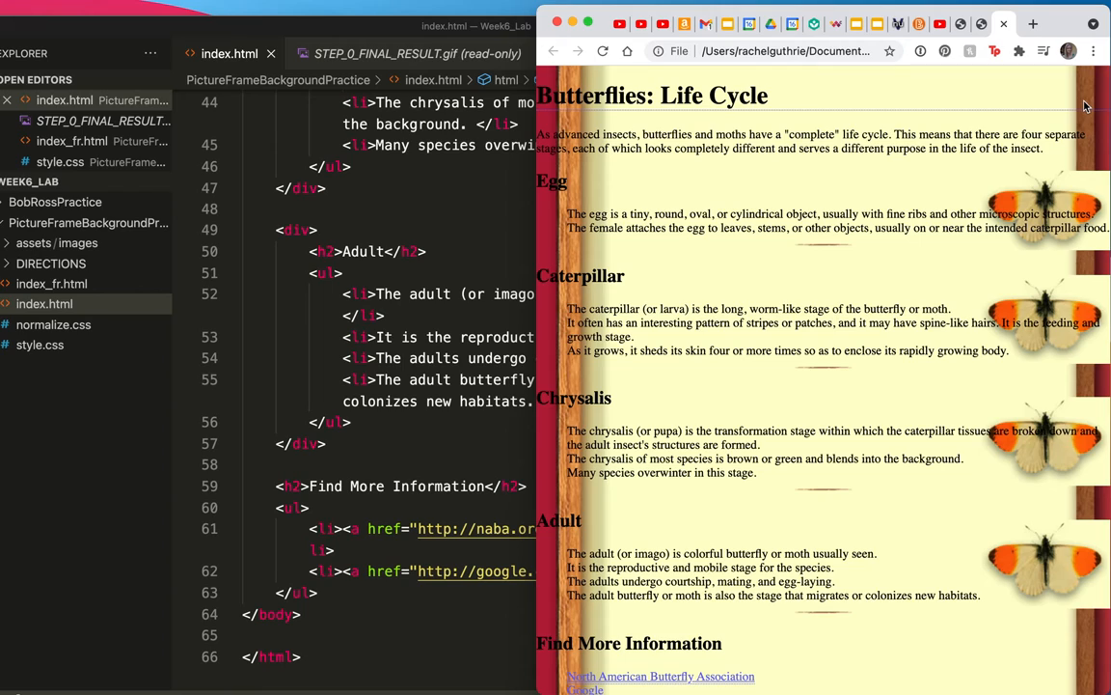
{"action": "mouse_move", "coordinate": [1060, 183]}
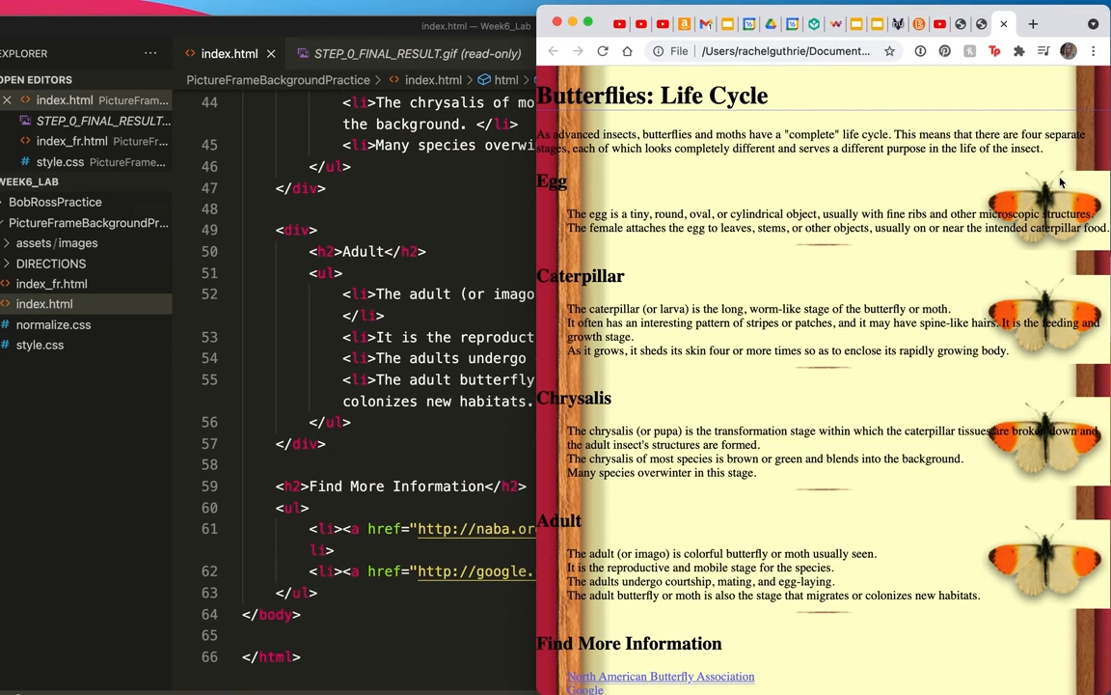
{"action": "mouse_move", "coordinate": [933, 213]}
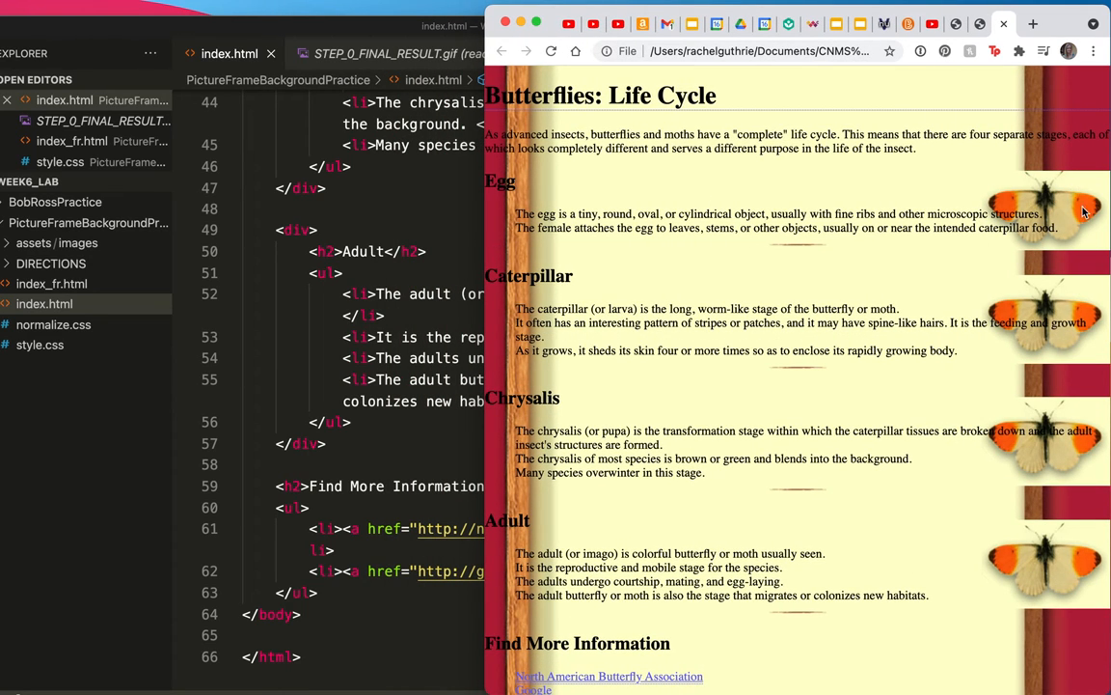
{"action": "mouse_move", "coordinate": [1069, 188]}
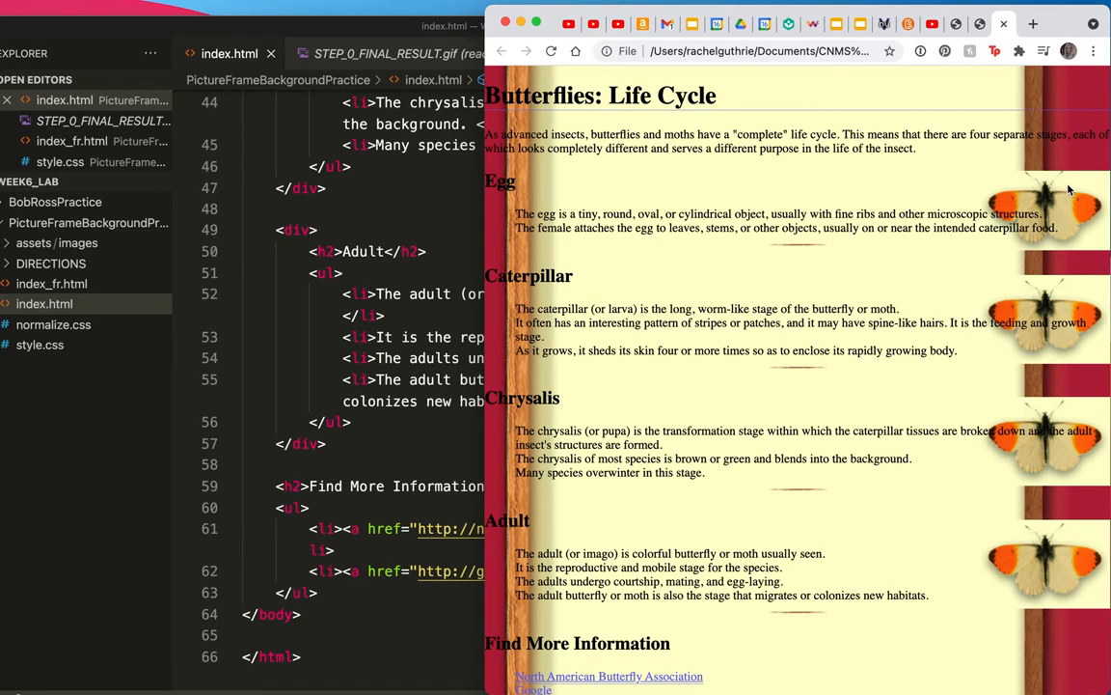
{"action": "mouse_move", "coordinate": [905, 315]}
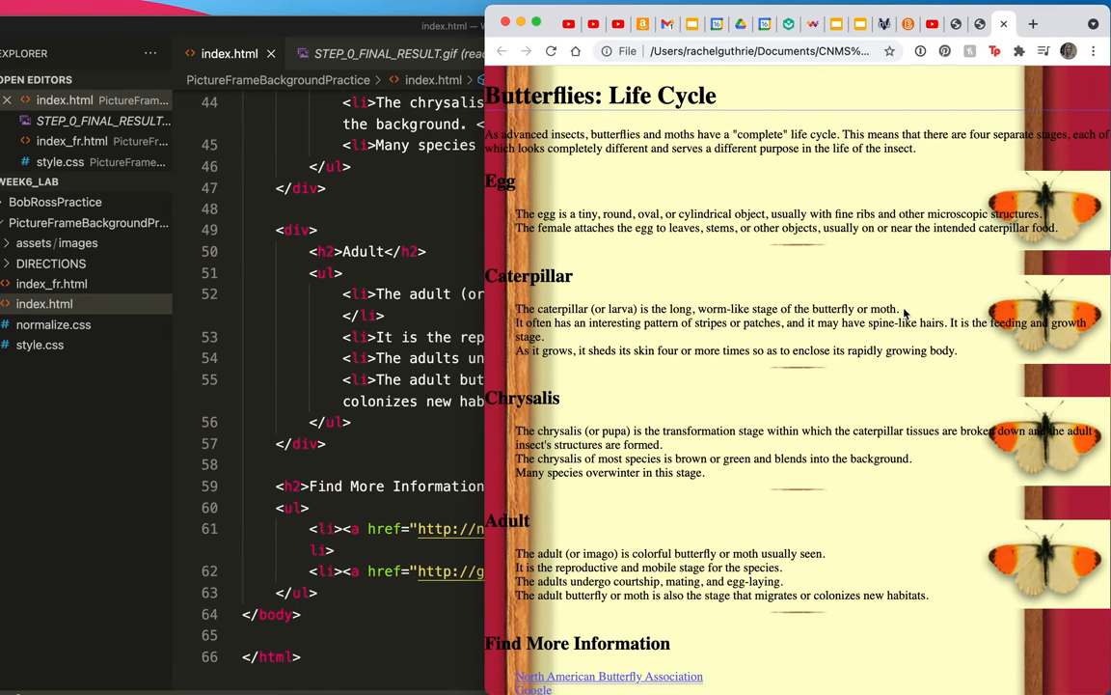
{"action": "mouse_move", "coordinate": [991, 337]}
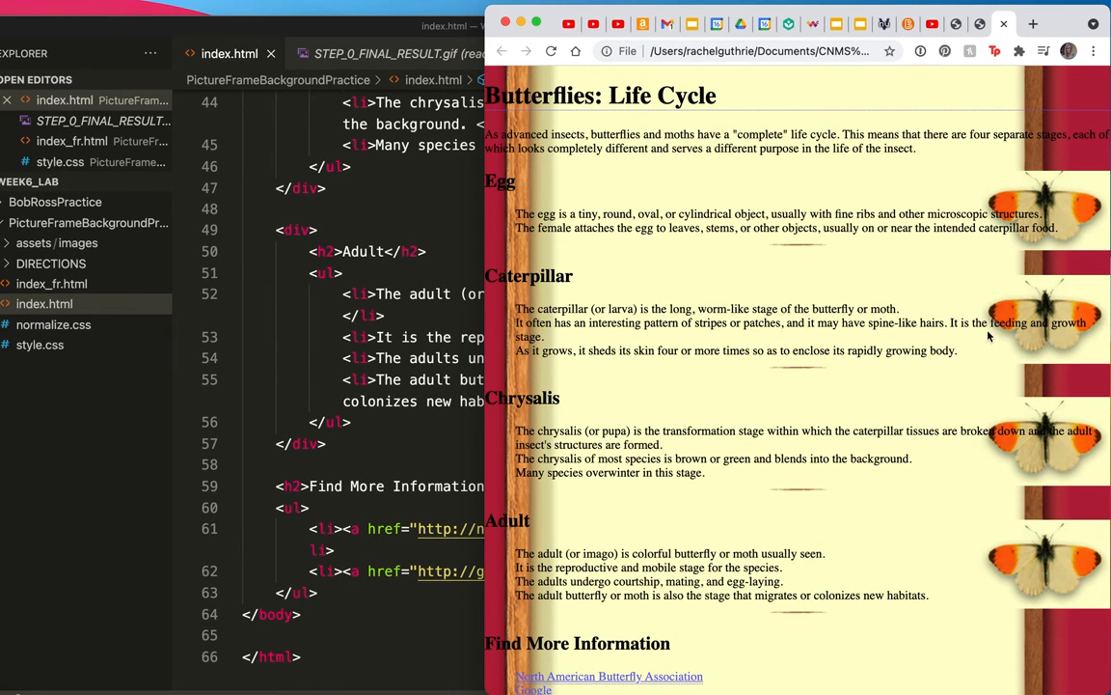
{"action": "mouse_move", "coordinate": [1027, 337]}
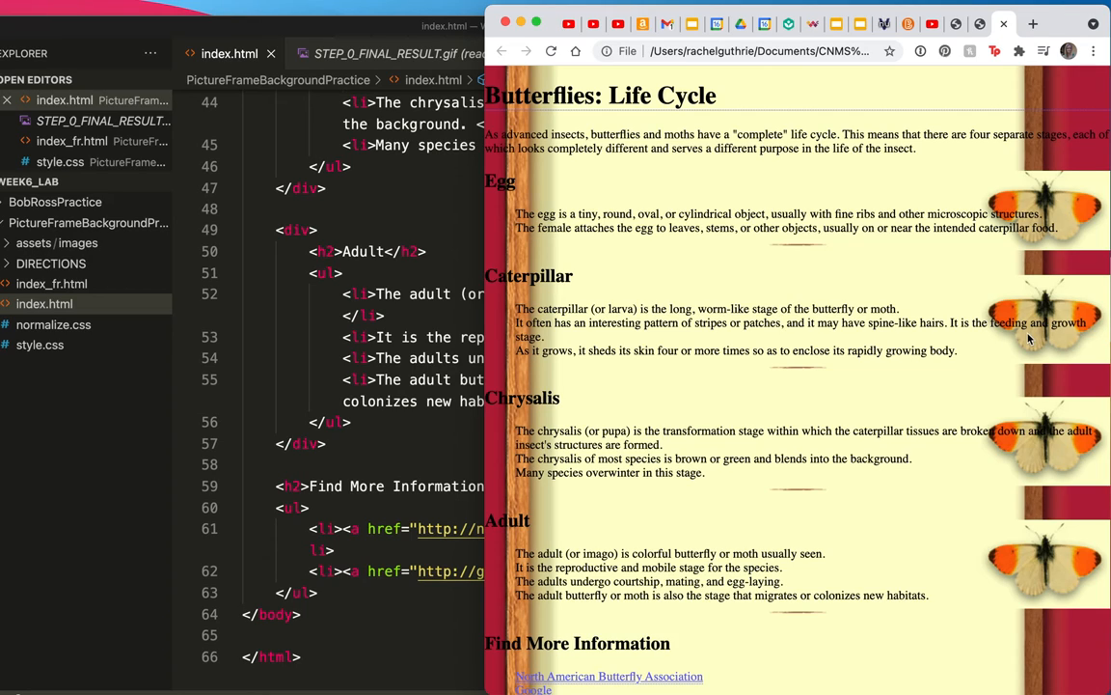
{"action": "mouse_move", "coordinate": [975, 342]}
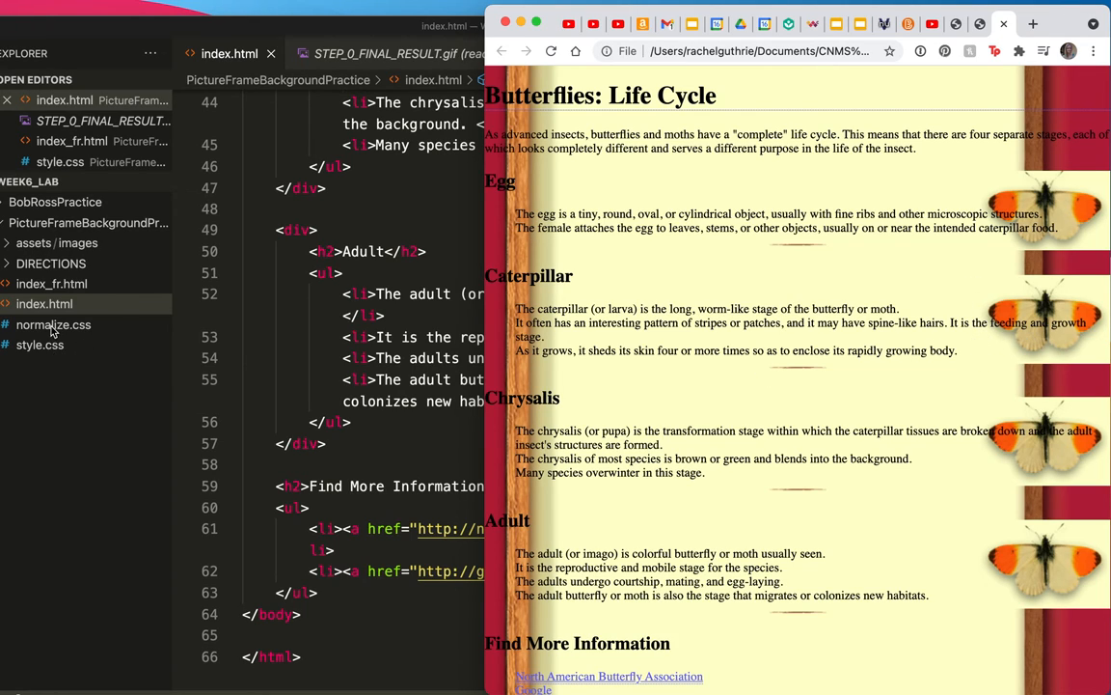
Step: Return to the editor to inspect the butter1.jpg image asset
{"action": "left_click", "coordinate": [40, 344]}
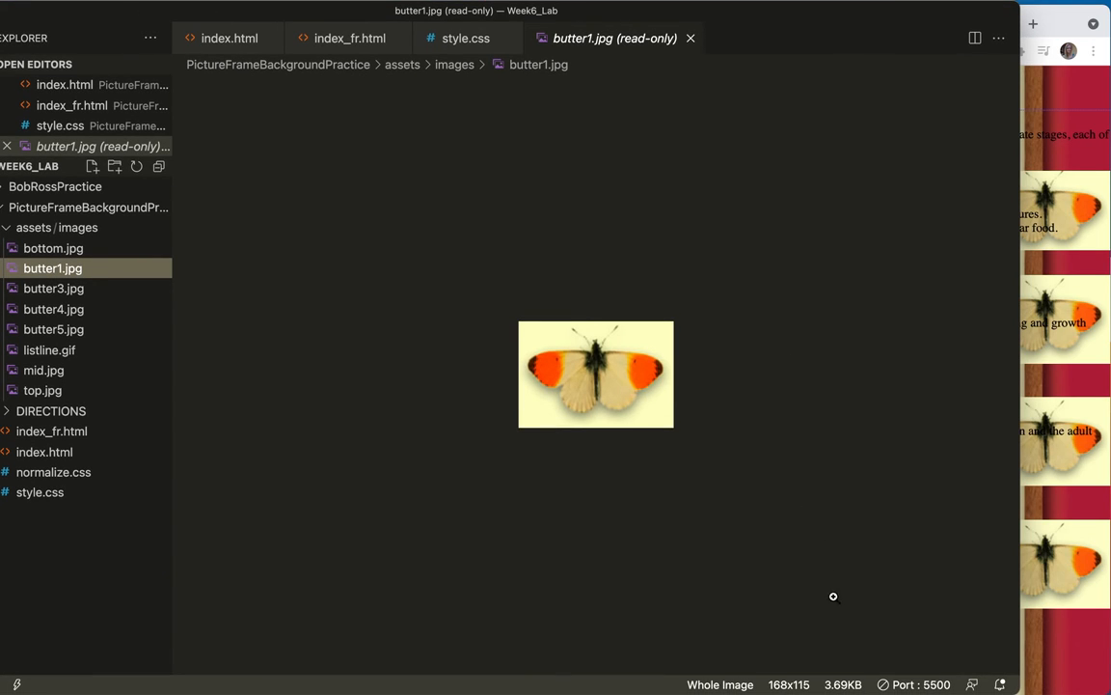
{"action": "mouse_move", "coordinate": [781, 684]}
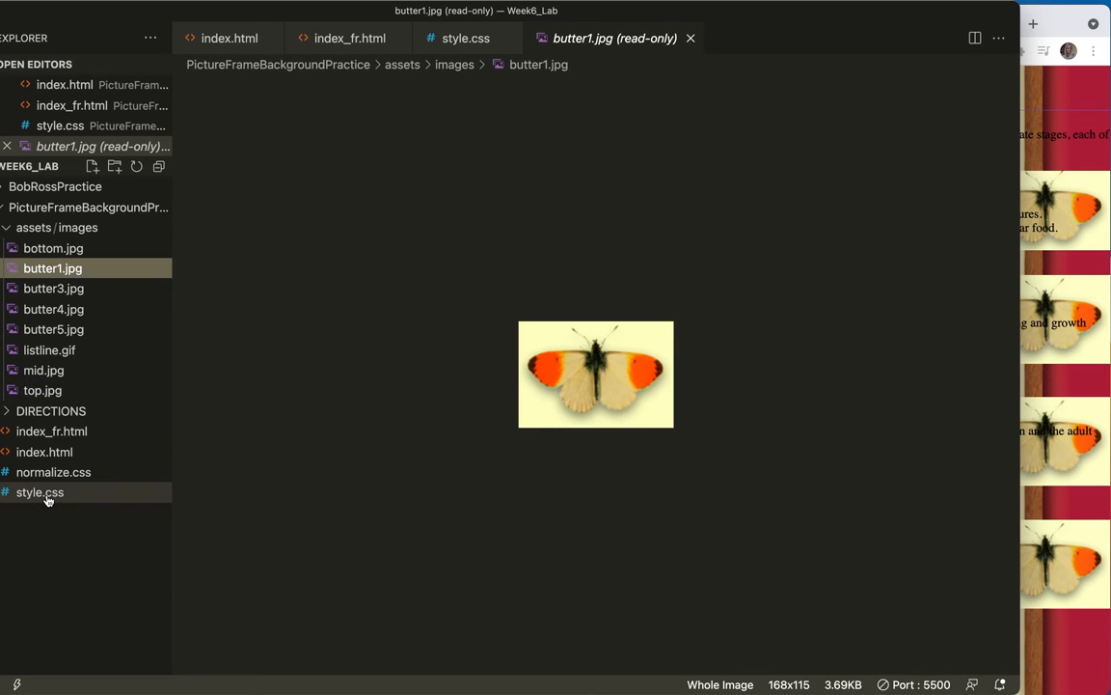
Step: Add padding-right: 168px to the div rule, matching the butterfly image width
{"action": "left_click", "coordinate": [39, 492]}
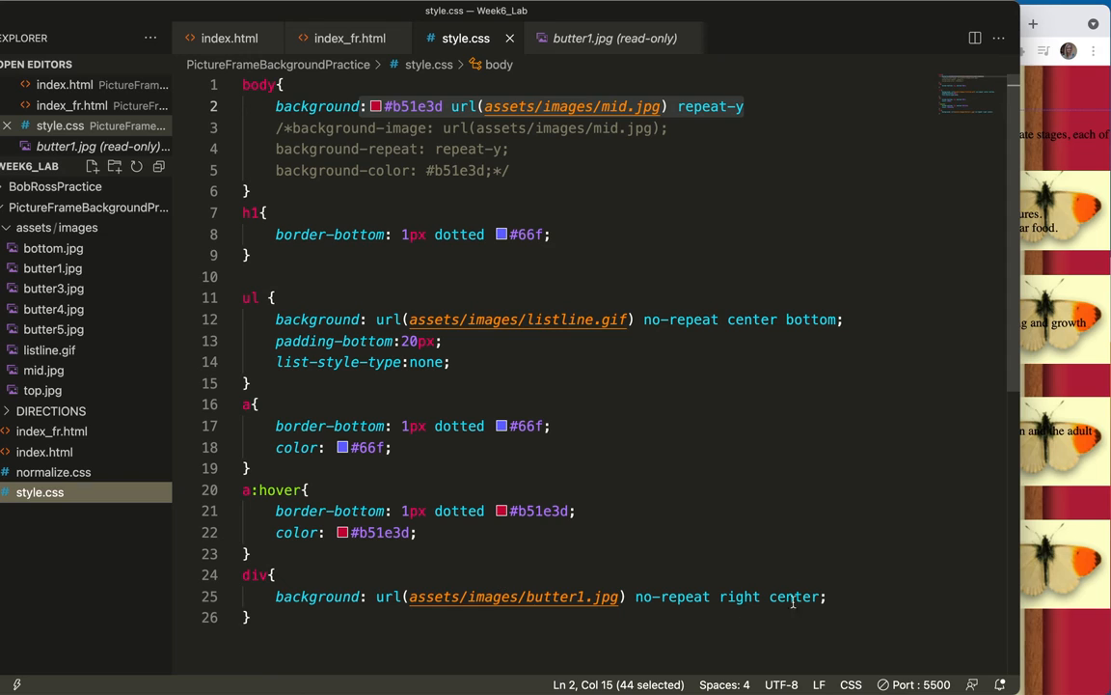
{"action": "type", "text": "padding-right:"}
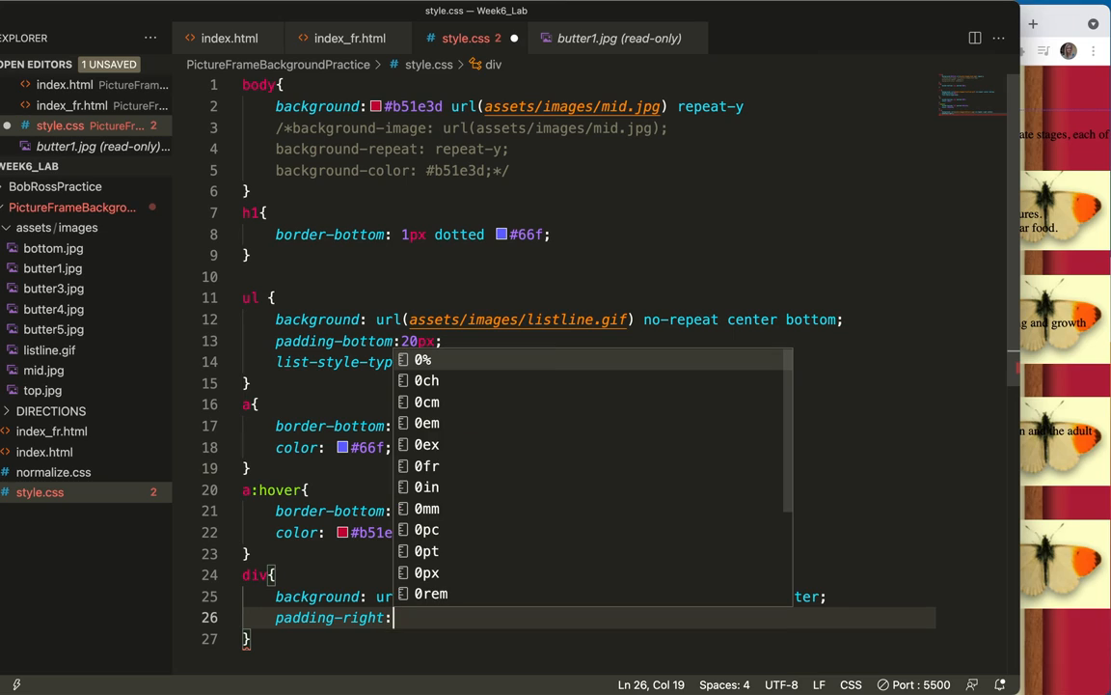
{"action": "type", "text": "16"}
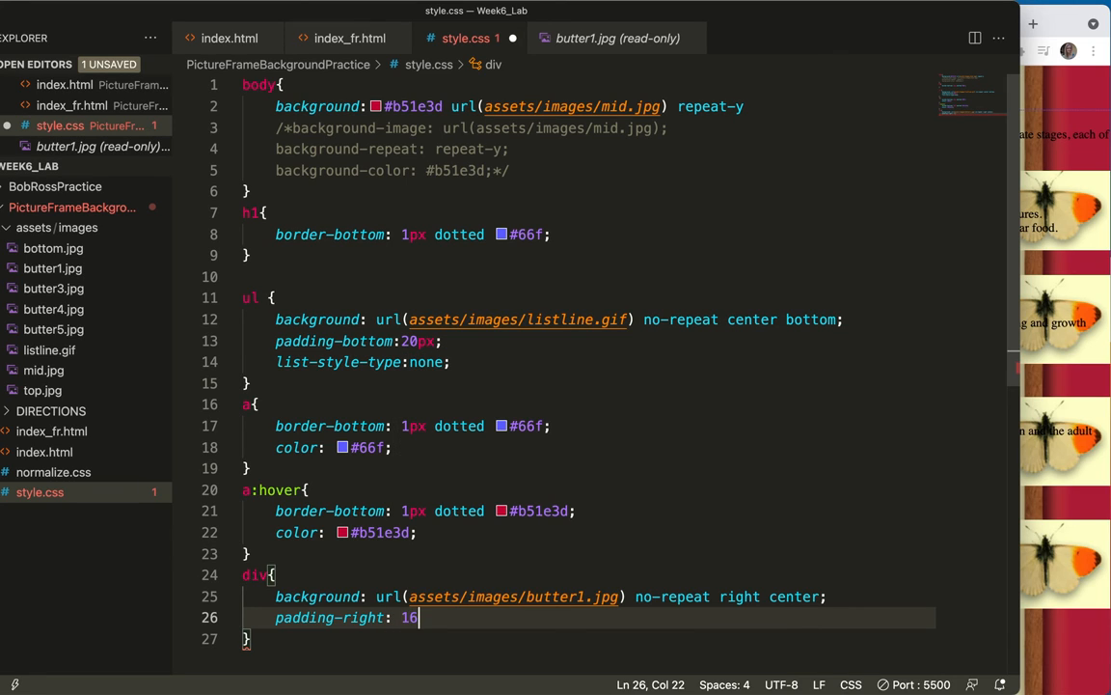
{"action": "type", "text": "8px"}
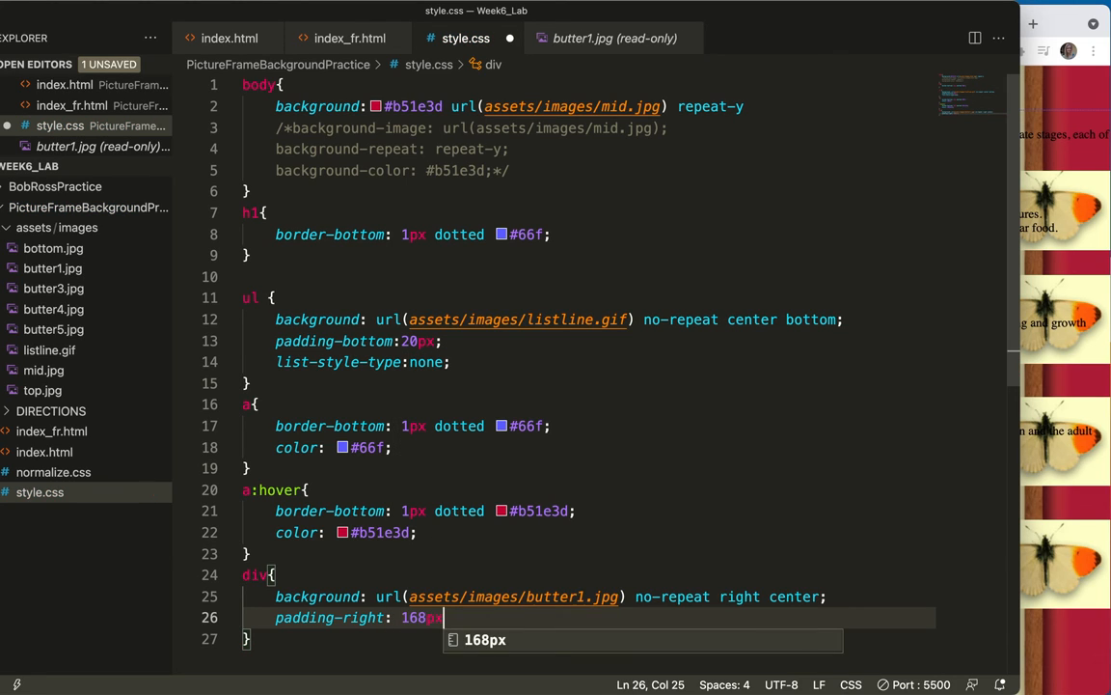
{"action": "type", "text": ";"}
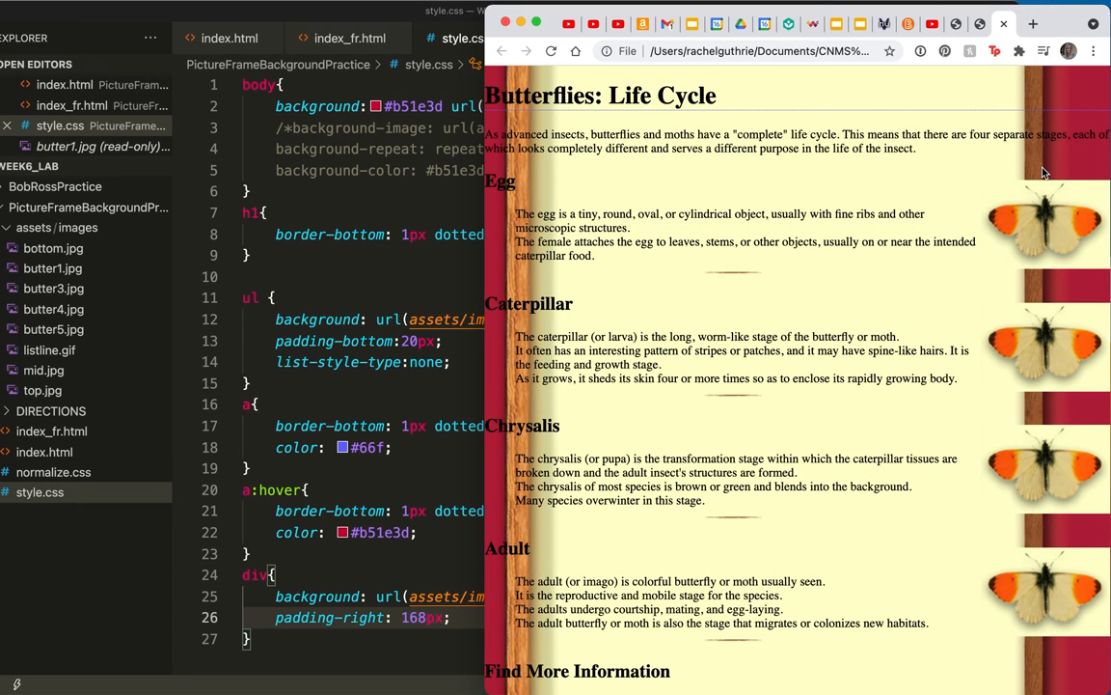
{"action": "mouse_move", "coordinate": [477, 255]}
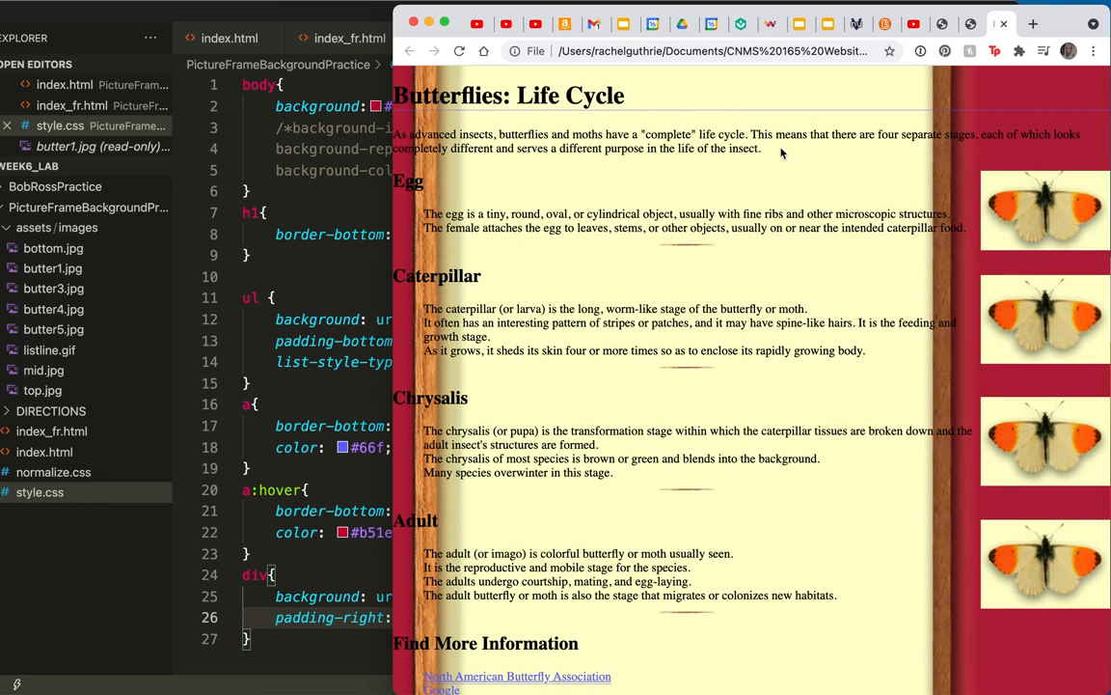
{"action": "mouse_move", "coordinate": [1003, 203]}
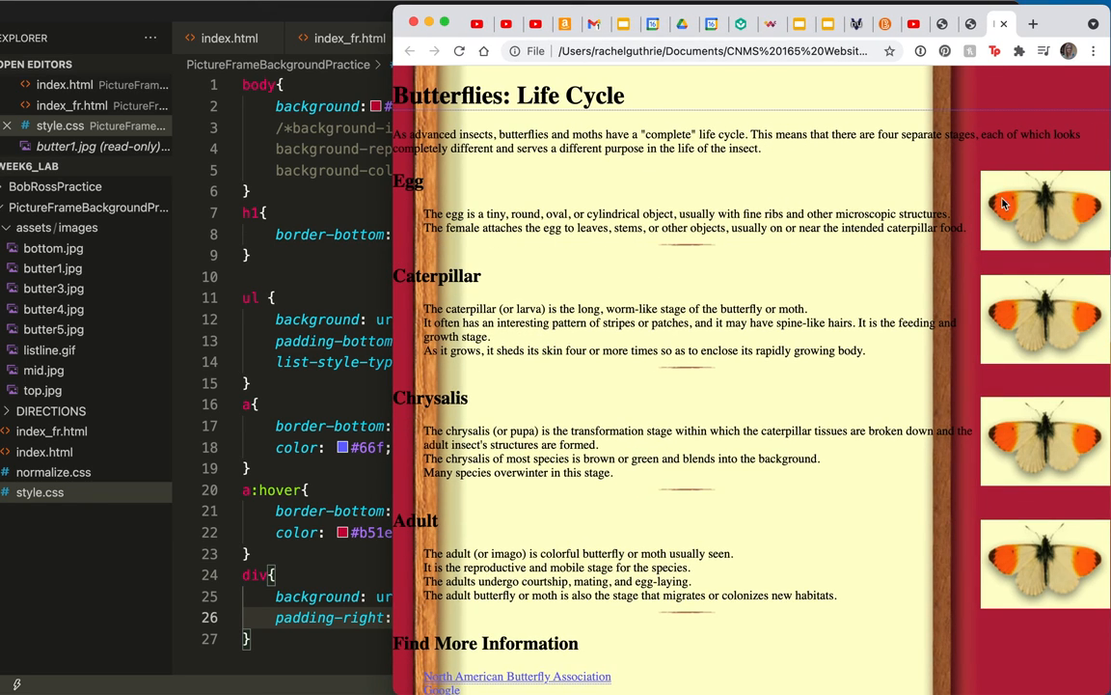
{"action": "mouse_move", "coordinate": [513, 376]}
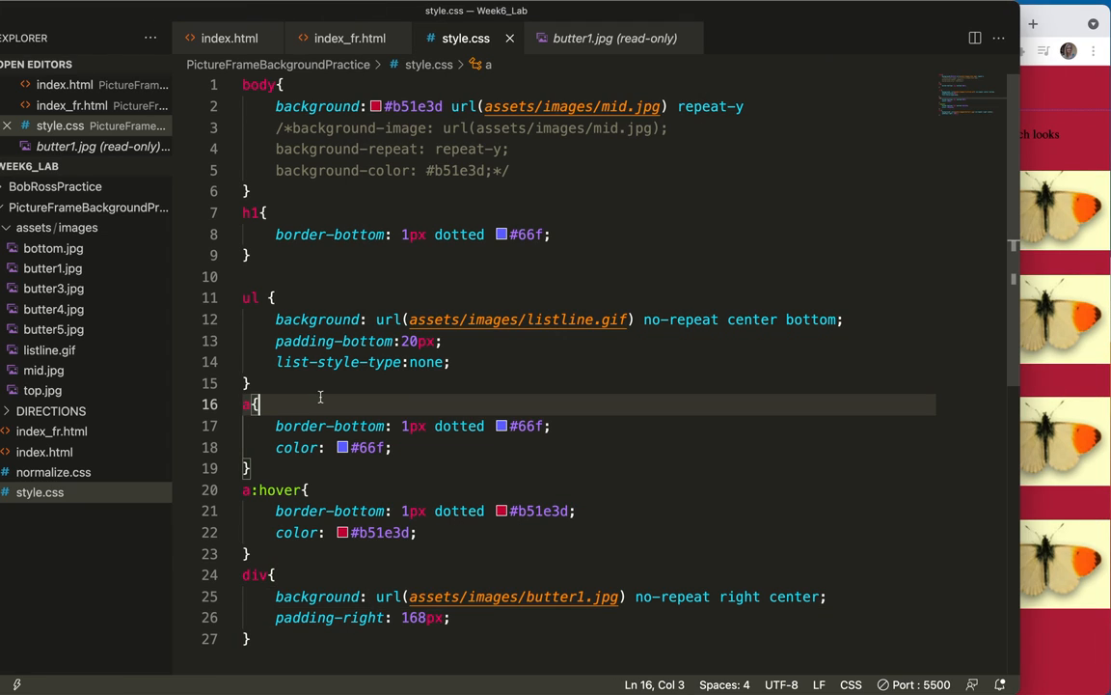
Step: Change the div rule's padding-right value from 168px to 178px
{"action": "left_click", "coordinate": [415, 617]}
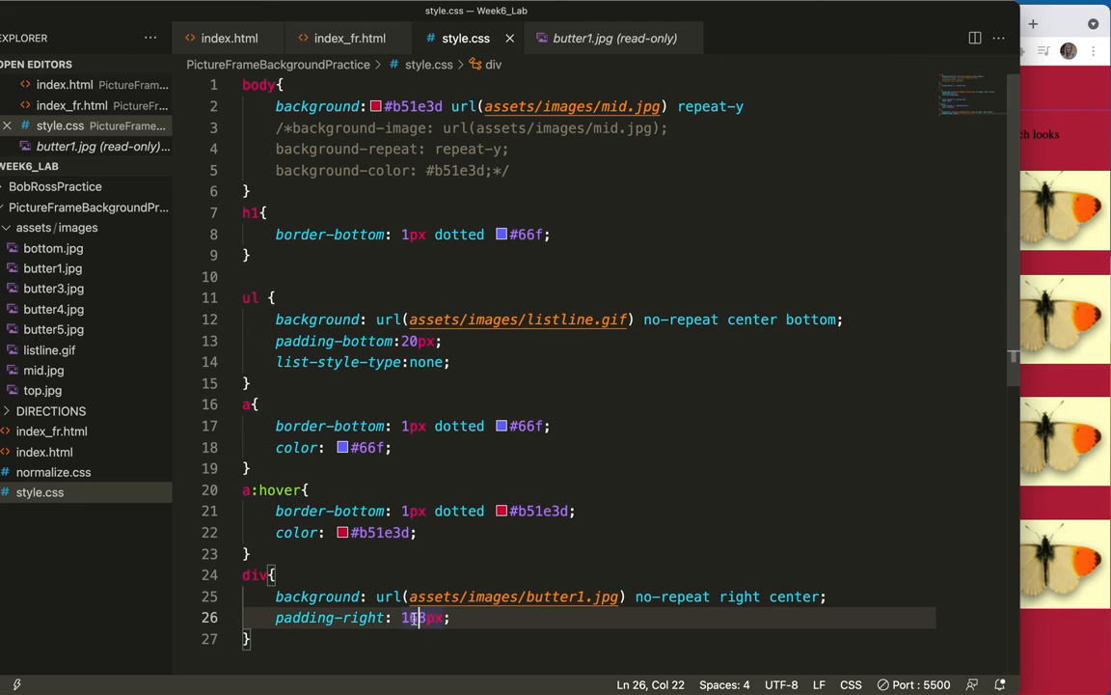
{"action": "type", "text": "78"}
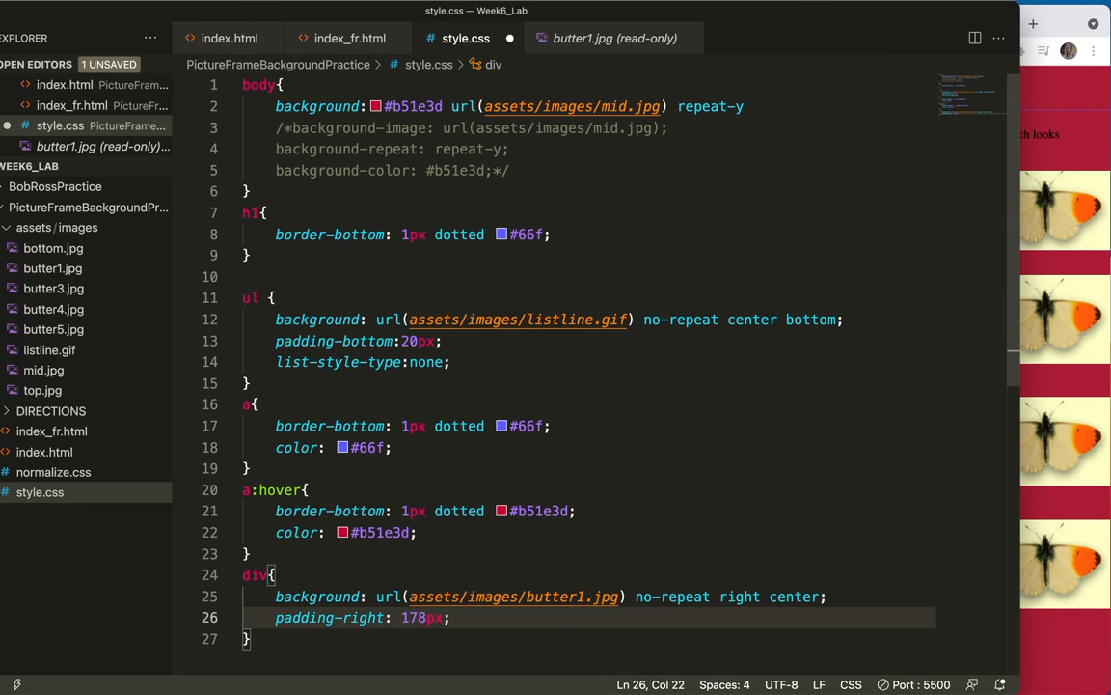